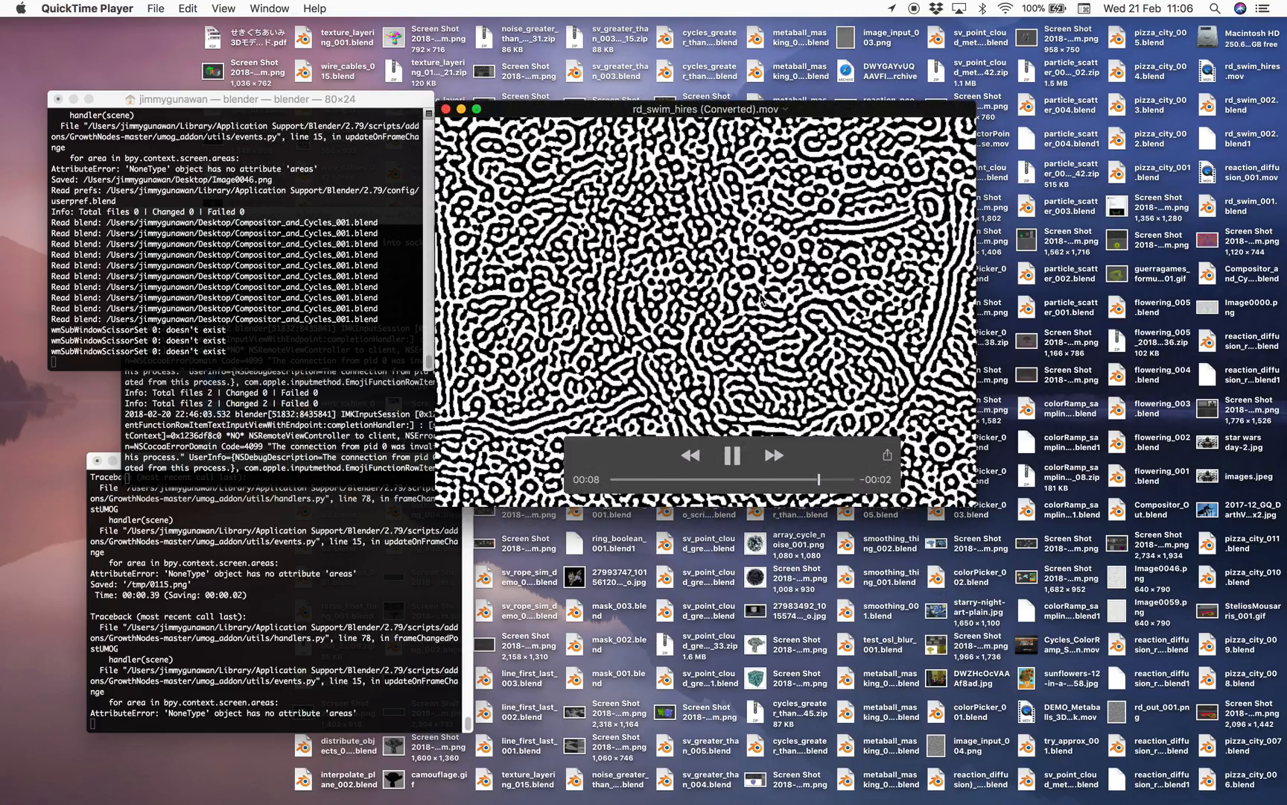
# Step: Scroll through the compositor chain down to the image input end
pyautogui.click(730, 455)
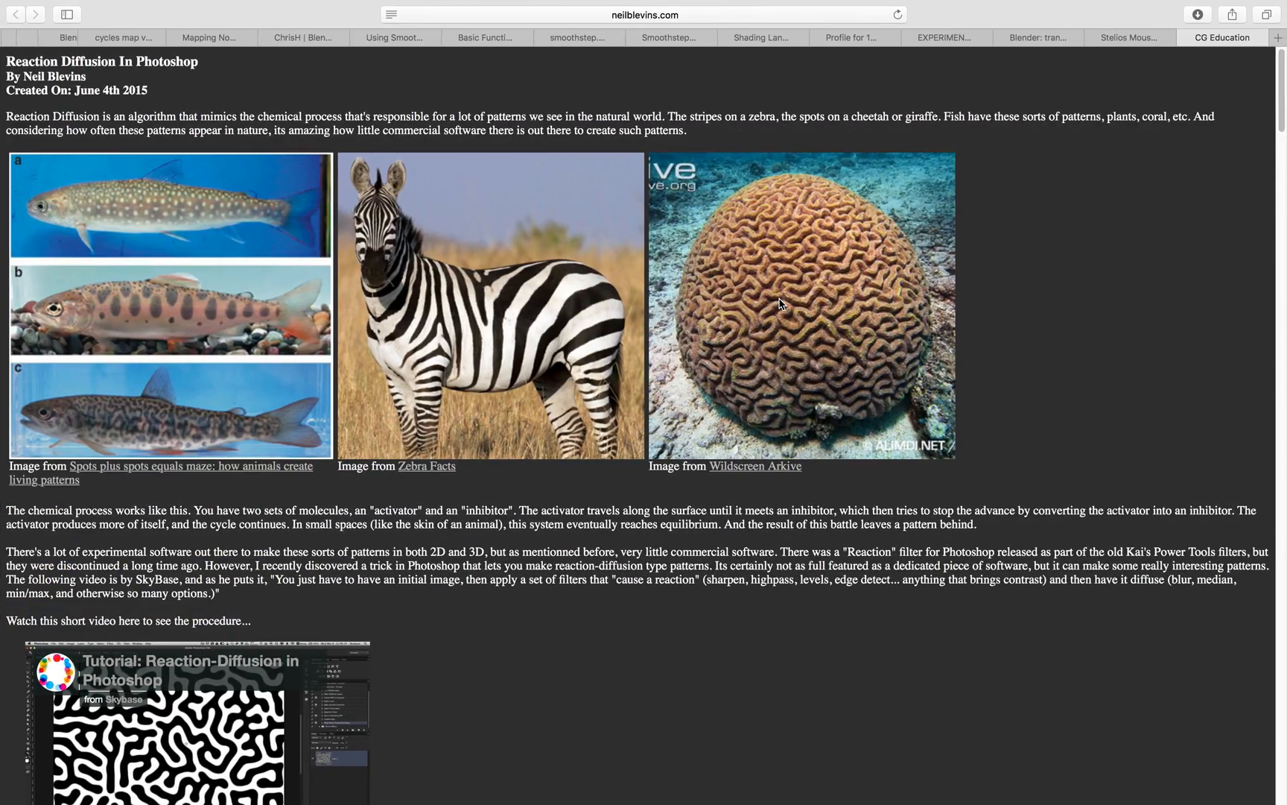
pyautogui.moveTo(173, 98)
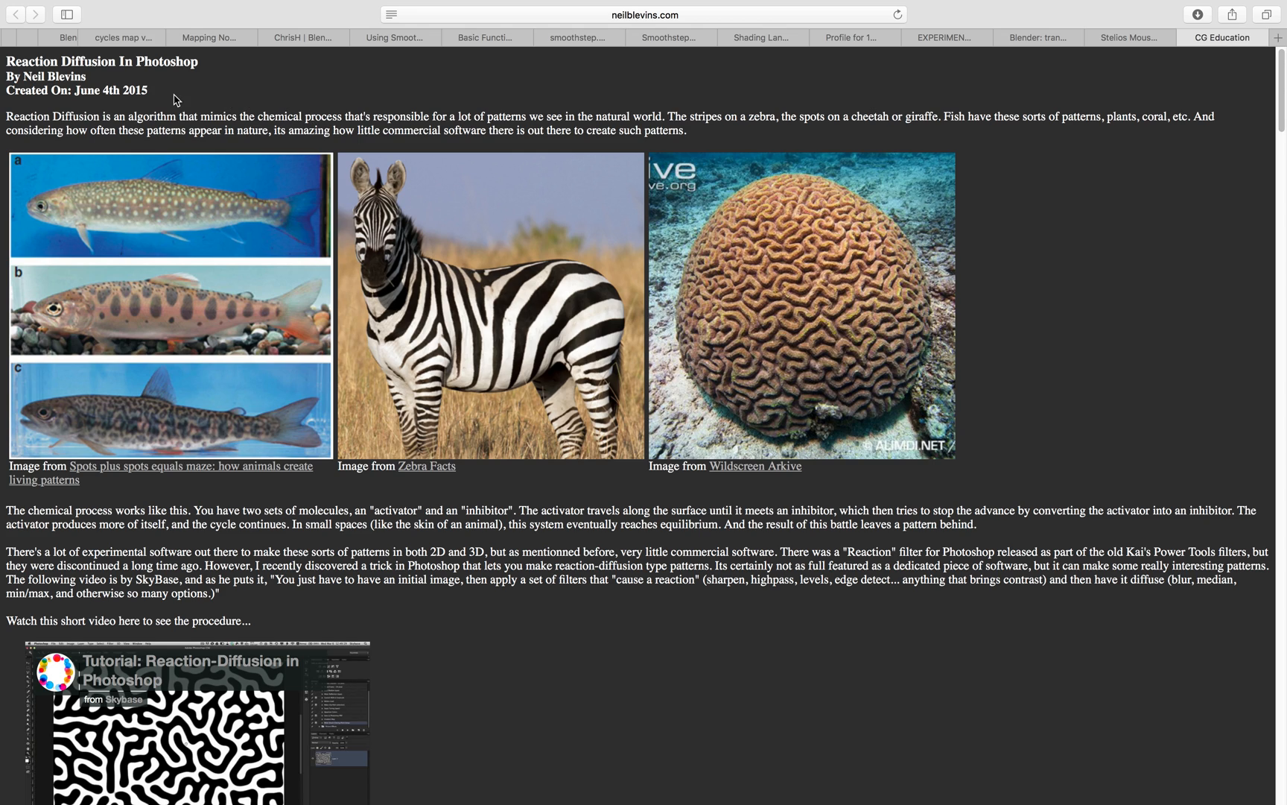
pyautogui.doubleClick(44, 76)
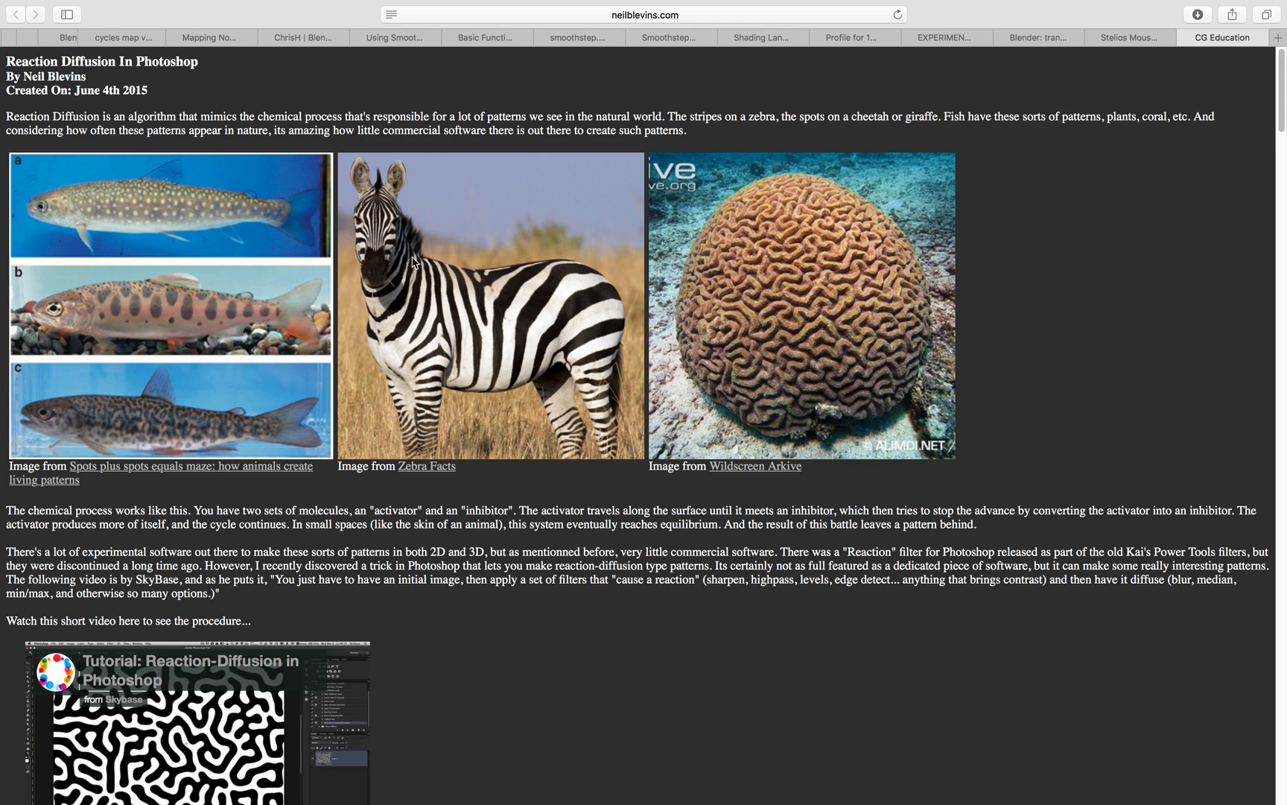
pyautogui.scroll(-3)
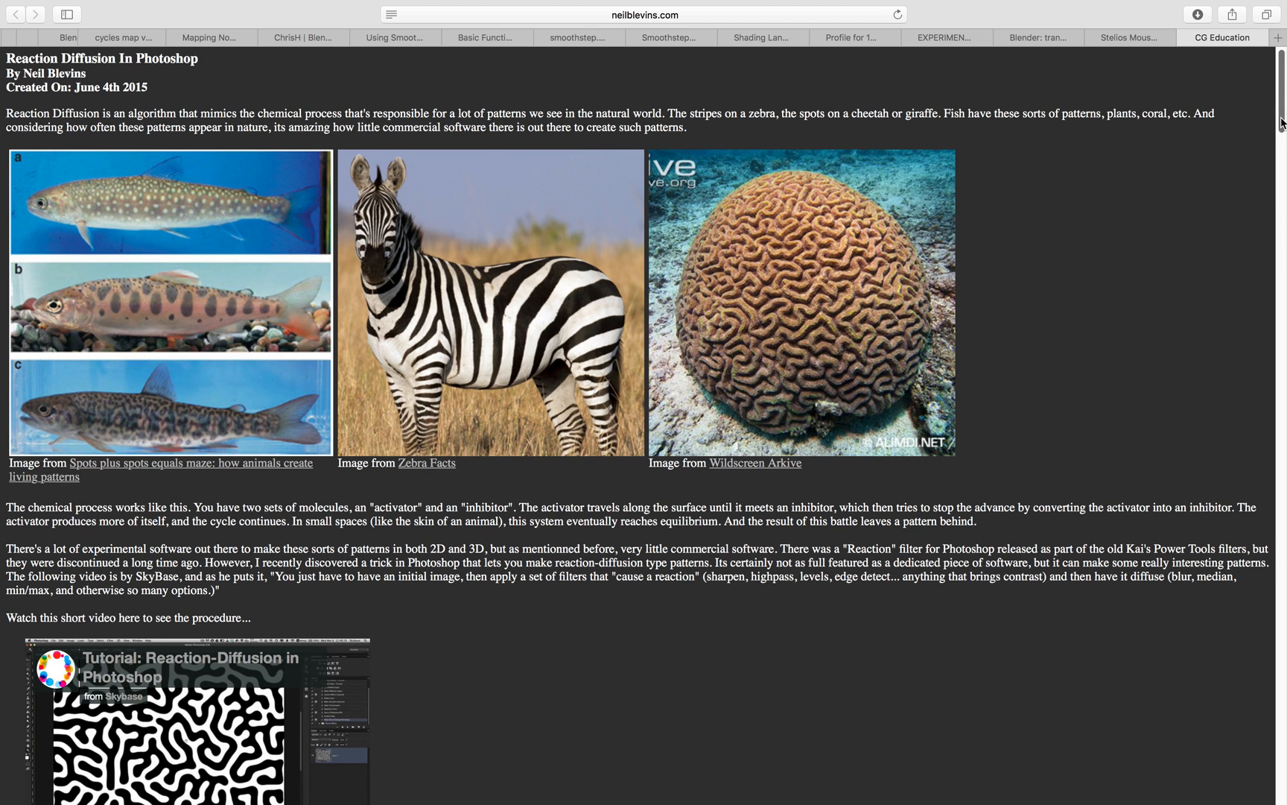
pyautogui.scroll(-3)
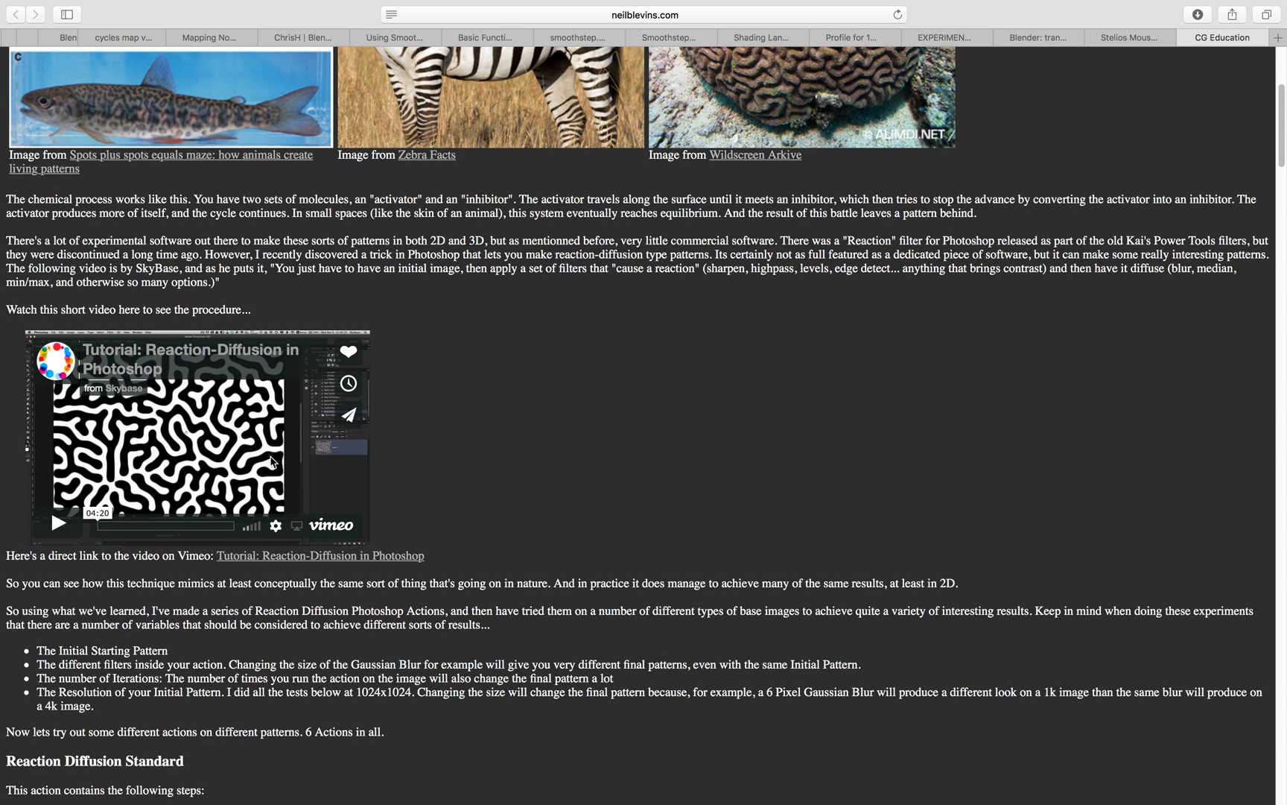
pyautogui.scroll(-3)
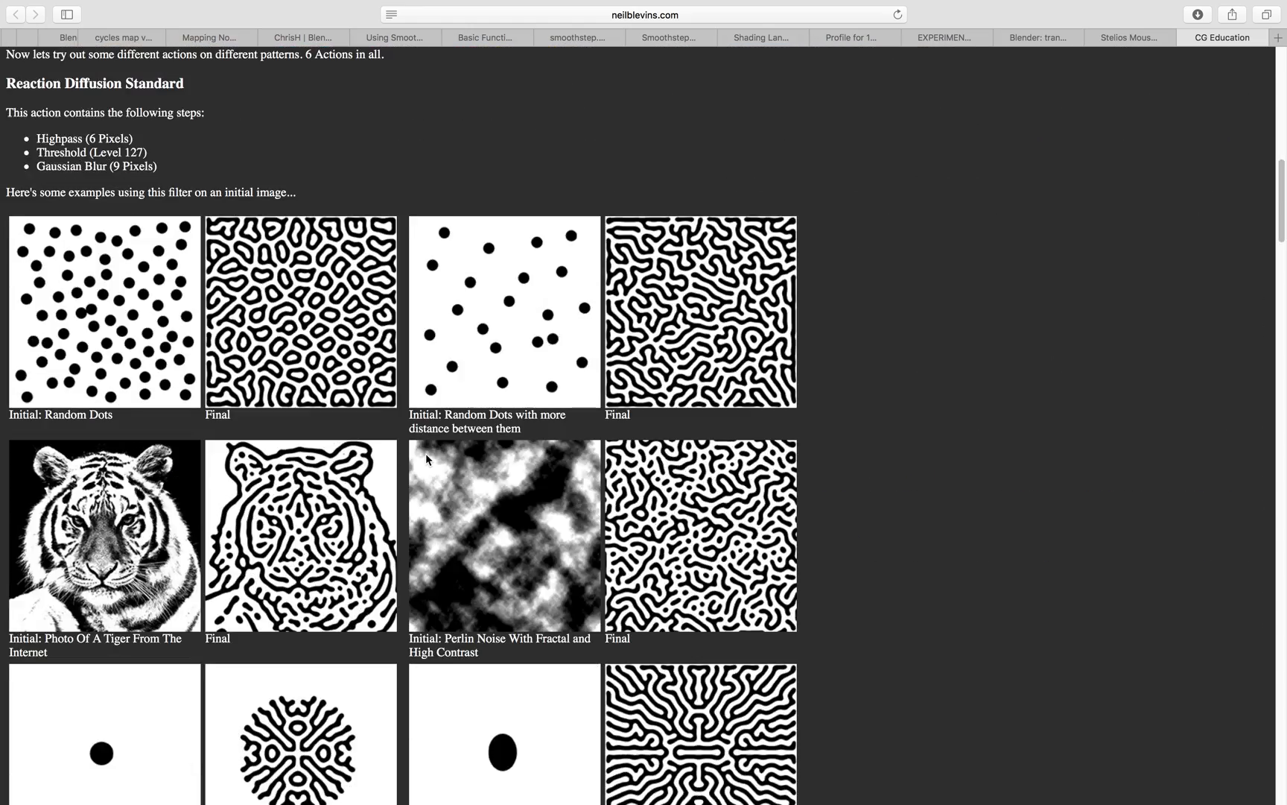
pyautogui.scroll(-3)
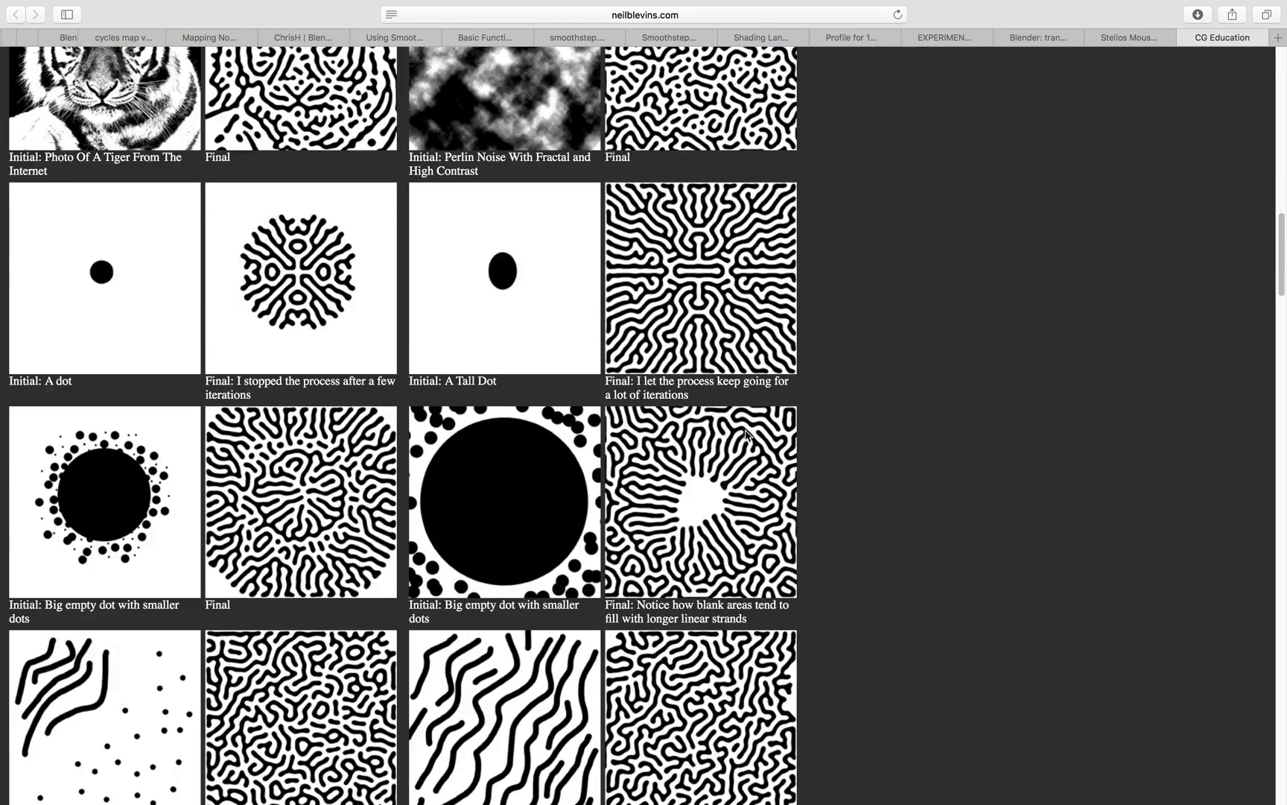
pyautogui.scroll(-3)
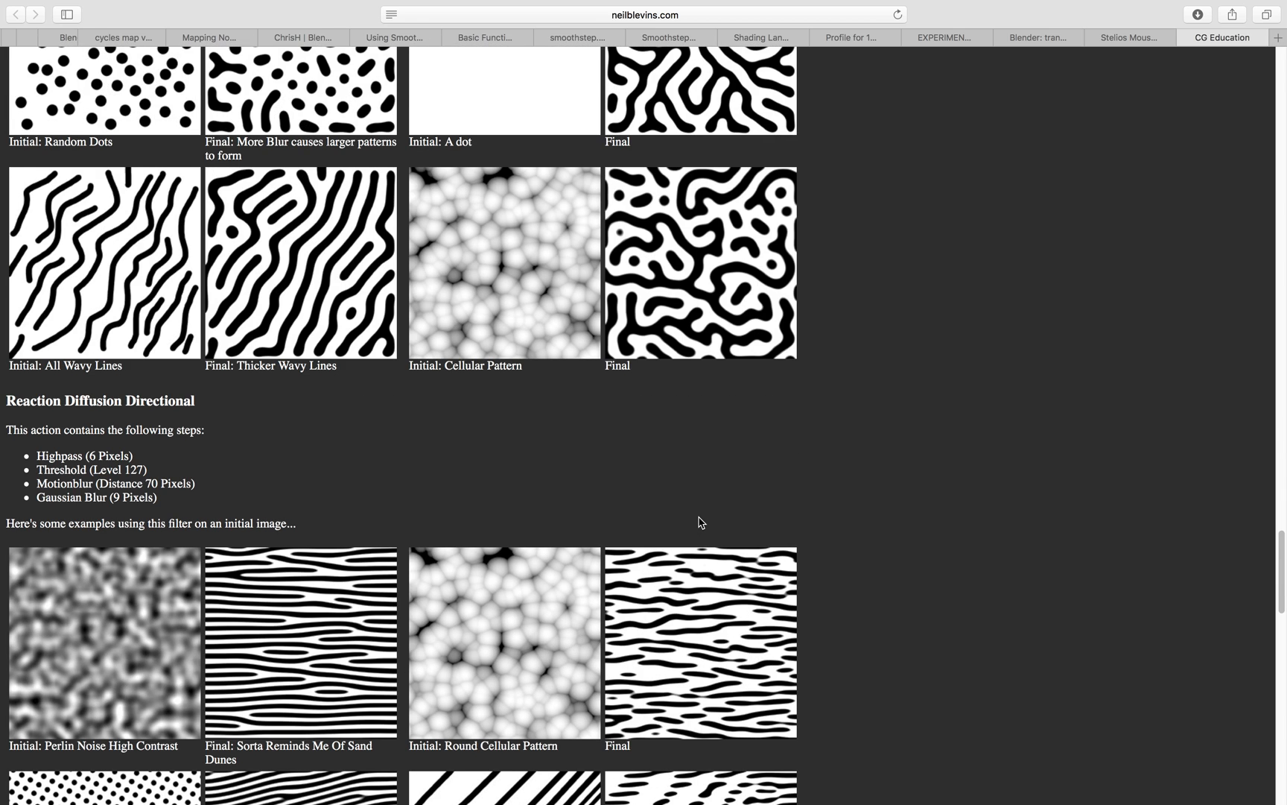
pyautogui.scroll(-3)
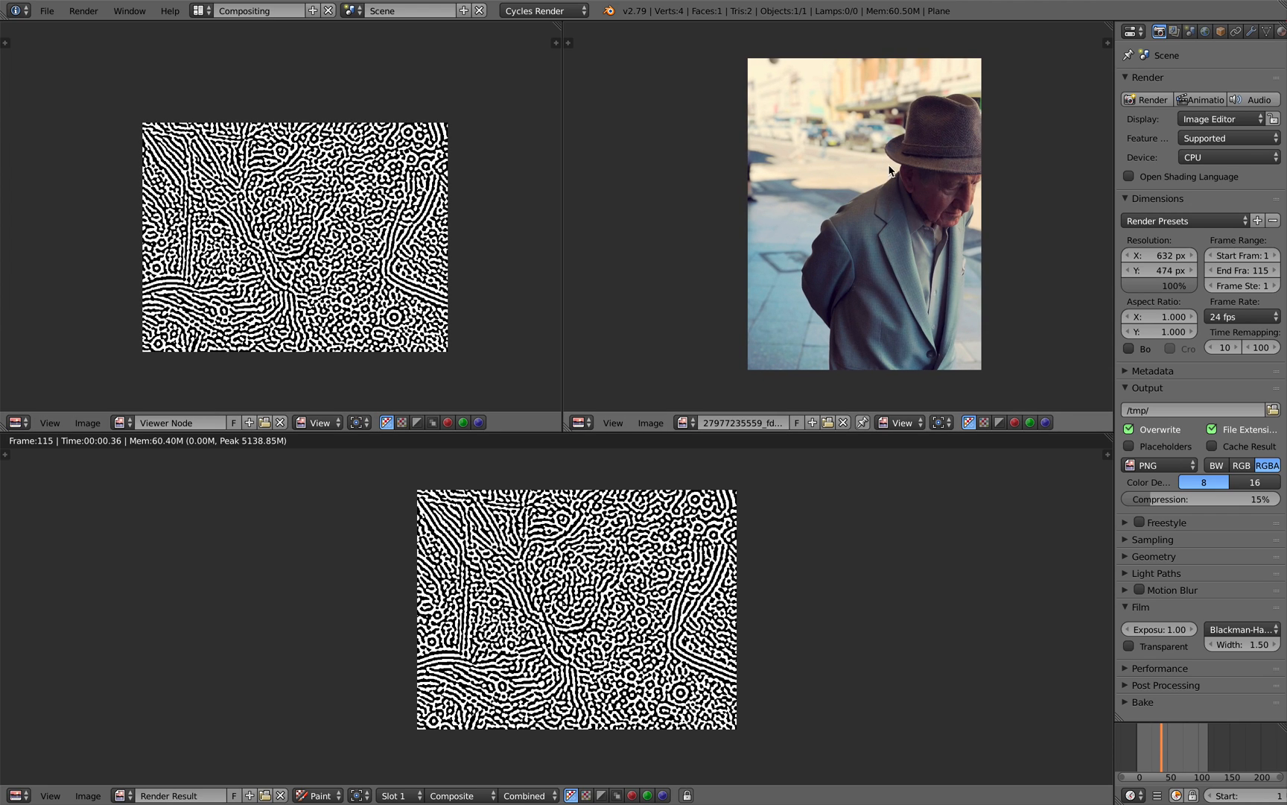
pyautogui.moveTo(881, 214)
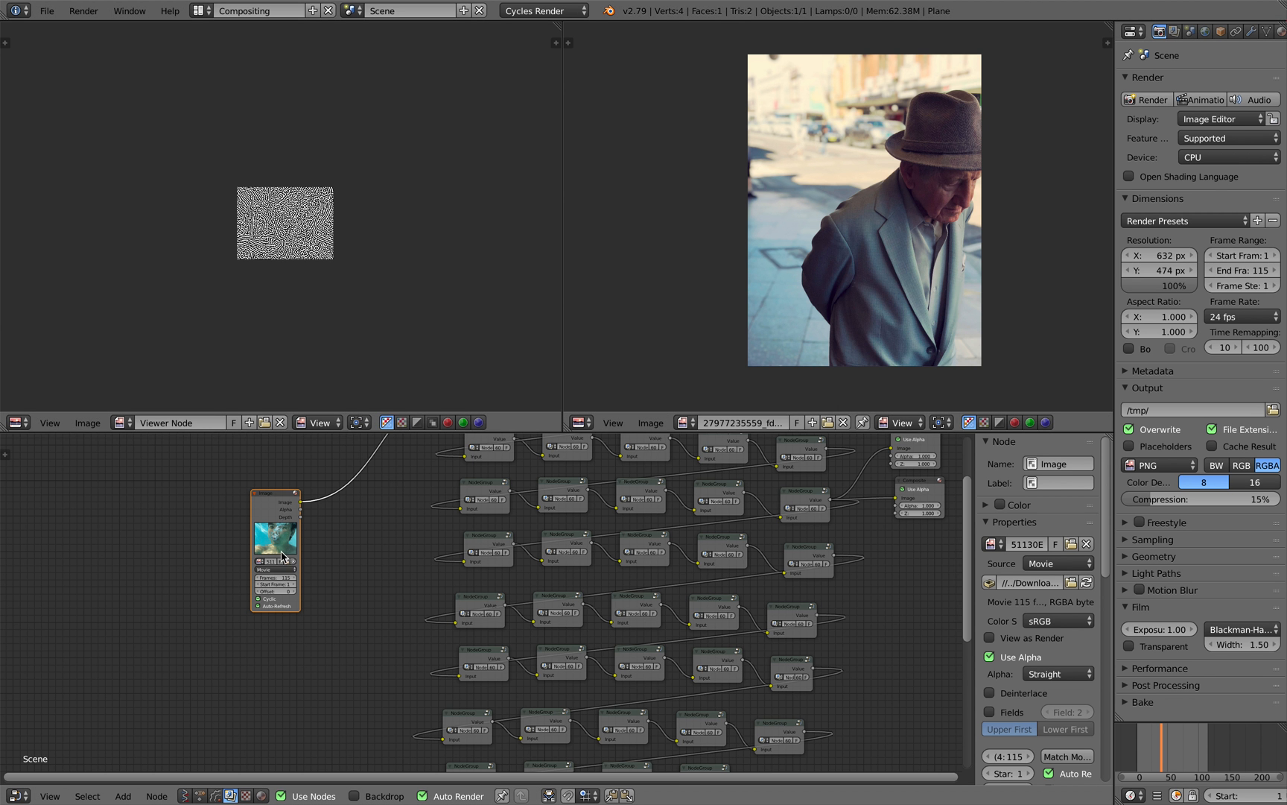
# Step: Feed the portrait photo of the man in a hat into the chain's Image input node
pyautogui.click(257, 560)
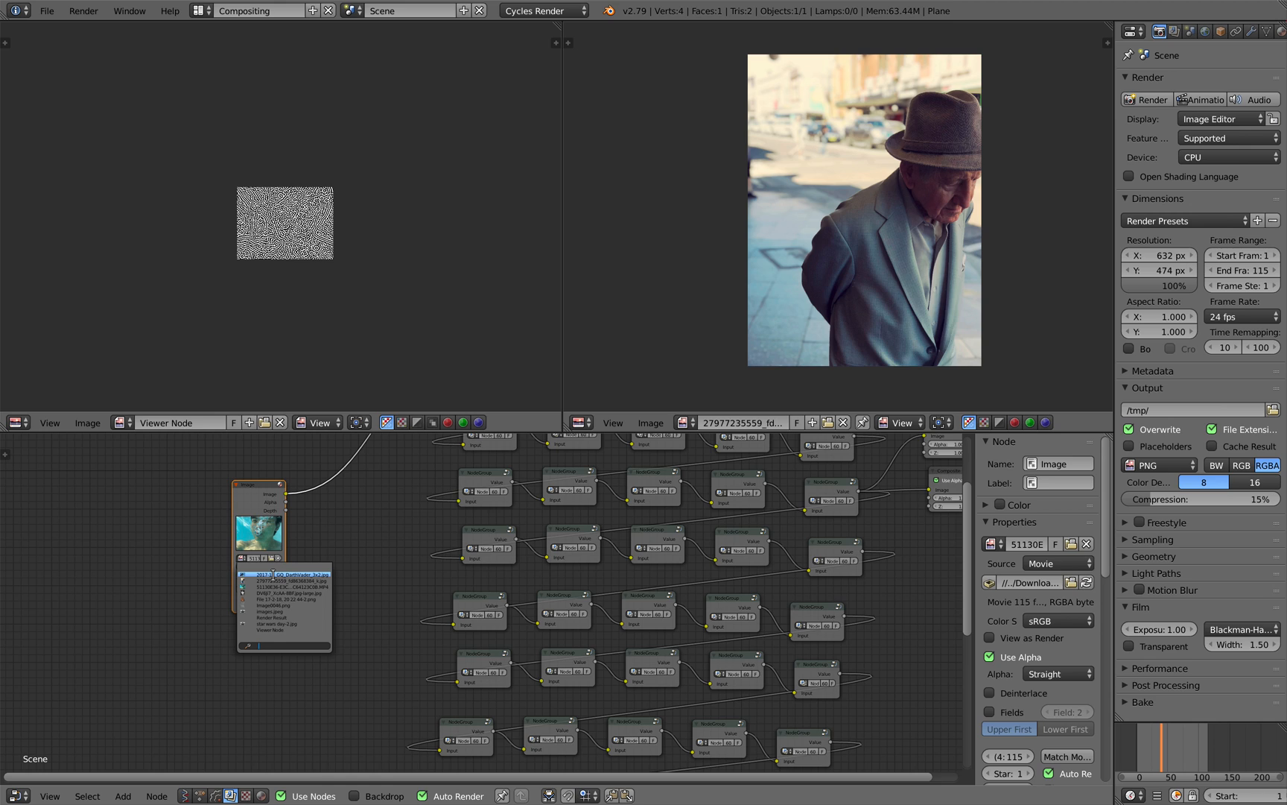
pyautogui.click(283, 593)
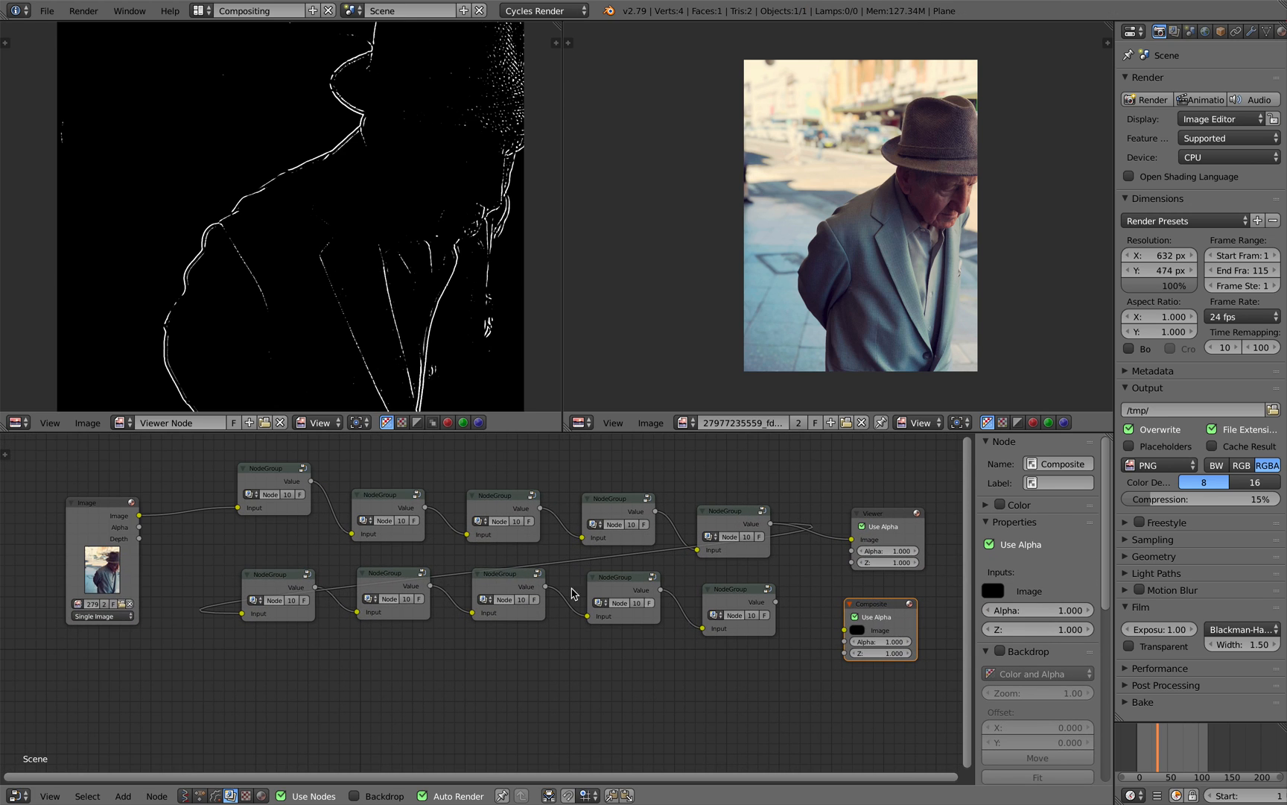
# Step: Inspect one node group's internals: two Gaussian blurs subtracted and fed through Map Range to the output
pyautogui.click(237, 505)
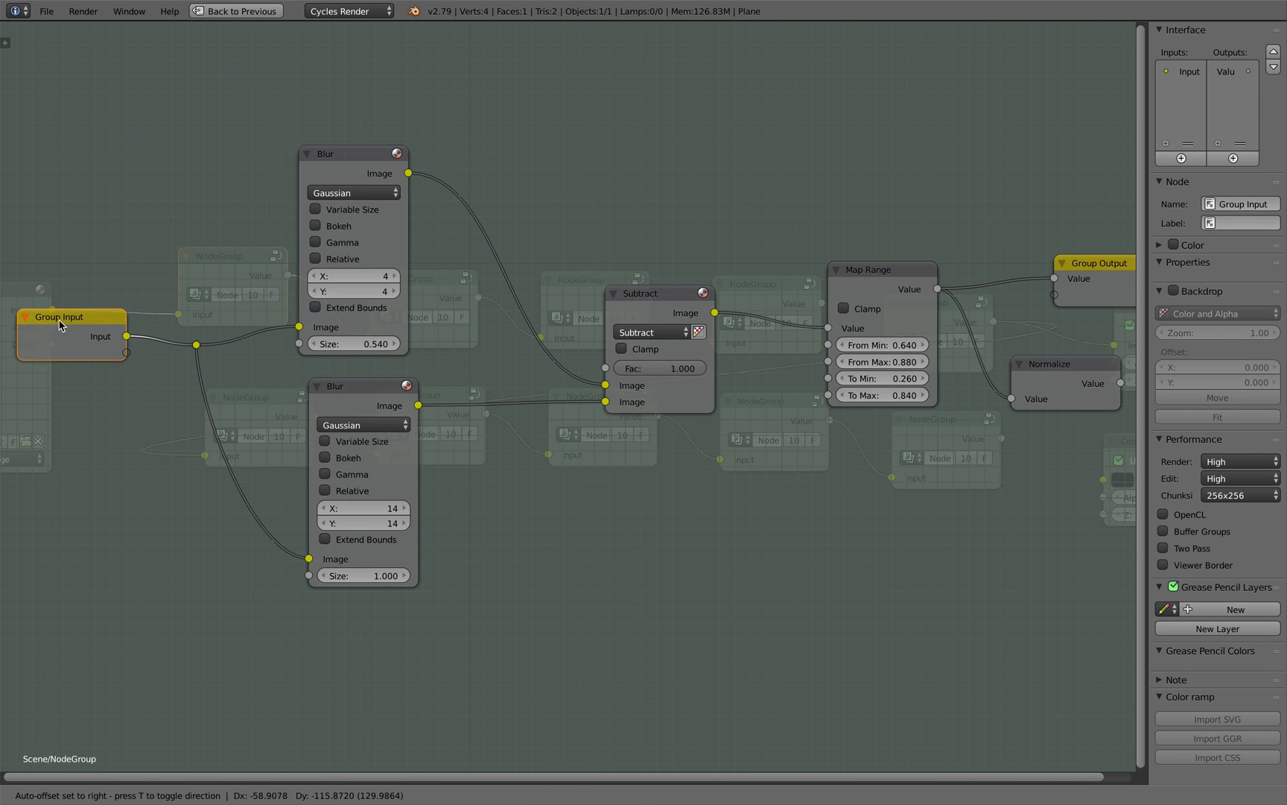
pyautogui.click(345, 121)
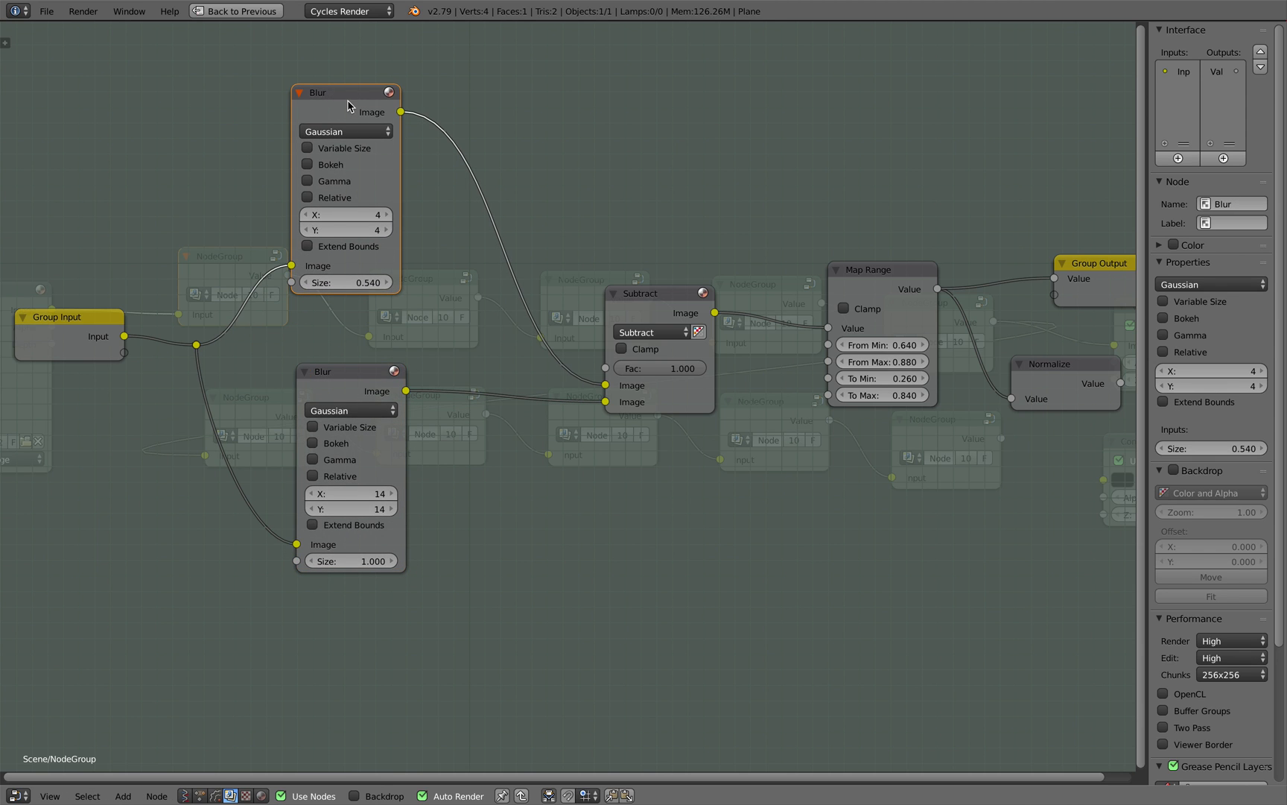
pyautogui.moveTo(641, 305)
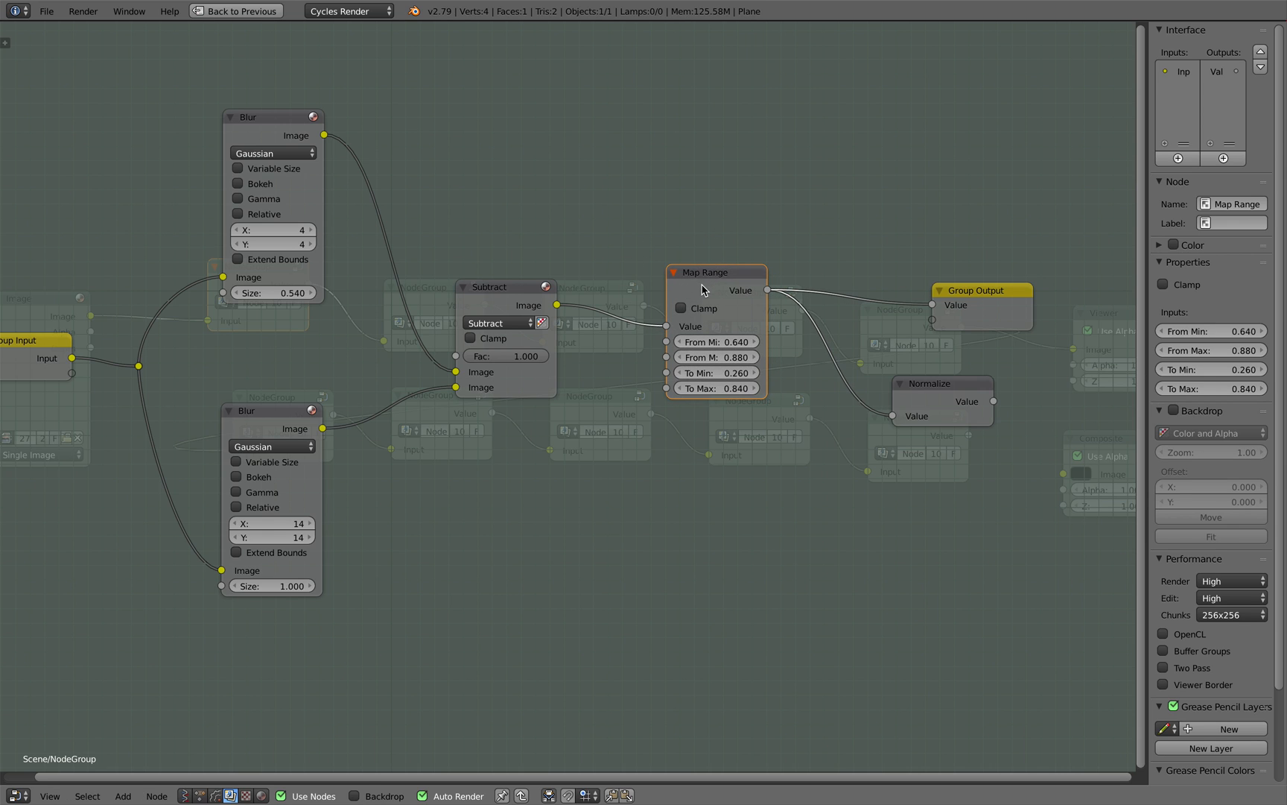
pyautogui.moveTo(830, 261)
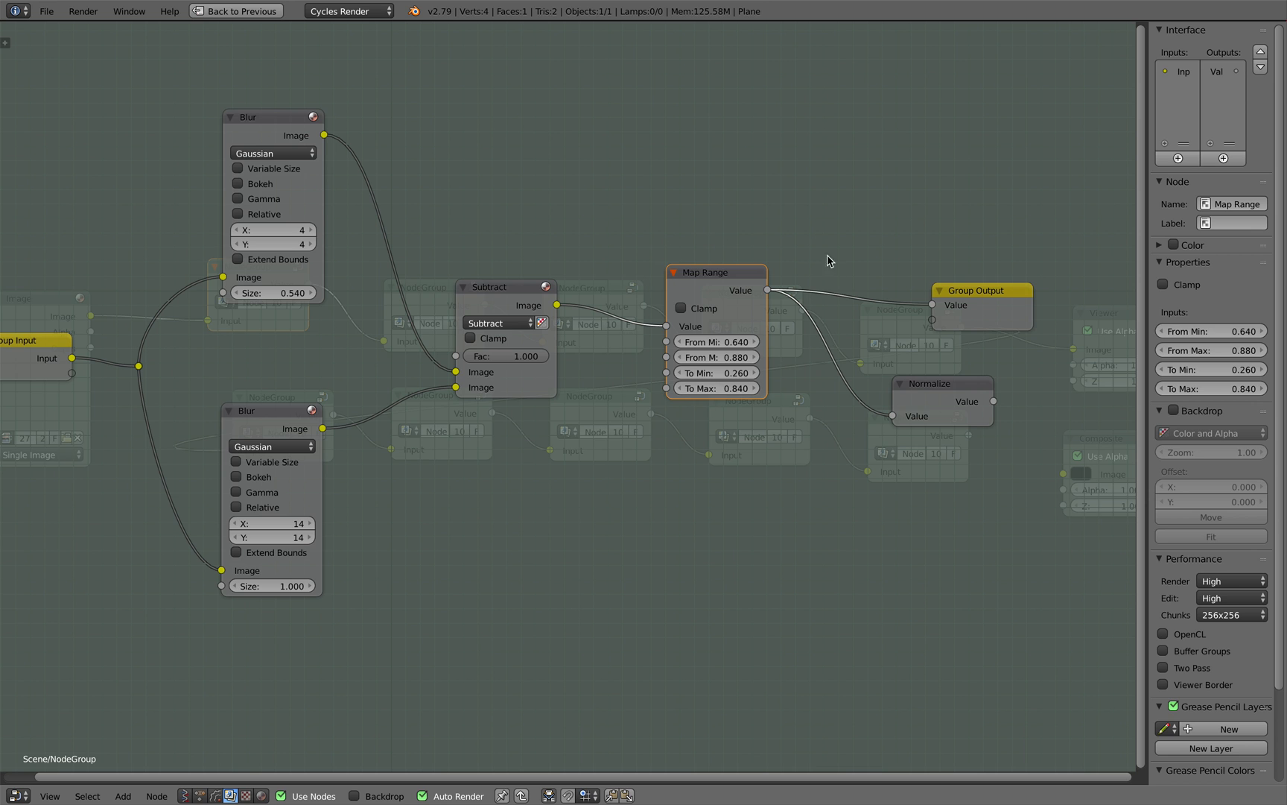
pyautogui.click(930, 333)
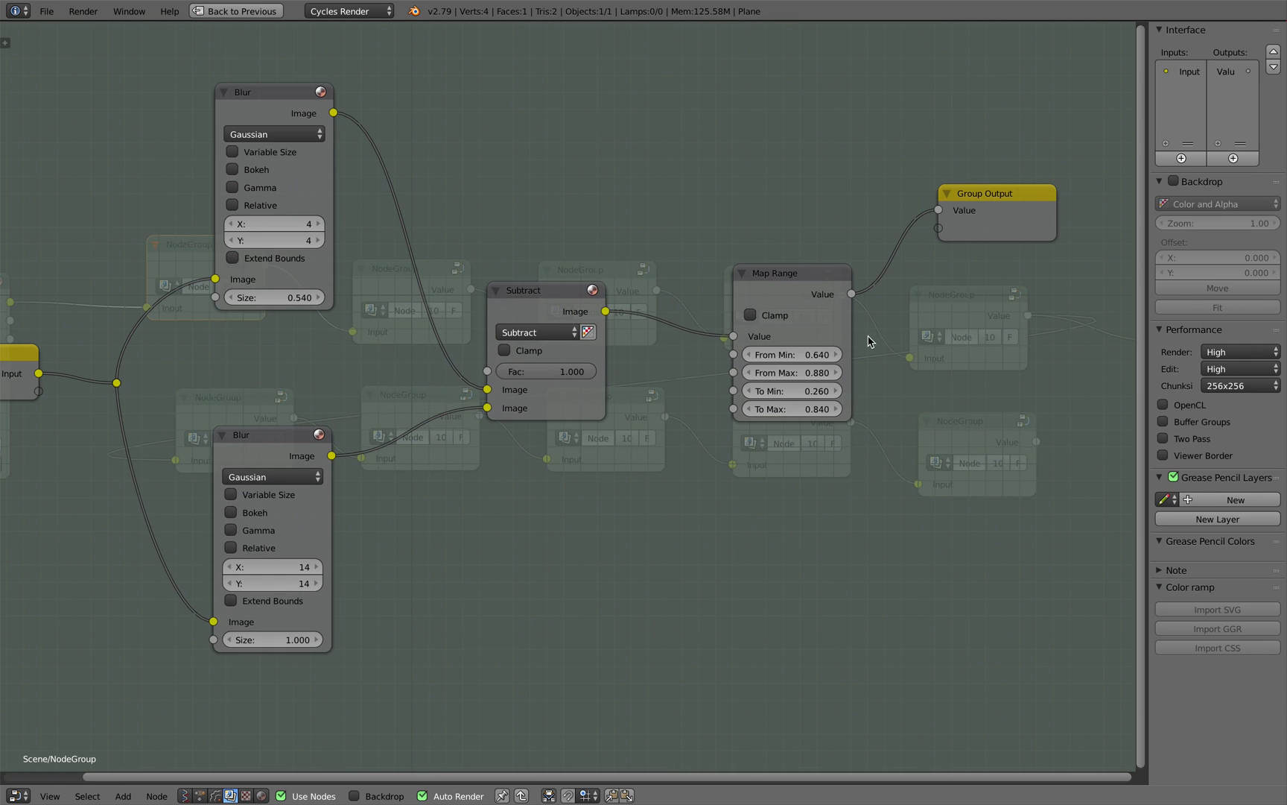
pyautogui.click(772, 260)
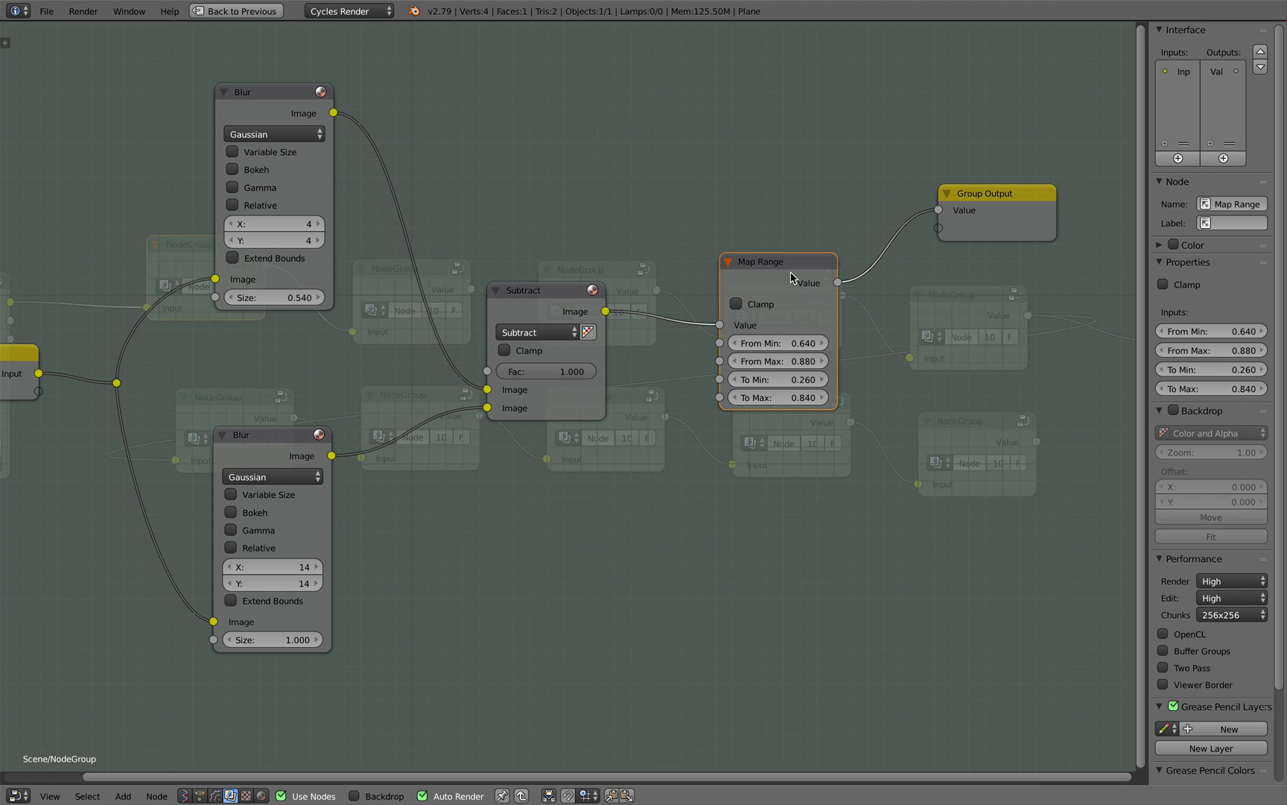
pyautogui.moveTo(653, 238)
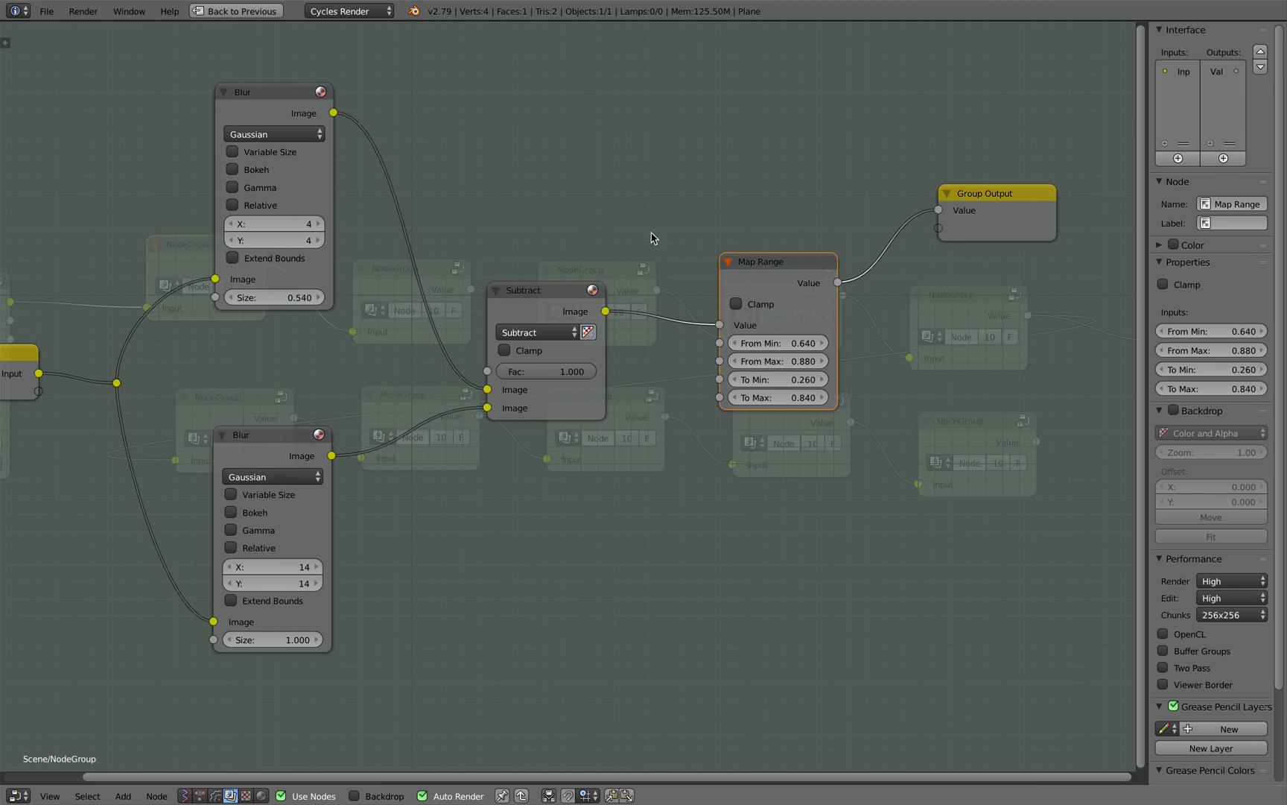
pyautogui.click(242, 86)
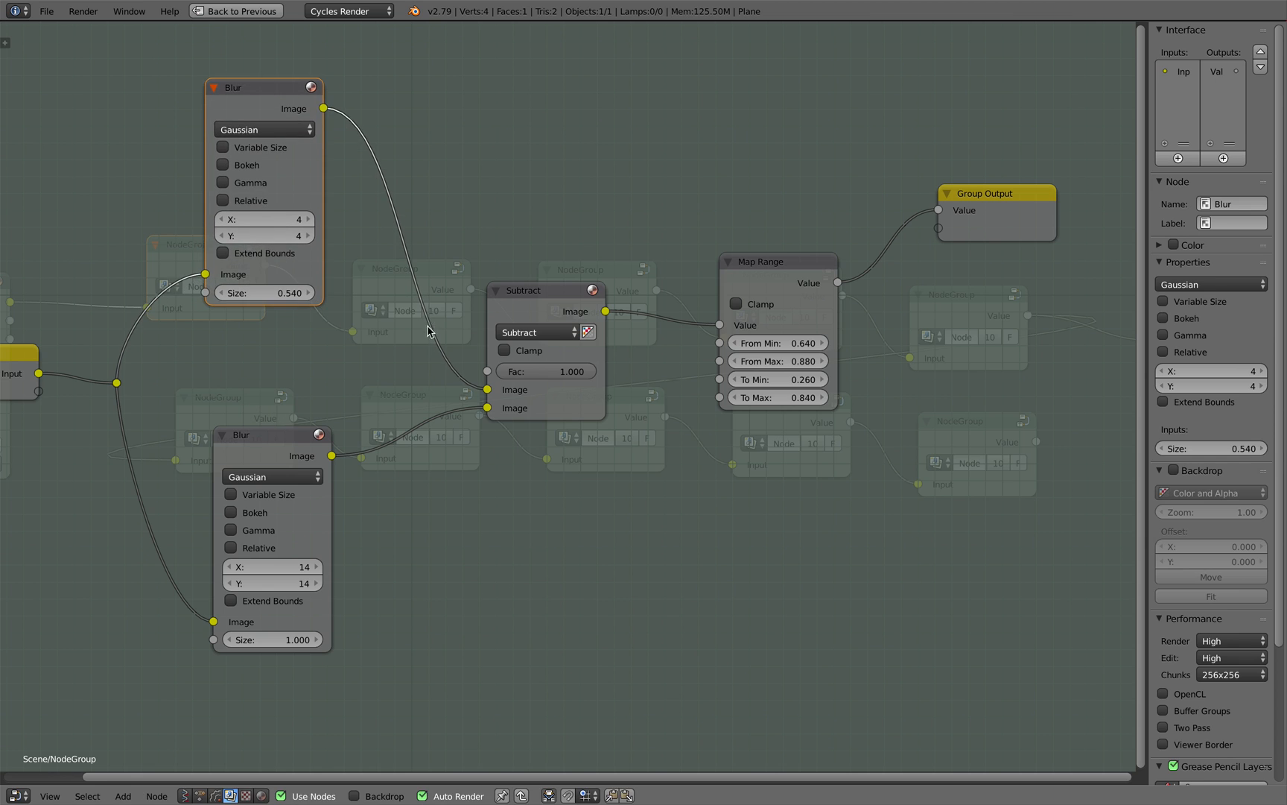
pyautogui.click(522, 290)
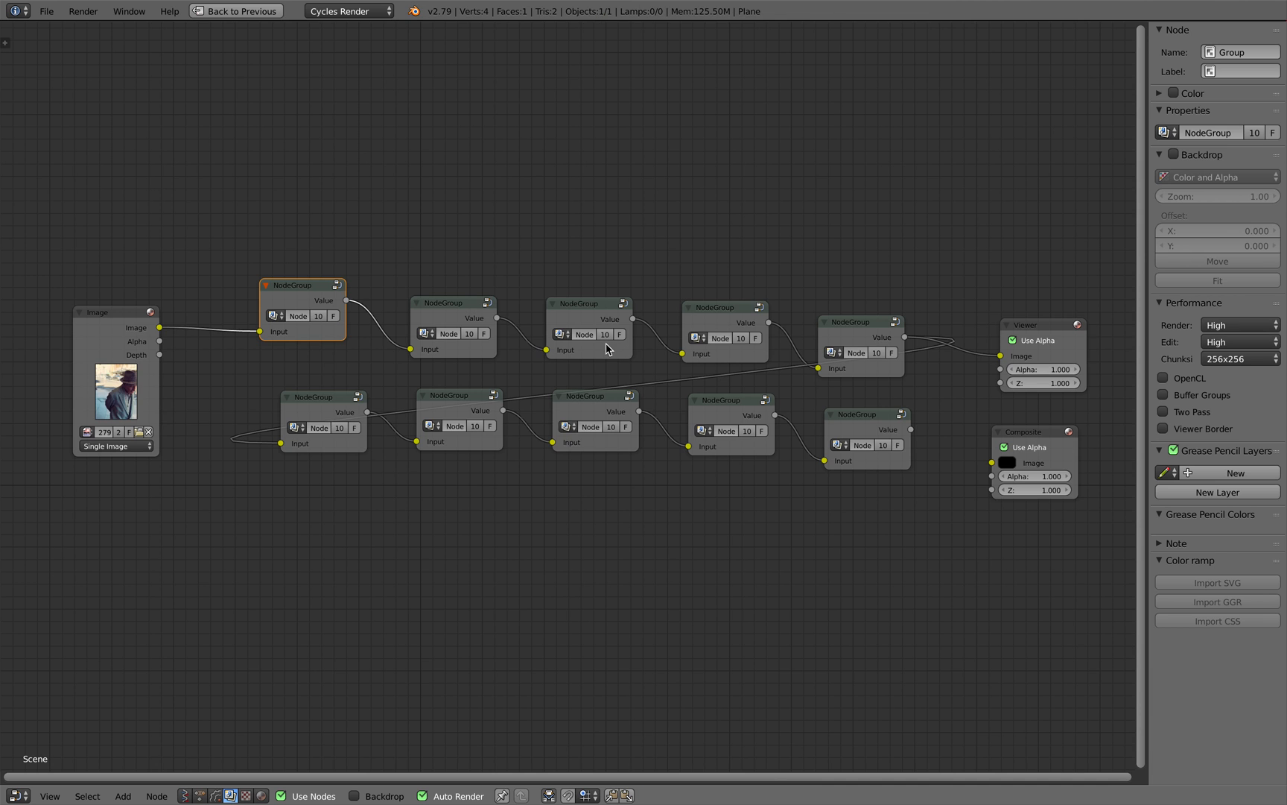
# Step: Return to the full node-group chain so the viewer re-renders the photo as a maze pattern
pyautogui.click(238, 11)
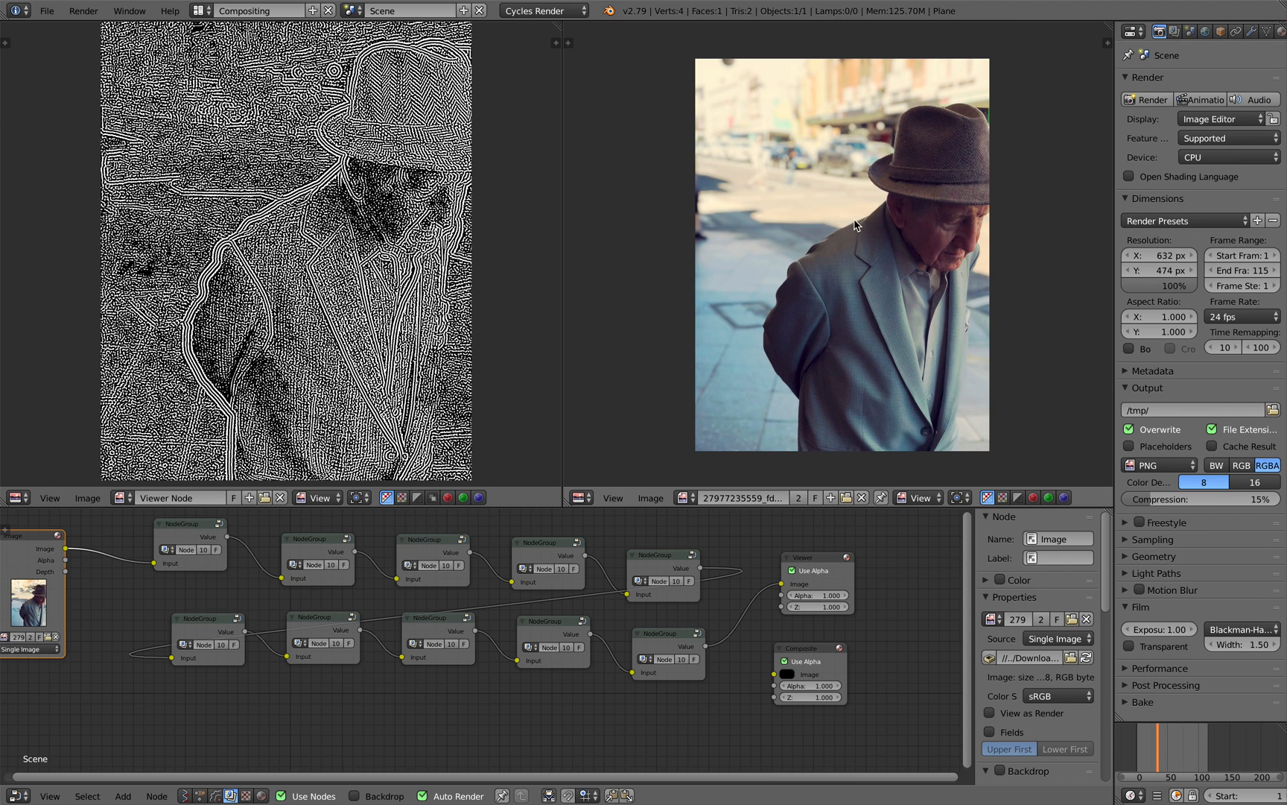
pyautogui.moveTo(879, 179)
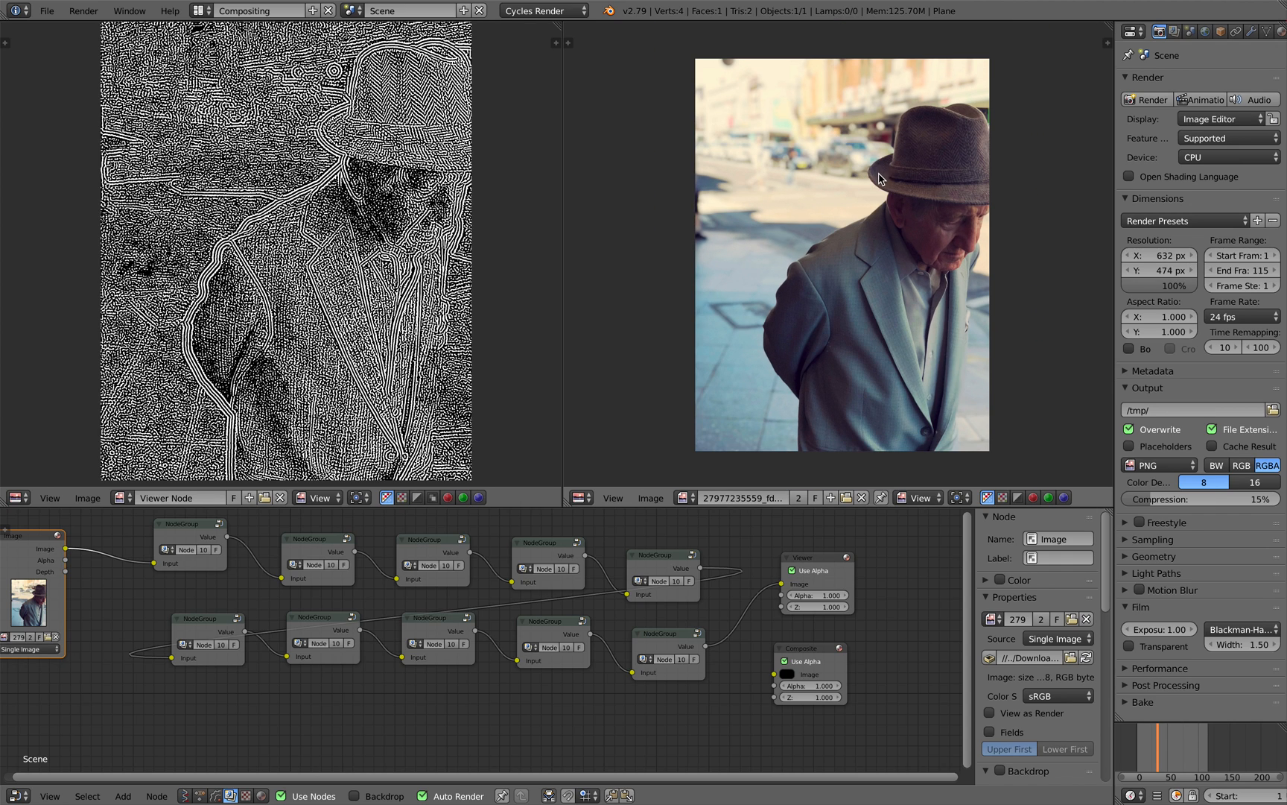
pyautogui.moveTo(767, 283)
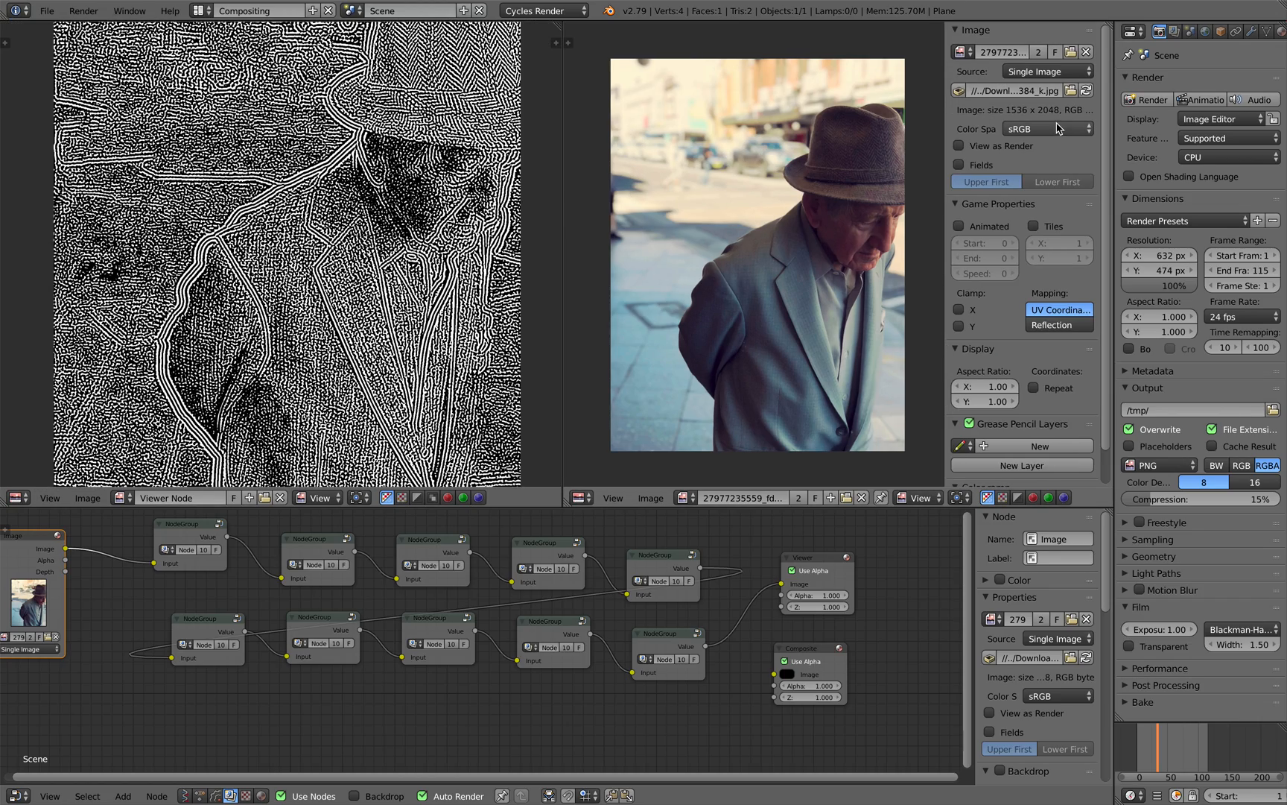
pyautogui.moveTo(979, 146)
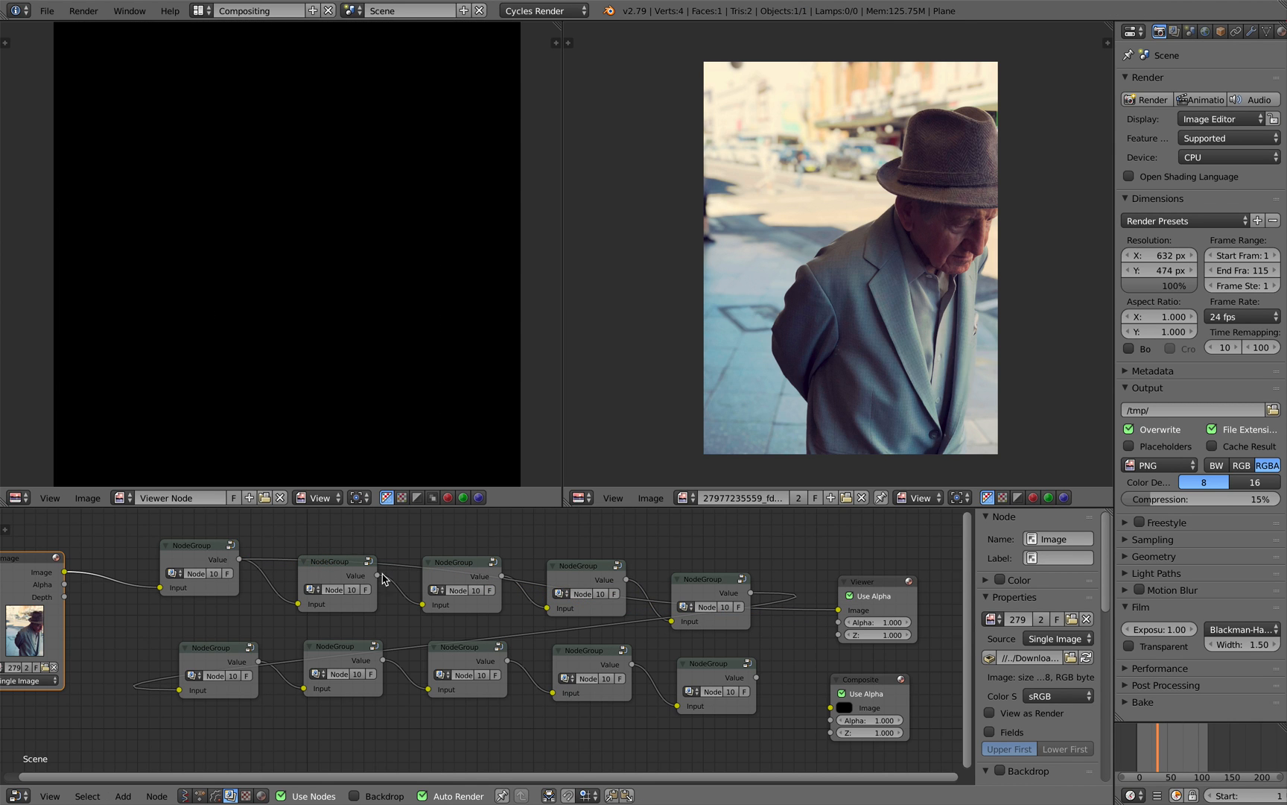
# Step: Chain a third row of duplicated node groups and reconnect it to the viewer preview
pyautogui.click(335, 582)
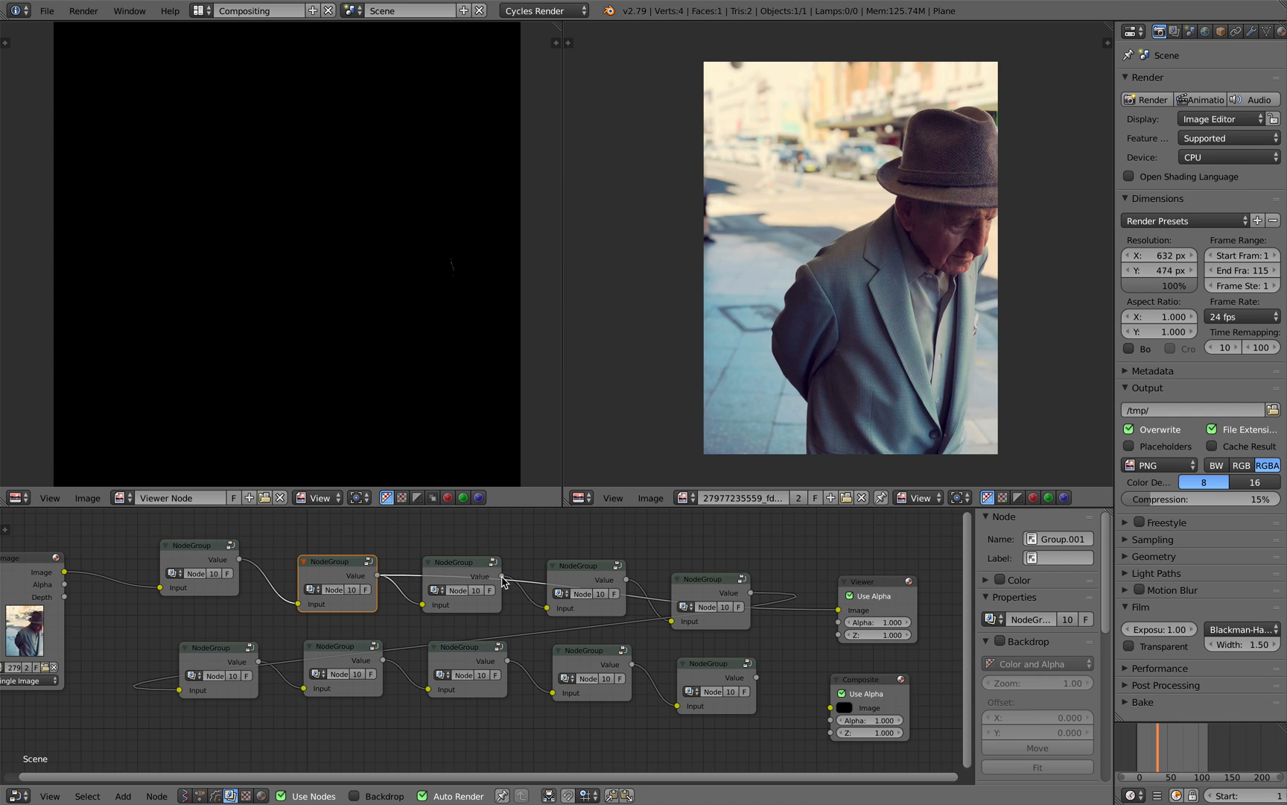
pyautogui.click(460, 561)
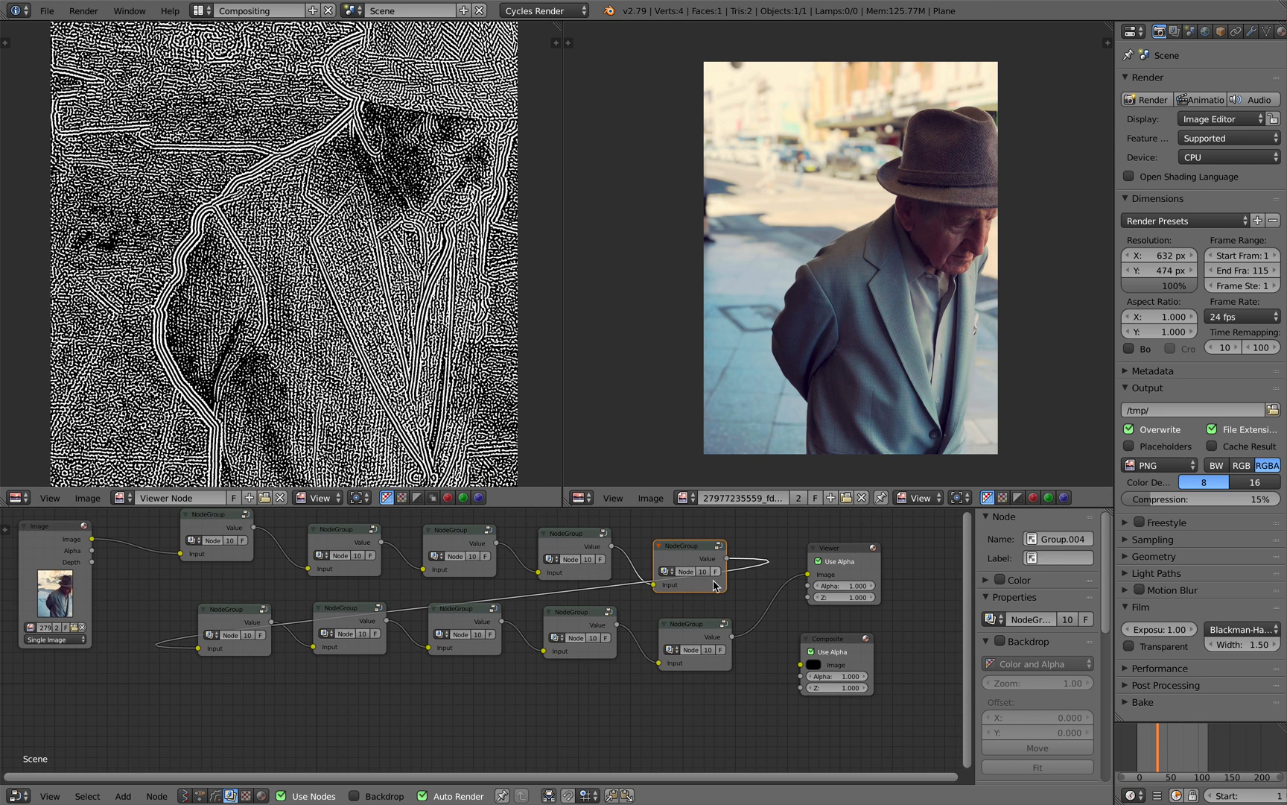
pyautogui.click(693, 637)
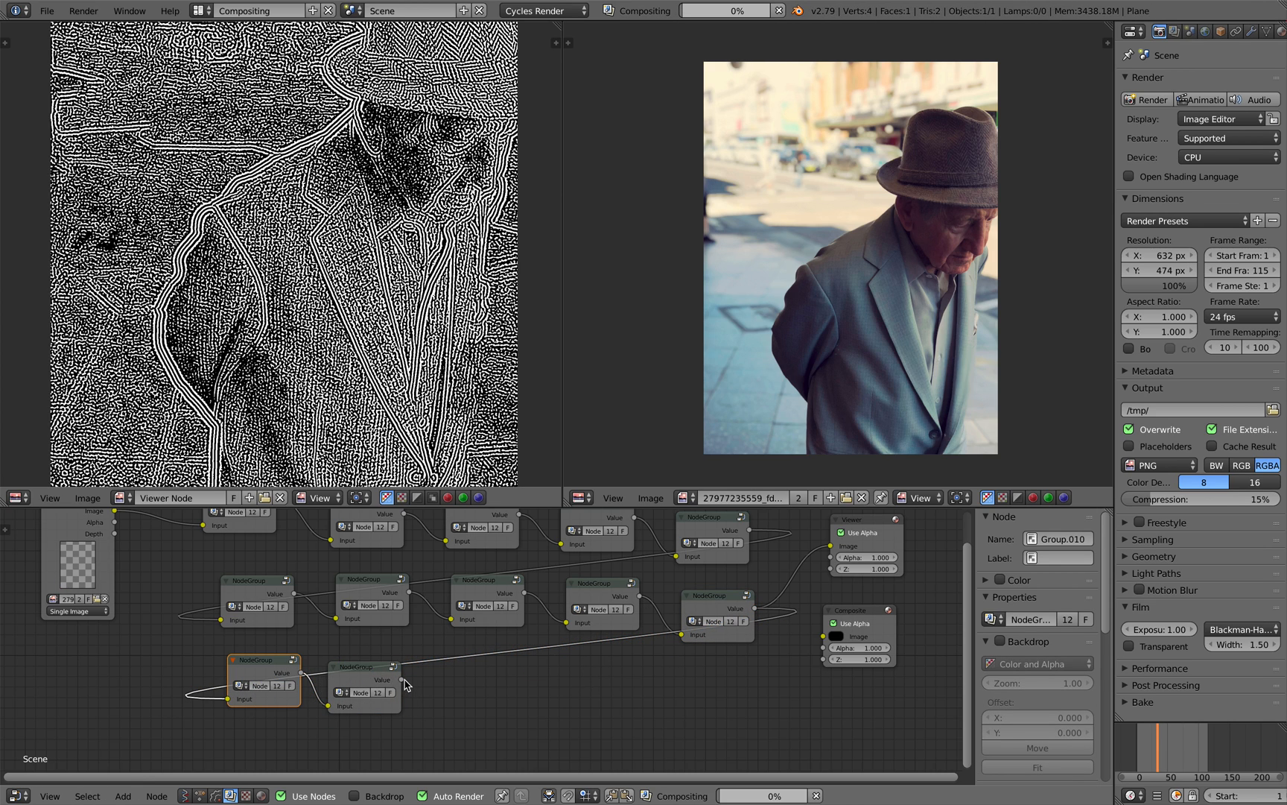
pyautogui.click(859, 523)
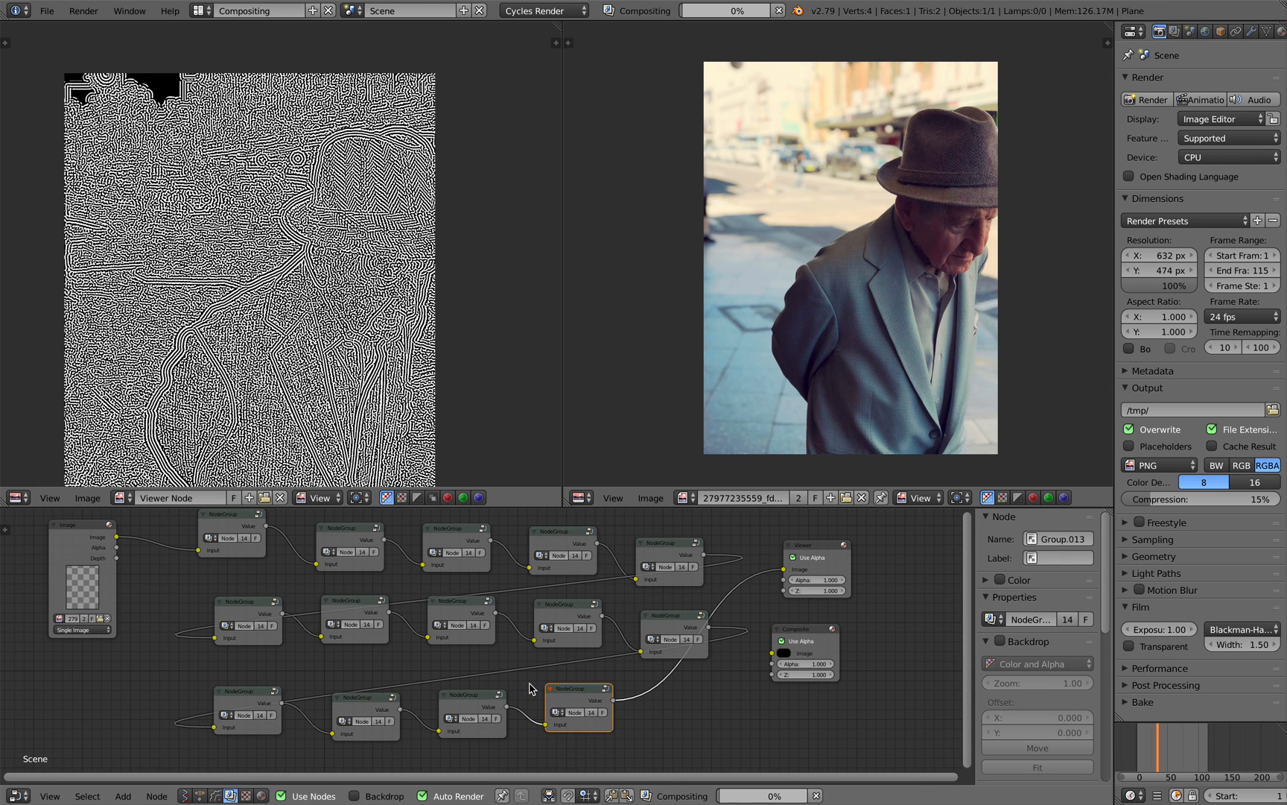
pyautogui.moveTo(503, 640)
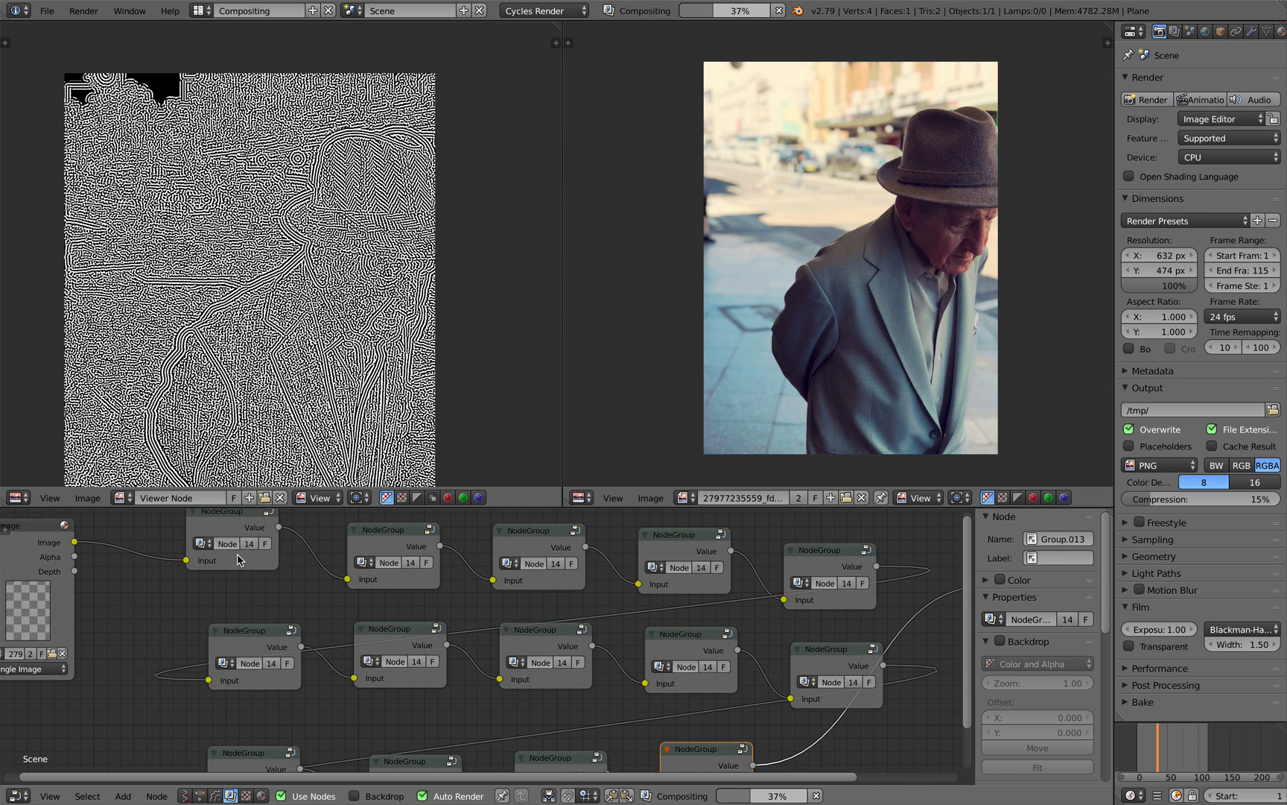
# Step: Adjust the chain so the reaction-diffusion stripes render thicker and coarser
pyautogui.click(234, 511)
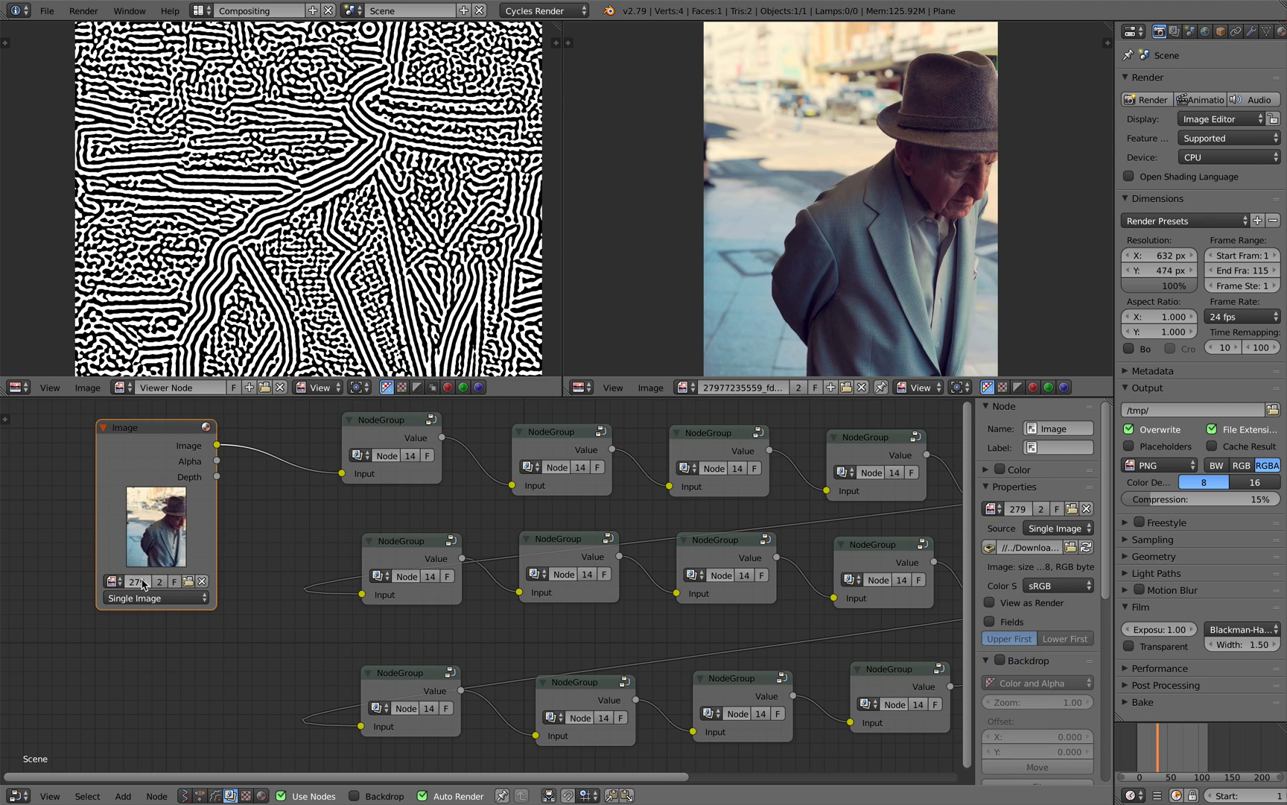
# Step: Switch the image area to a 3D View showing the scene's single plane
pyautogui.click(155, 597)
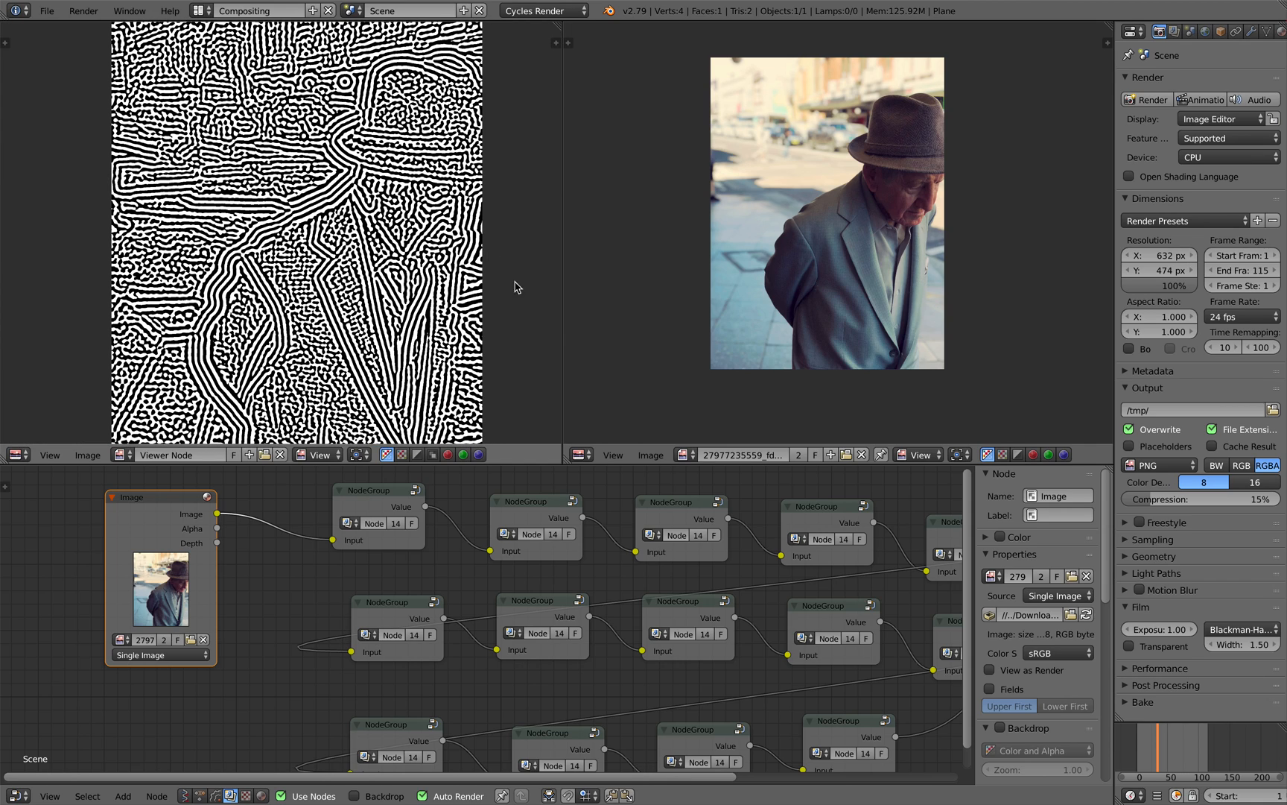
pyautogui.moveTo(610, 311)
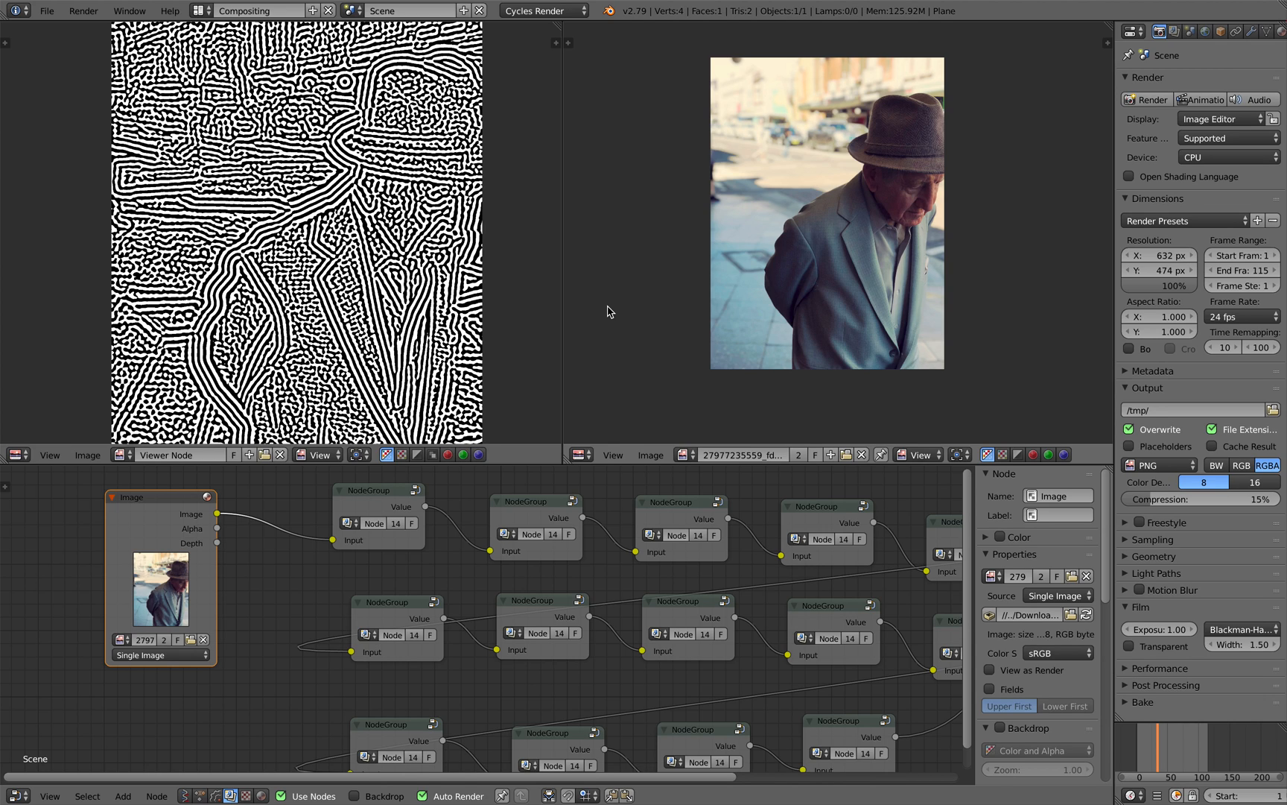
pyautogui.moveTo(547, 283)
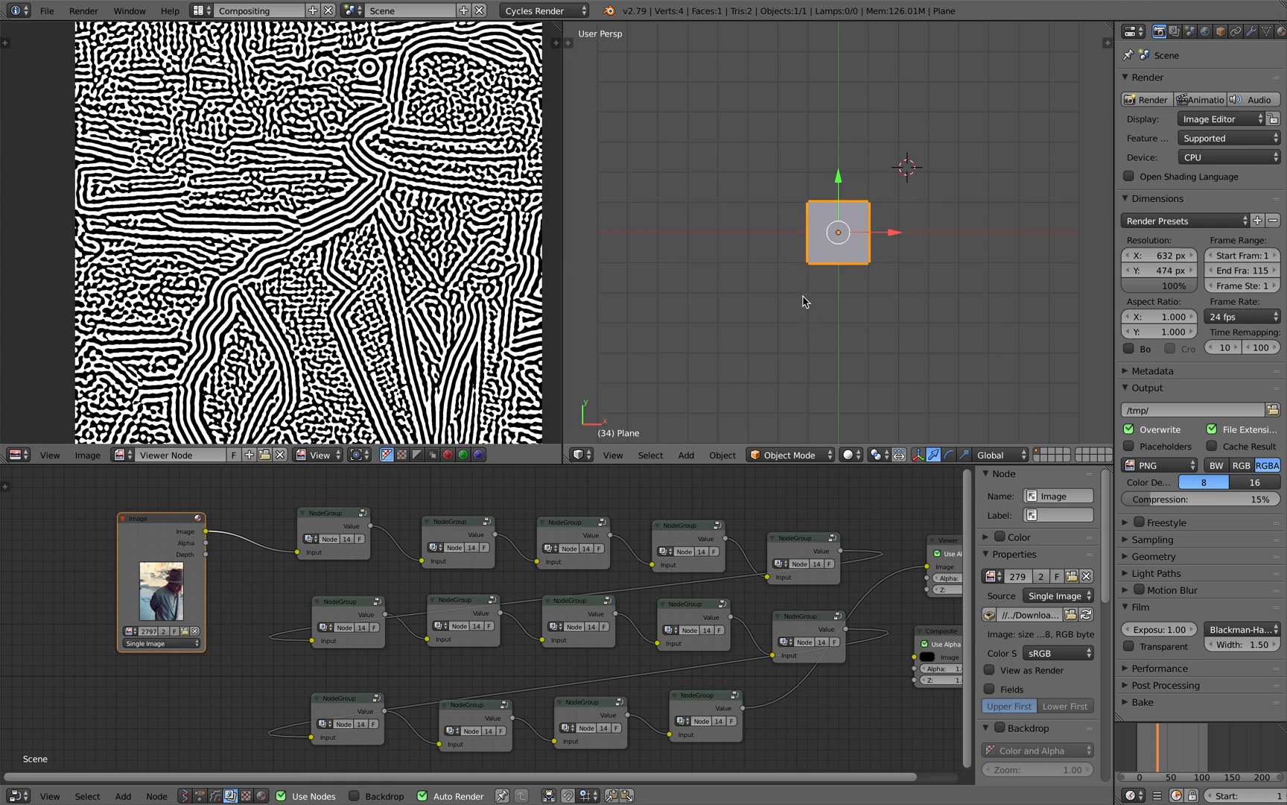
# Step: Replace the plane with a Suzanne monkey head, add a camera viewing her, and assign a Principled BSDF material
pyautogui.click(687, 454)
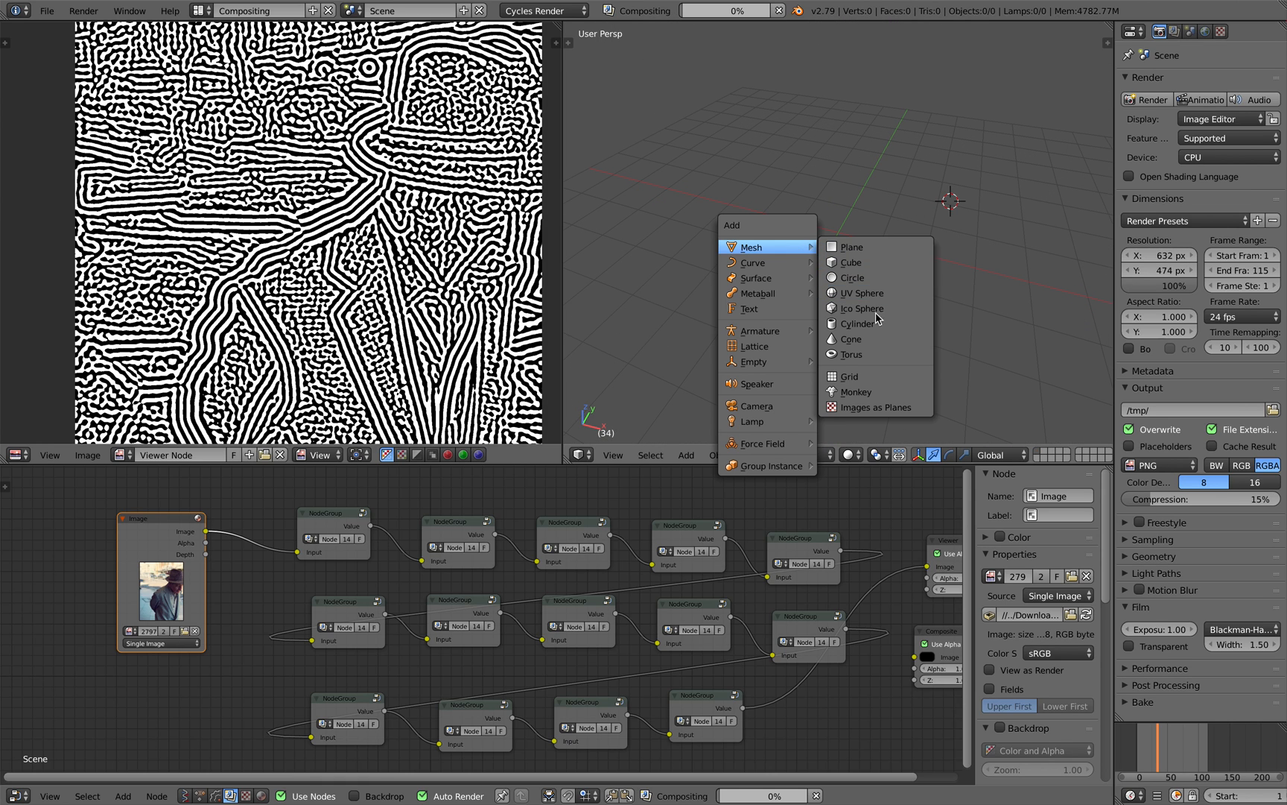
pyautogui.click(856, 390)
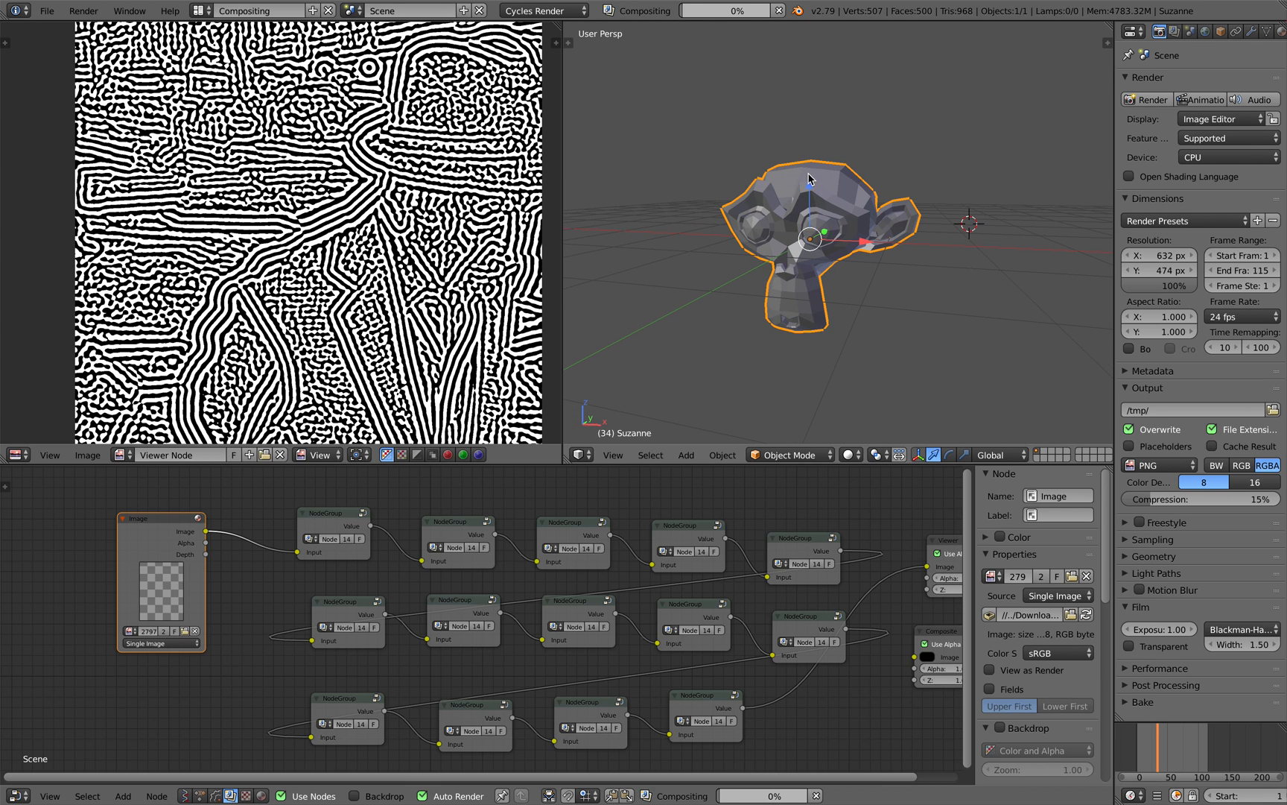
pyautogui.click(685, 455)
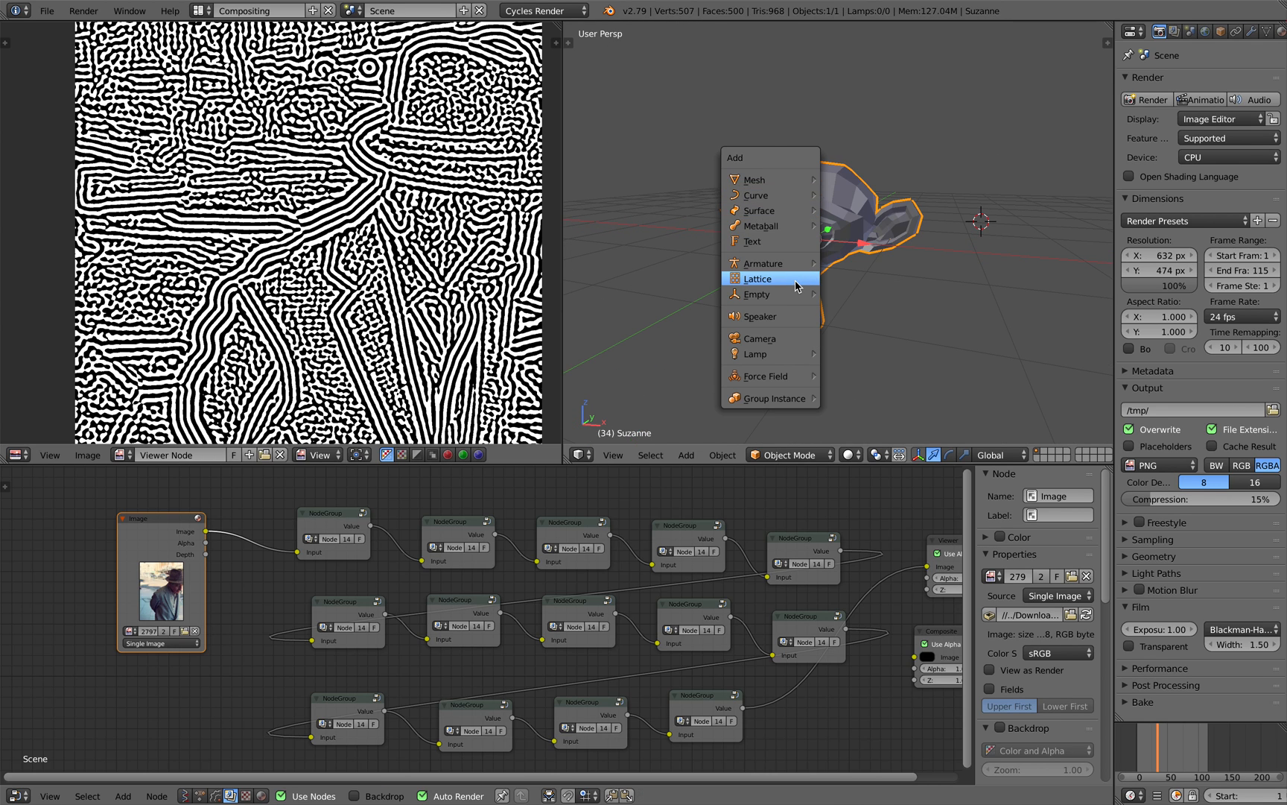
pyautogui.moveTo(792, 316)
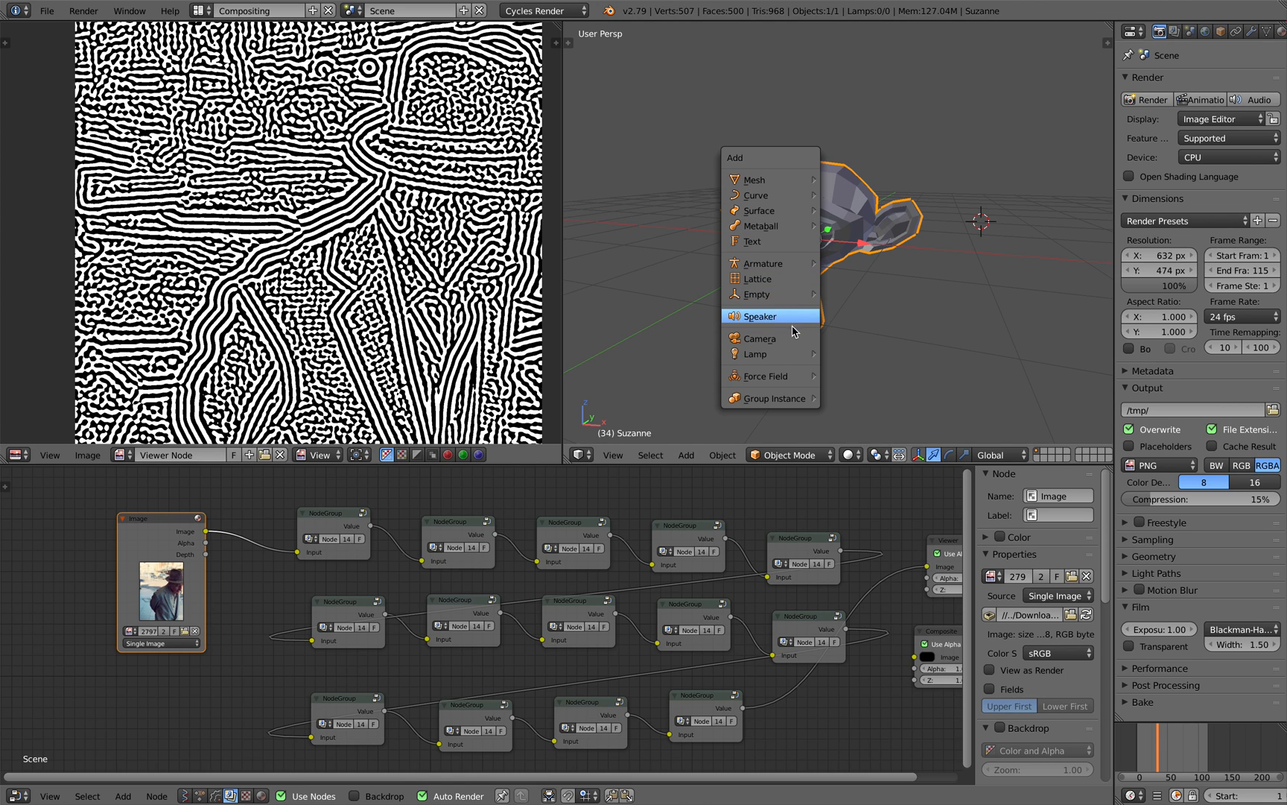
pyautogui.click(613, 454)
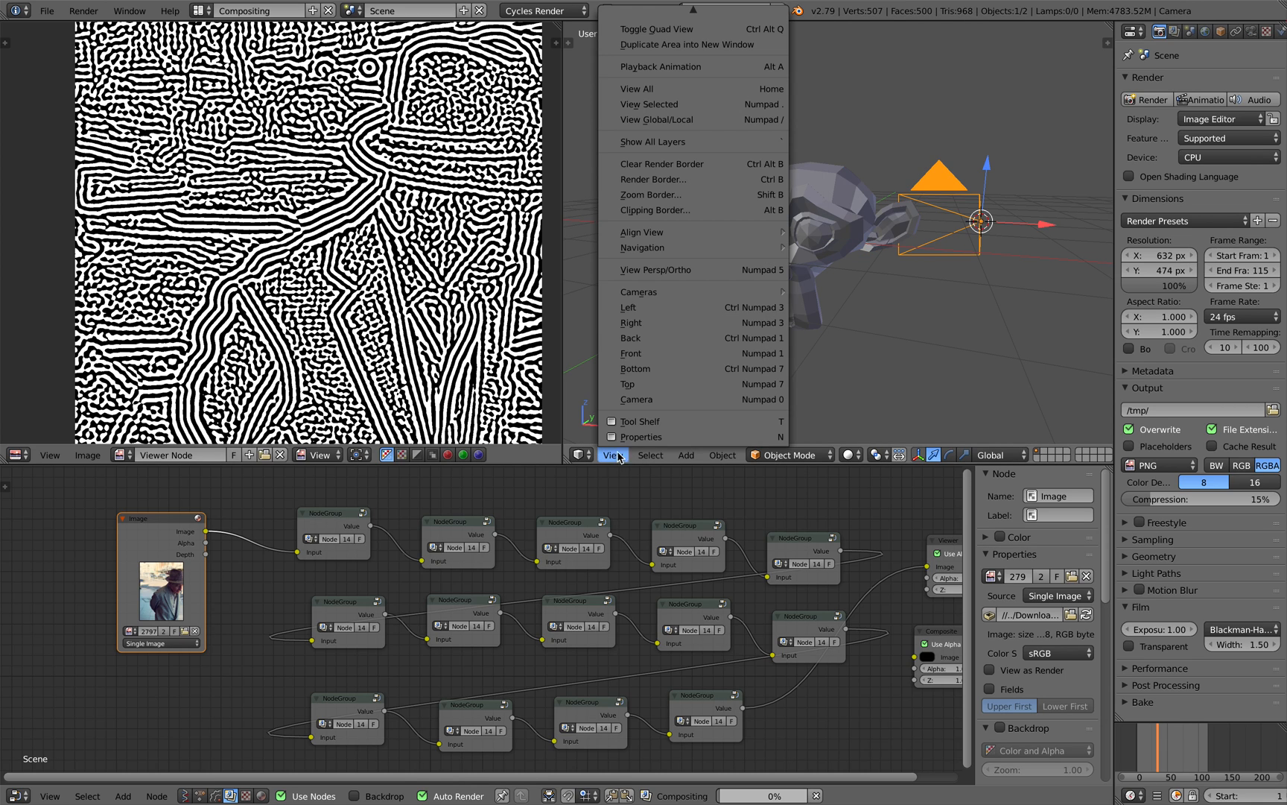
pyautogui.click(637, 399)
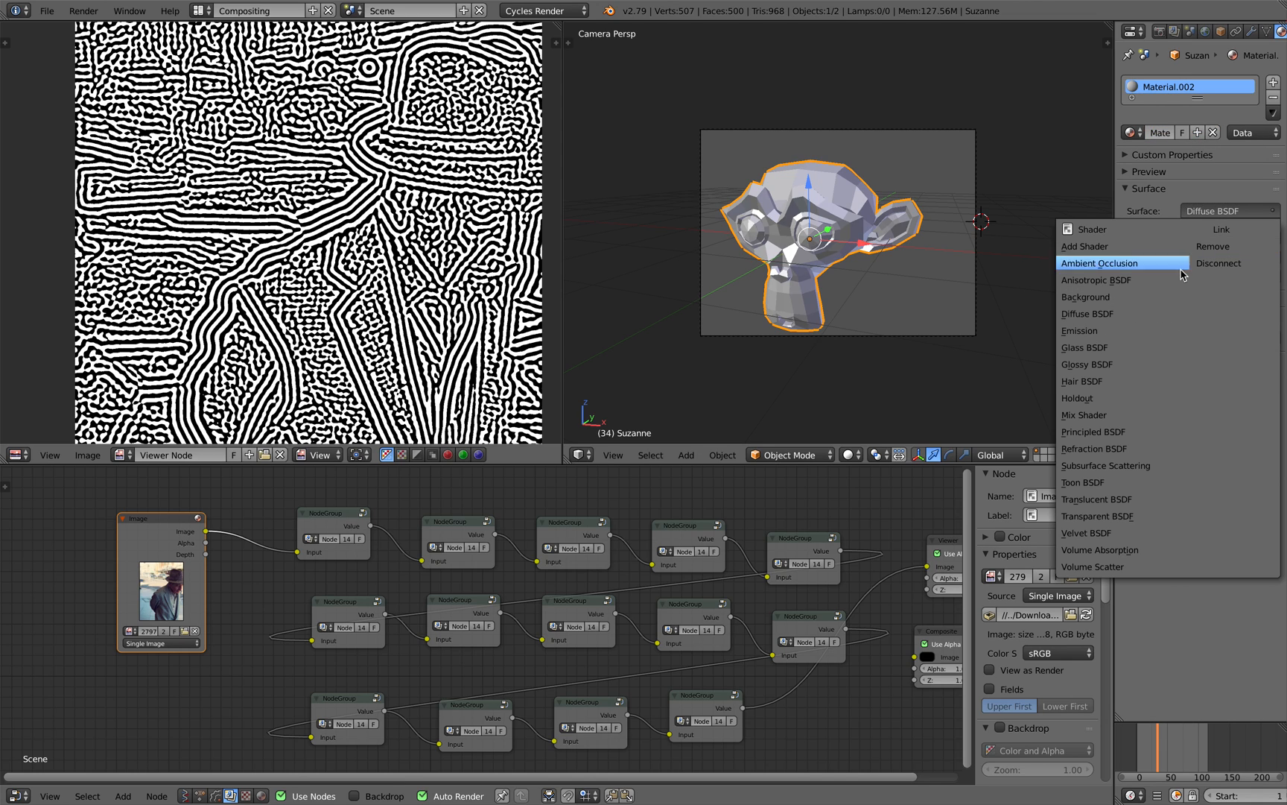
pyautogui.click(1092, 431)
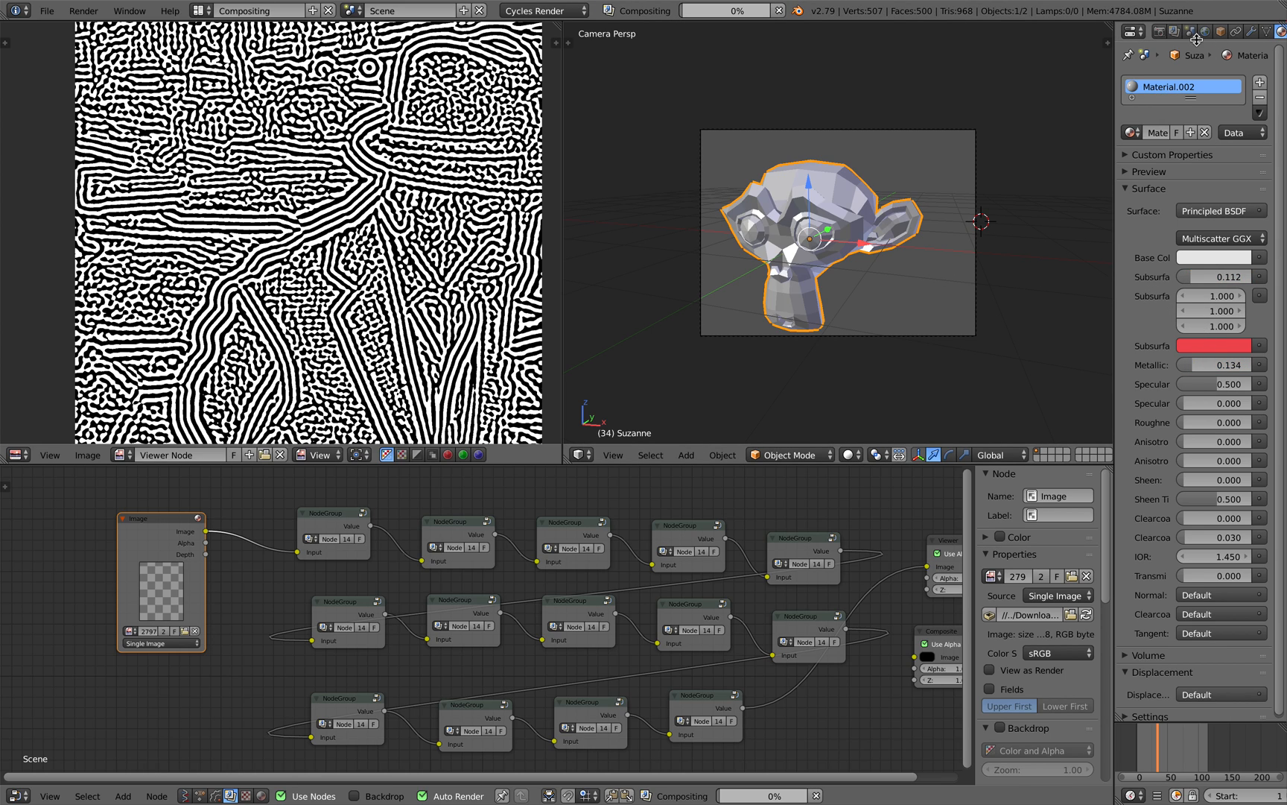
pyautogui.moveTo(979, 163)
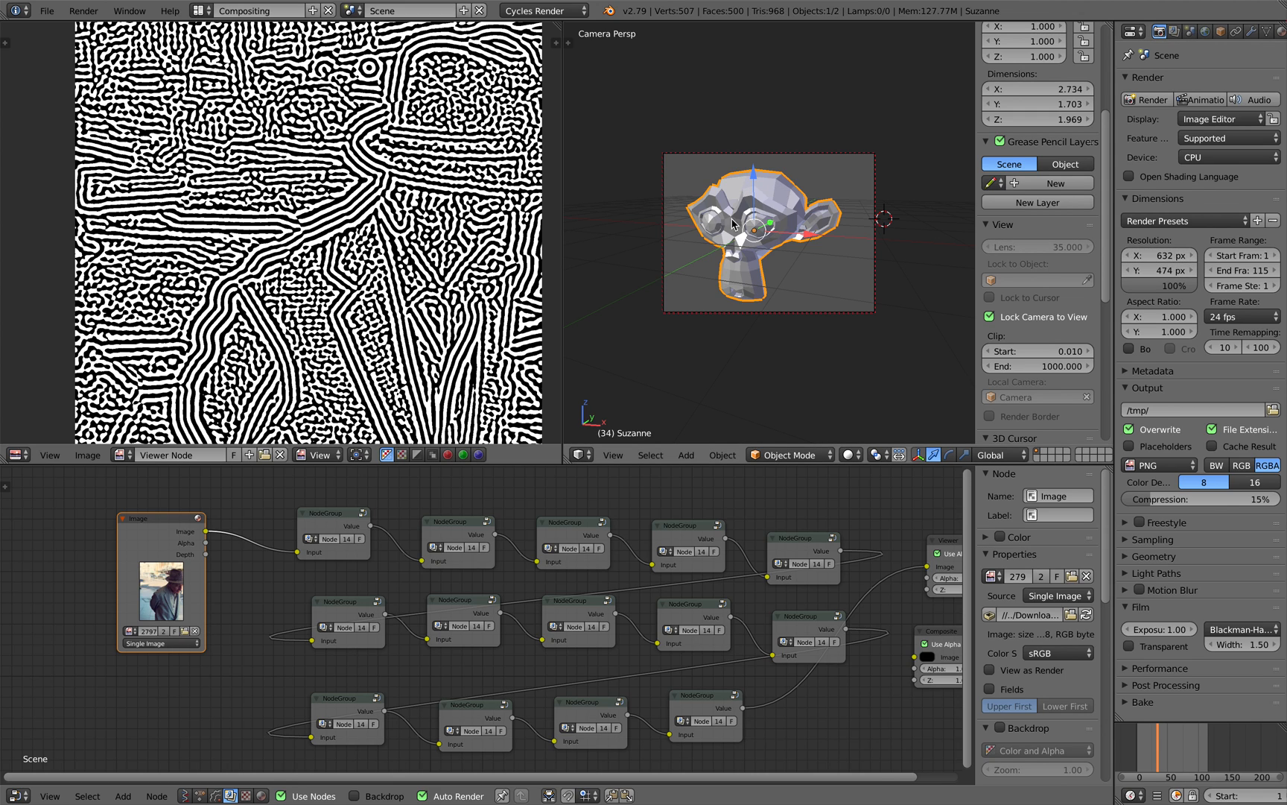
# Step: Render the frame, add a point lamp beside Suzanne, show the World settings and render again
pyautogui.click(82, 10)
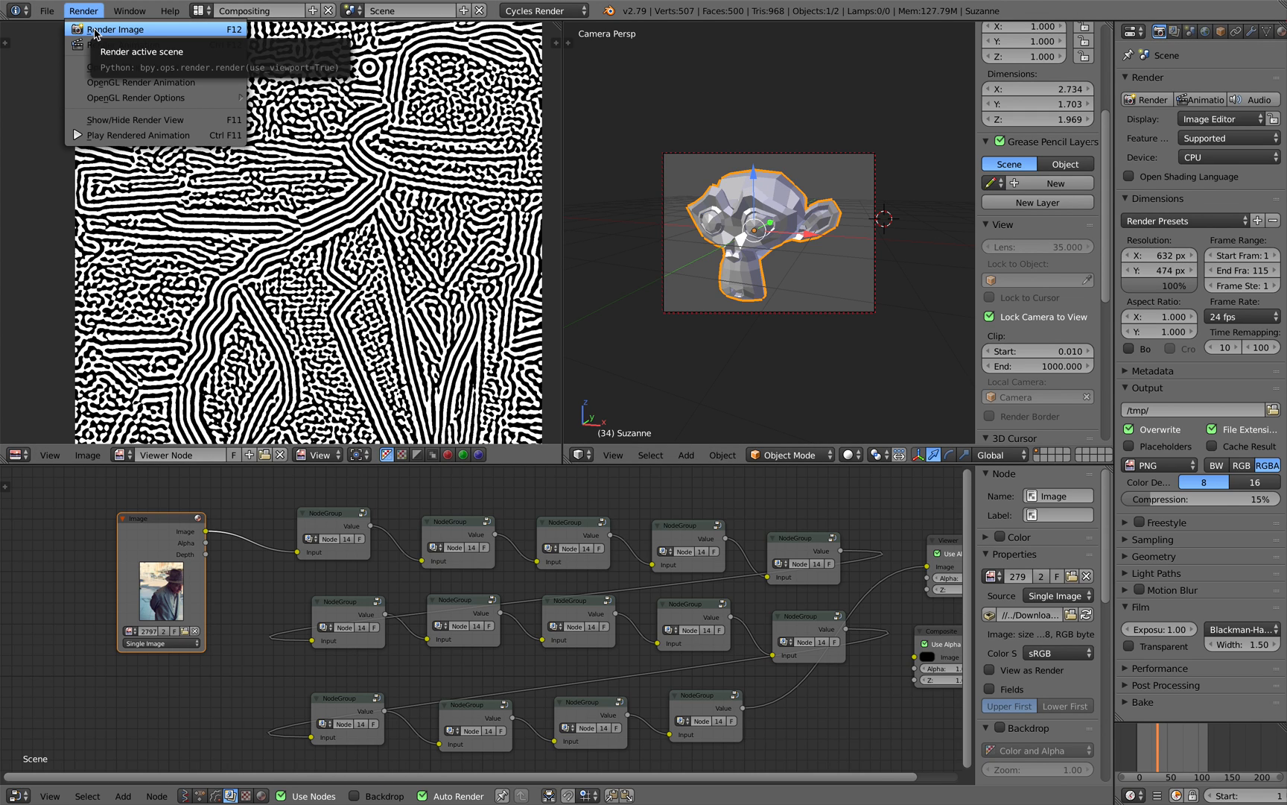
pyautogui.click(119, 28)
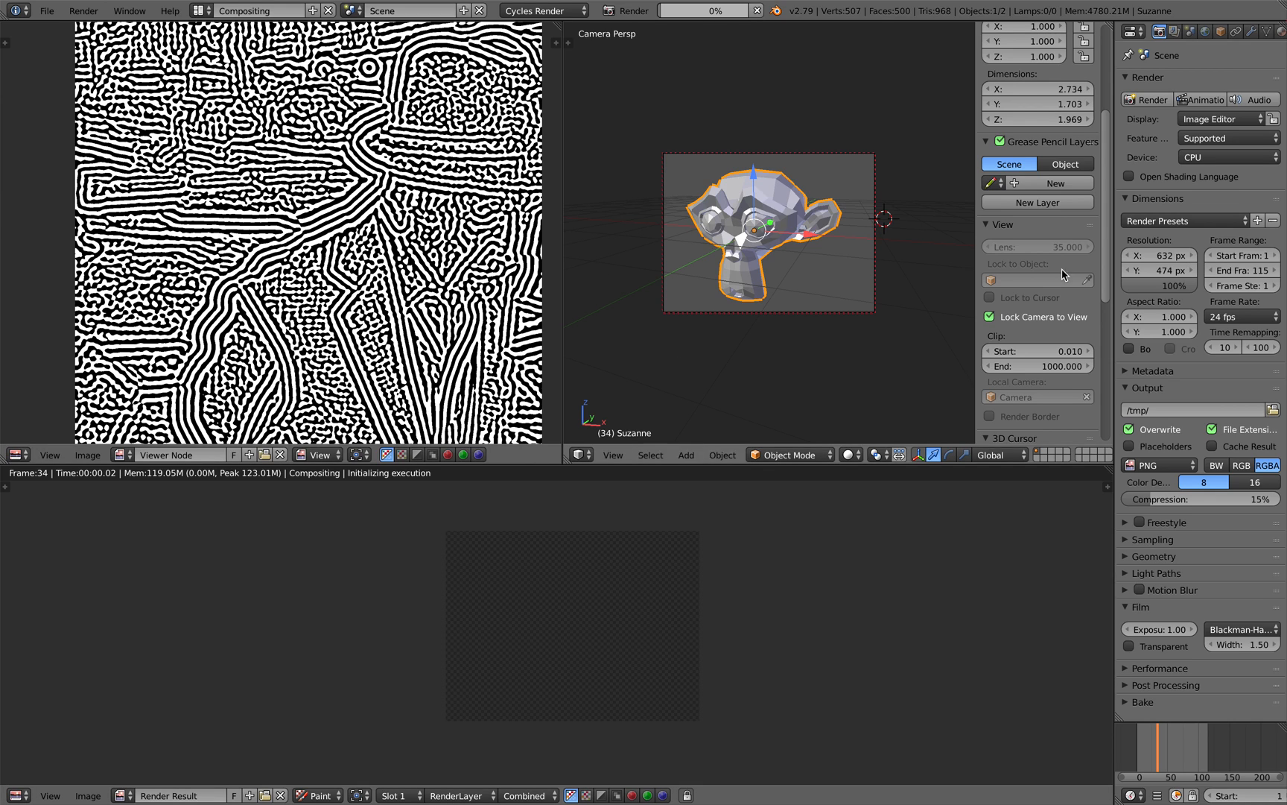
pyautogui.click(685, 454)
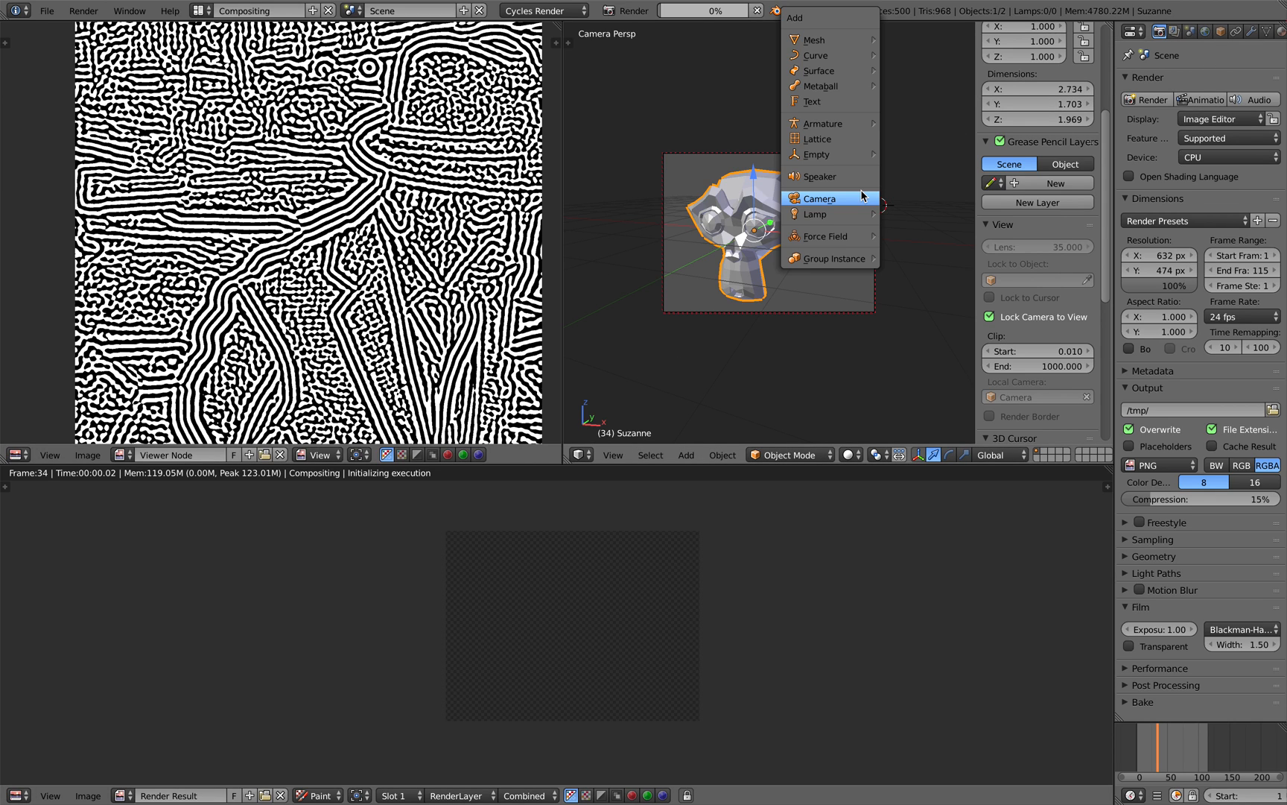
pyautogui.click(815, 214)
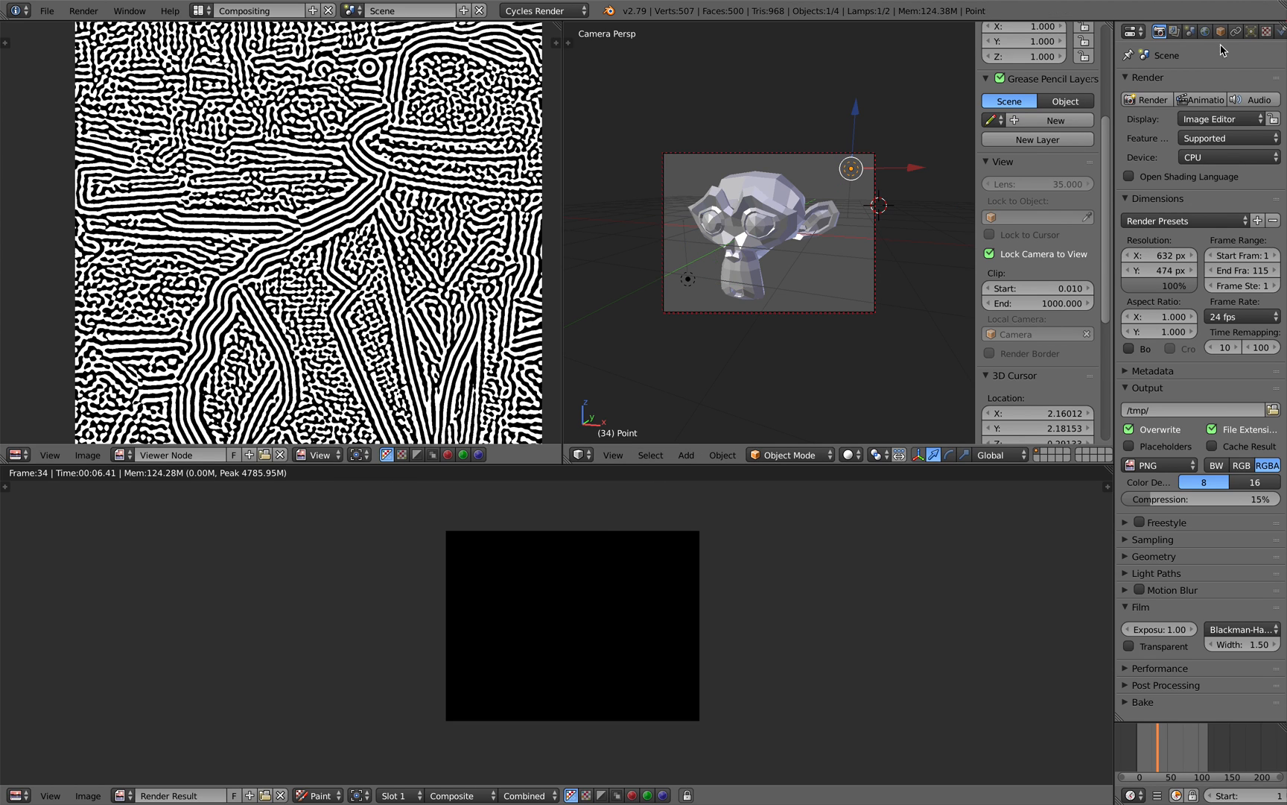
pyautogui.click(1203, 31)
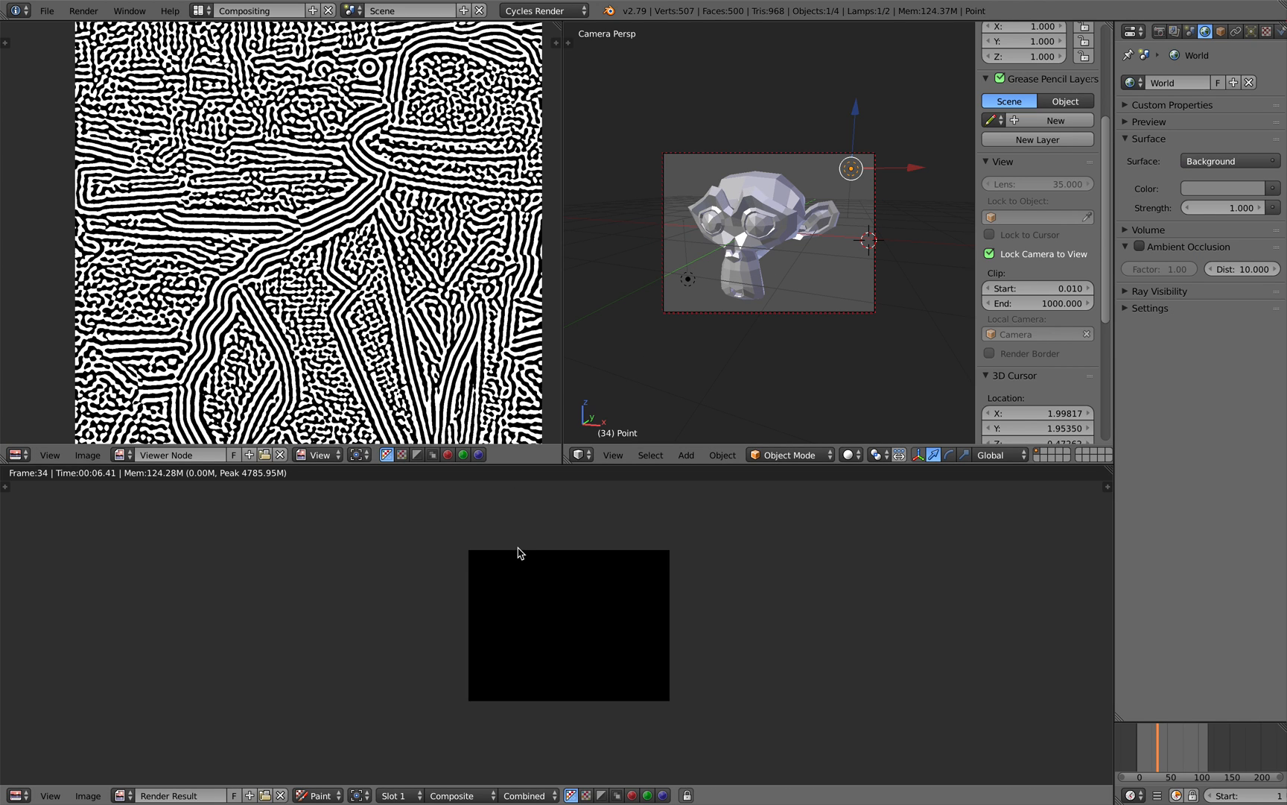
pyautogui.click(82, 11)
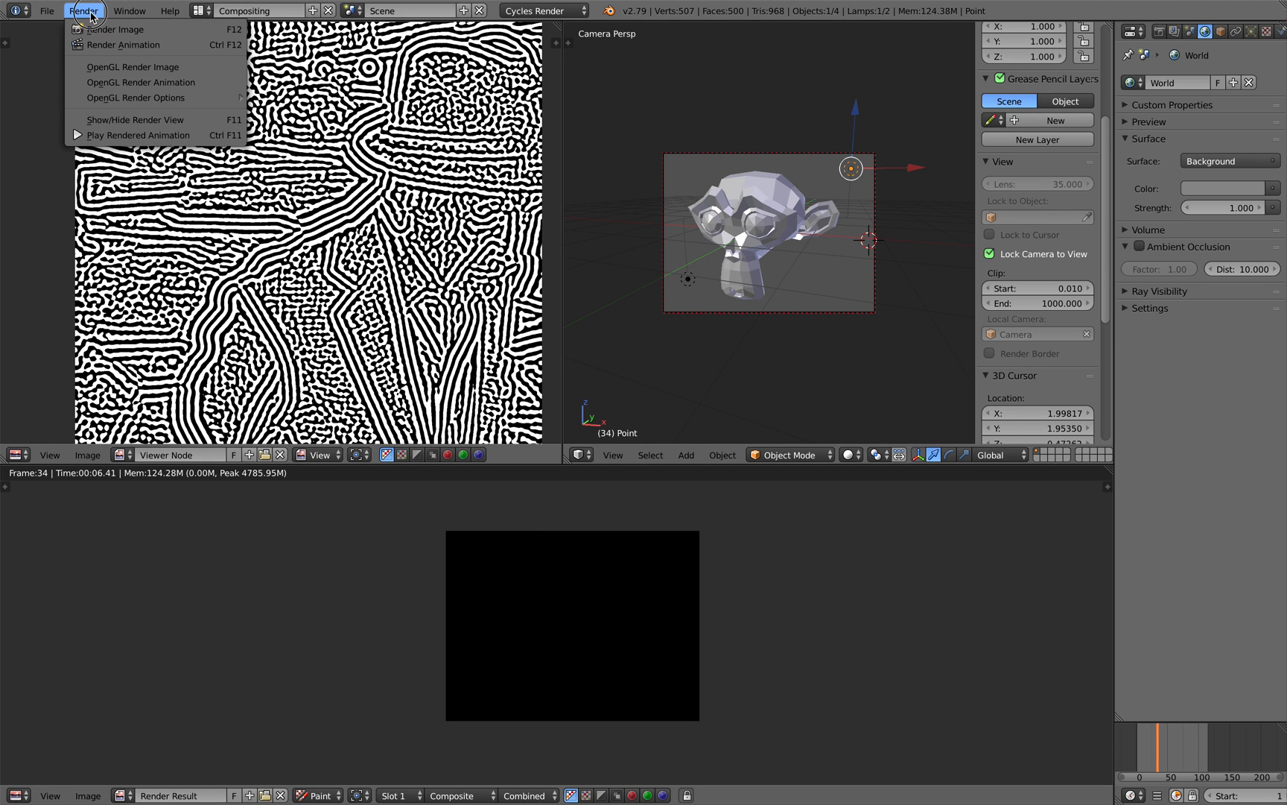
pyautogui.click(114, 28)
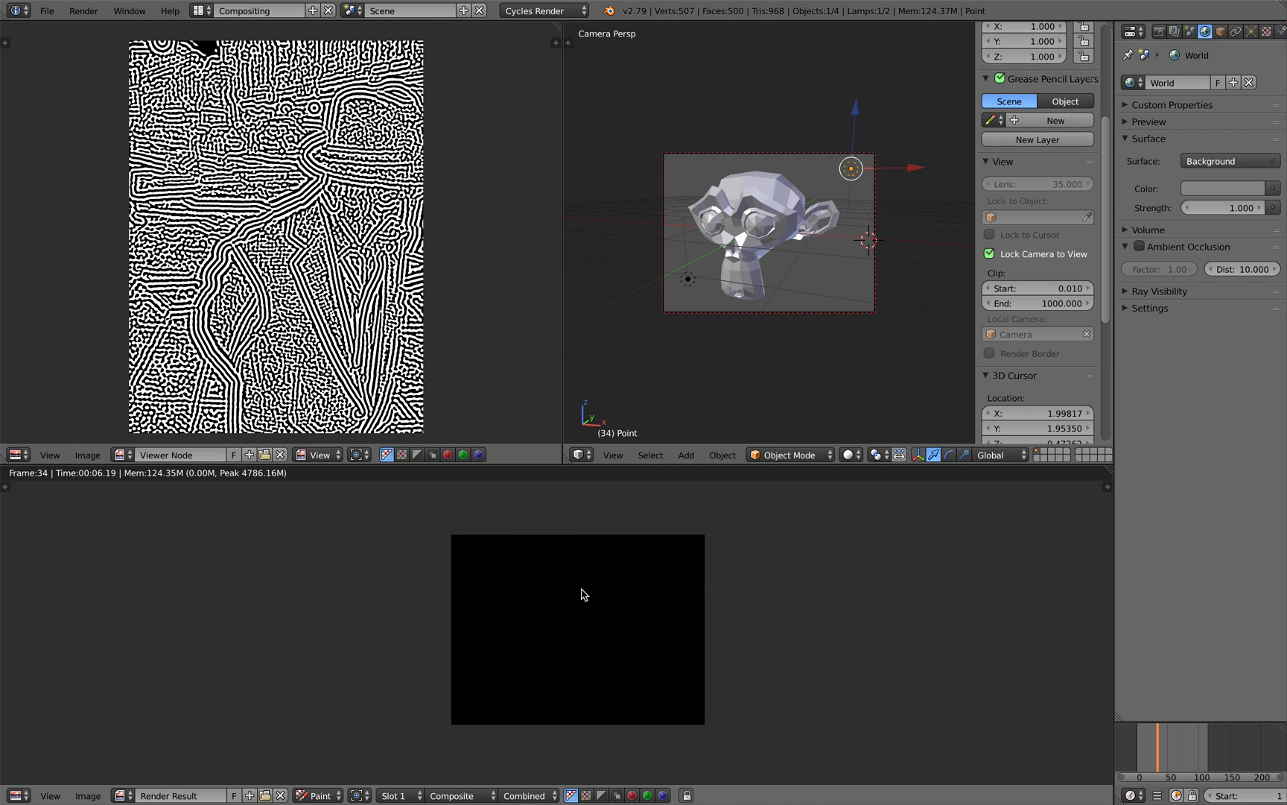
pyautogui.moveTo(441, 708)
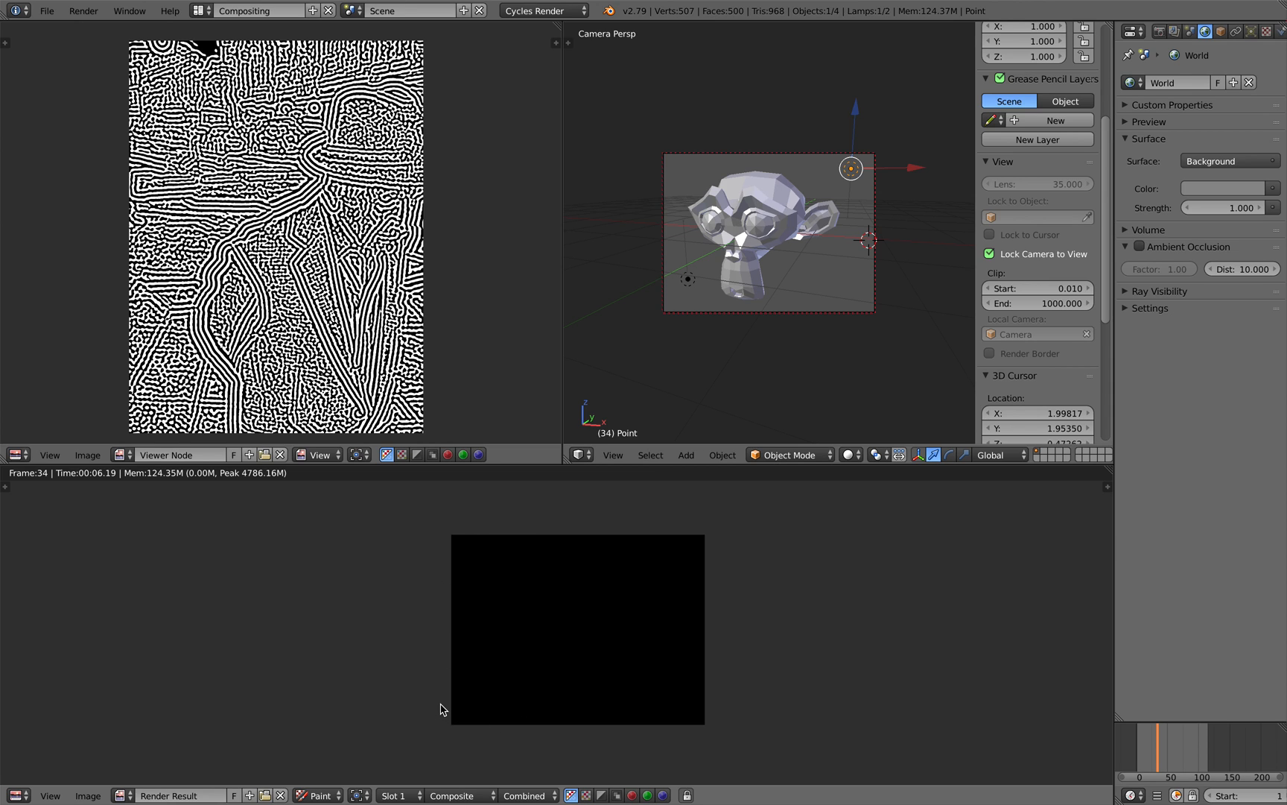
# Step: Add a Render Layers input to the compositor fed by the current scene
pyautogui.click(15, 455)
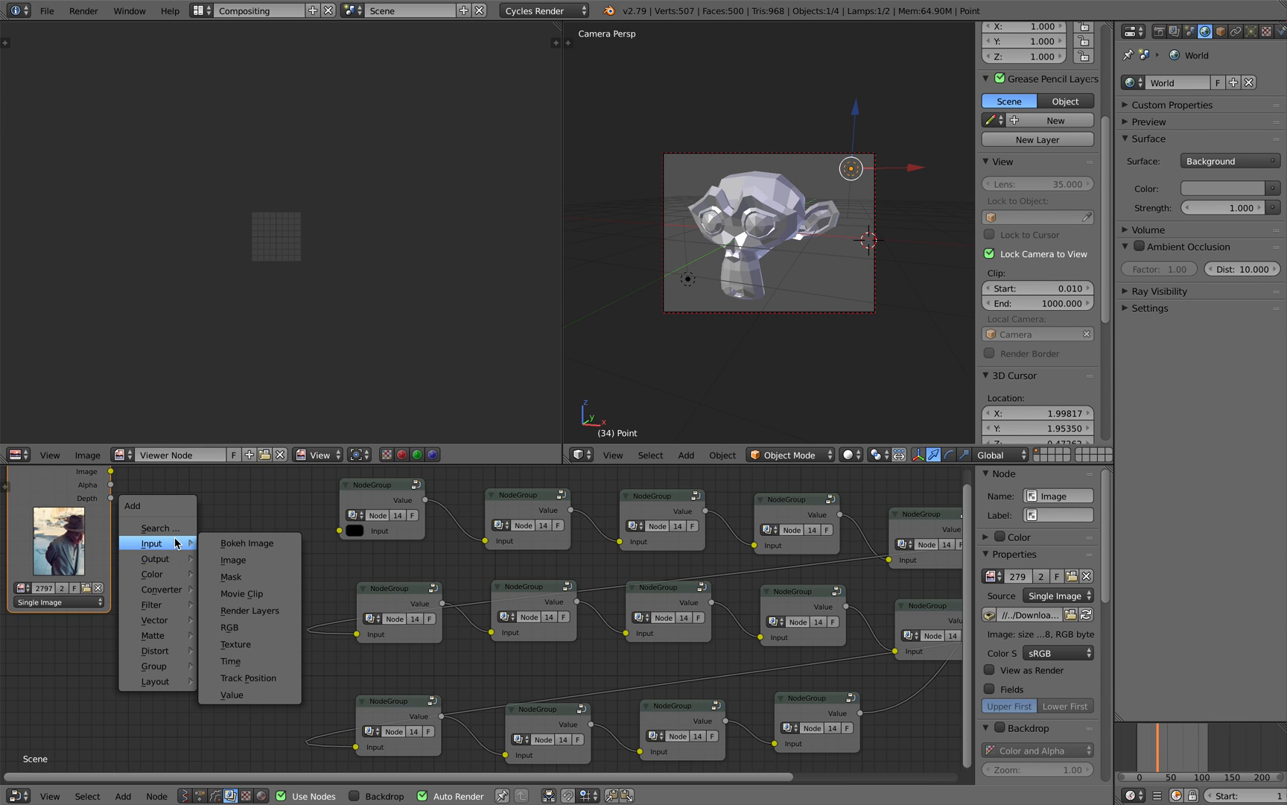
pyautogui.moveTo(240, 593)
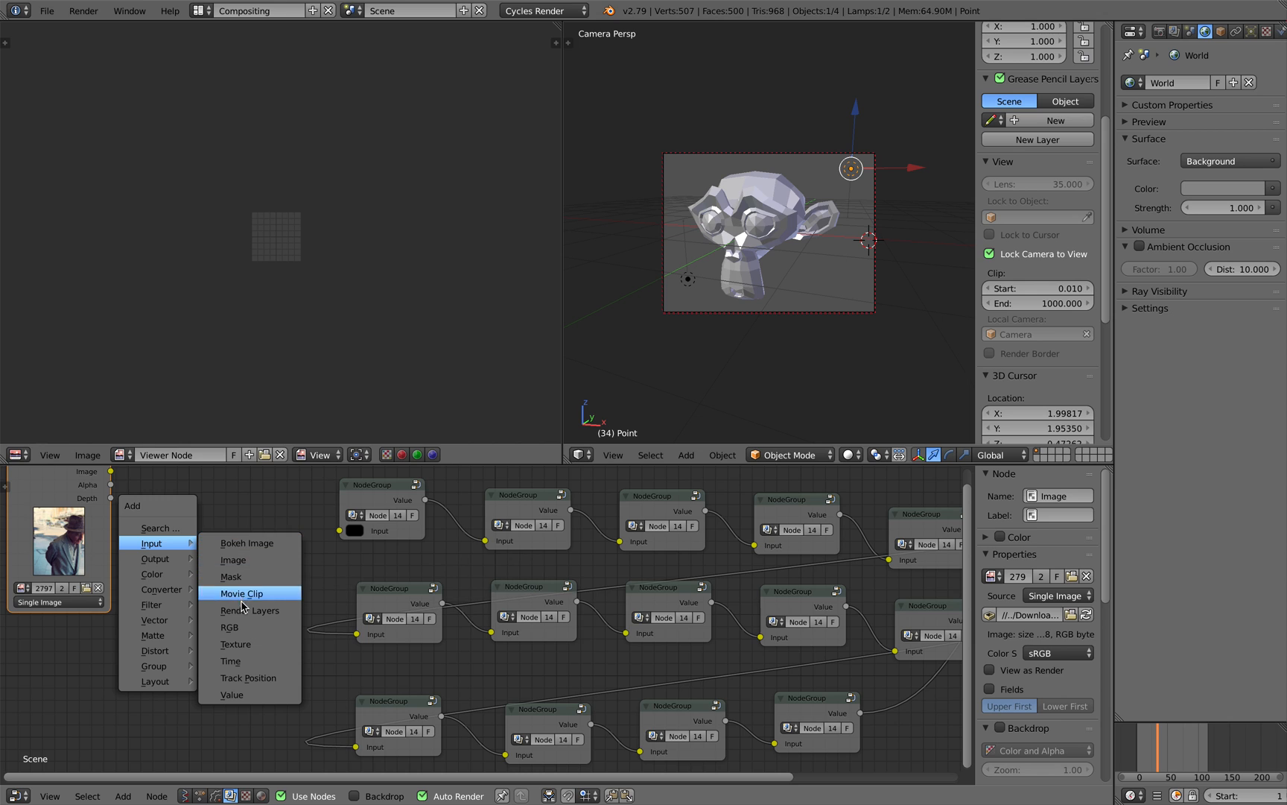
pyautogui.click(251, 609)
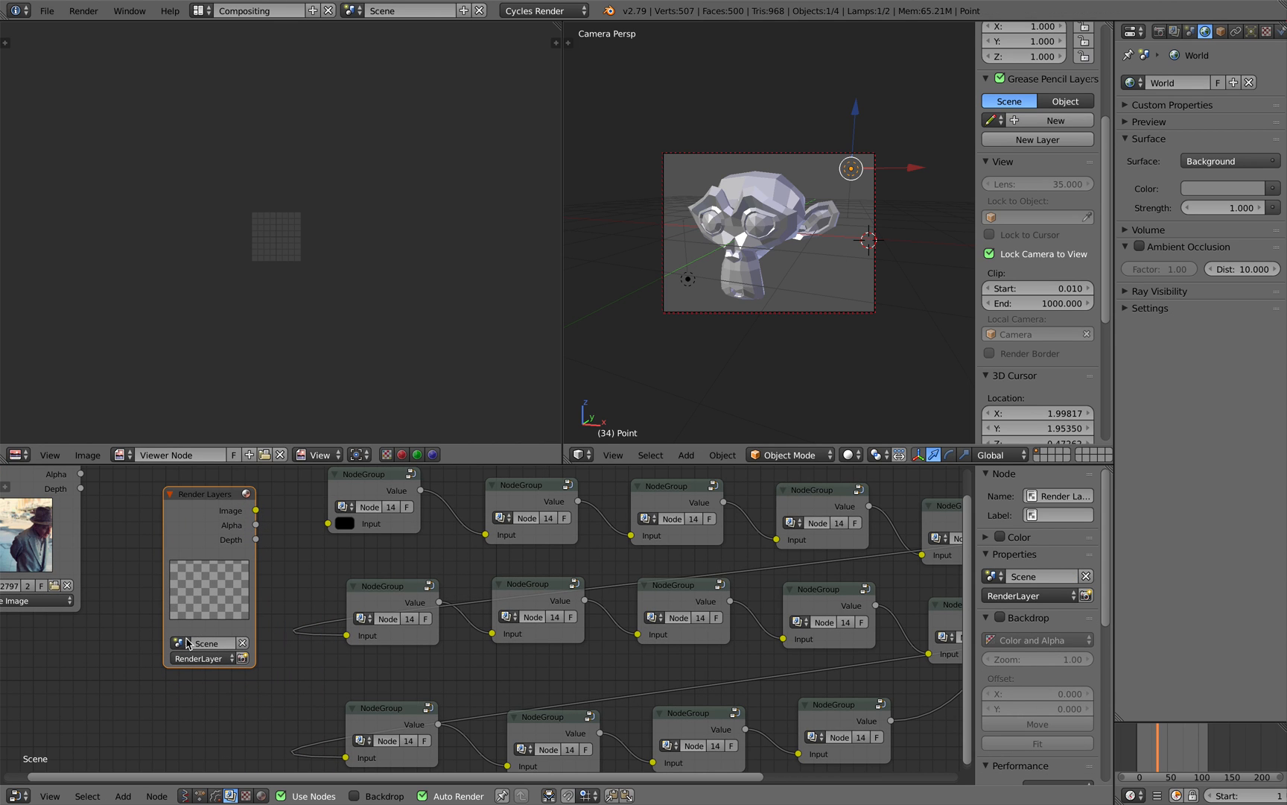
pyautogui.click(204, 642)
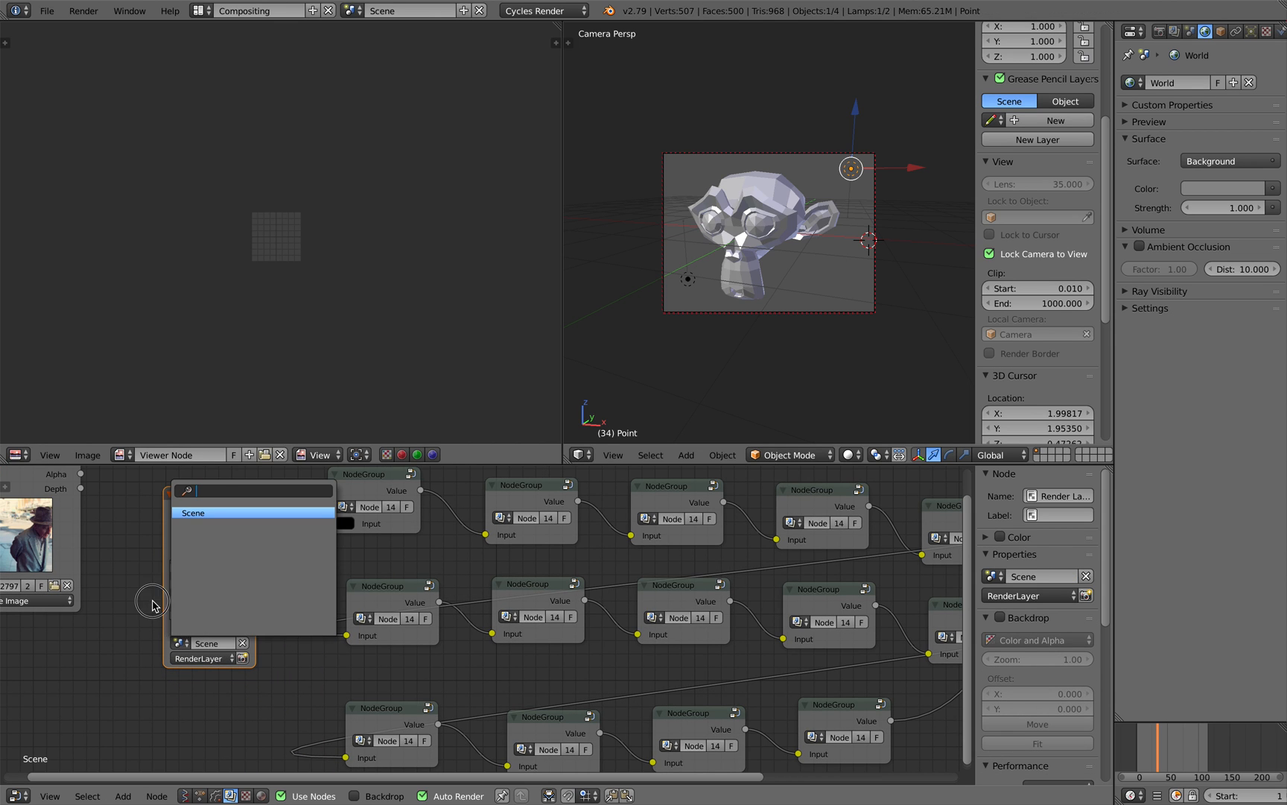
pyautogui.click(192, 511)
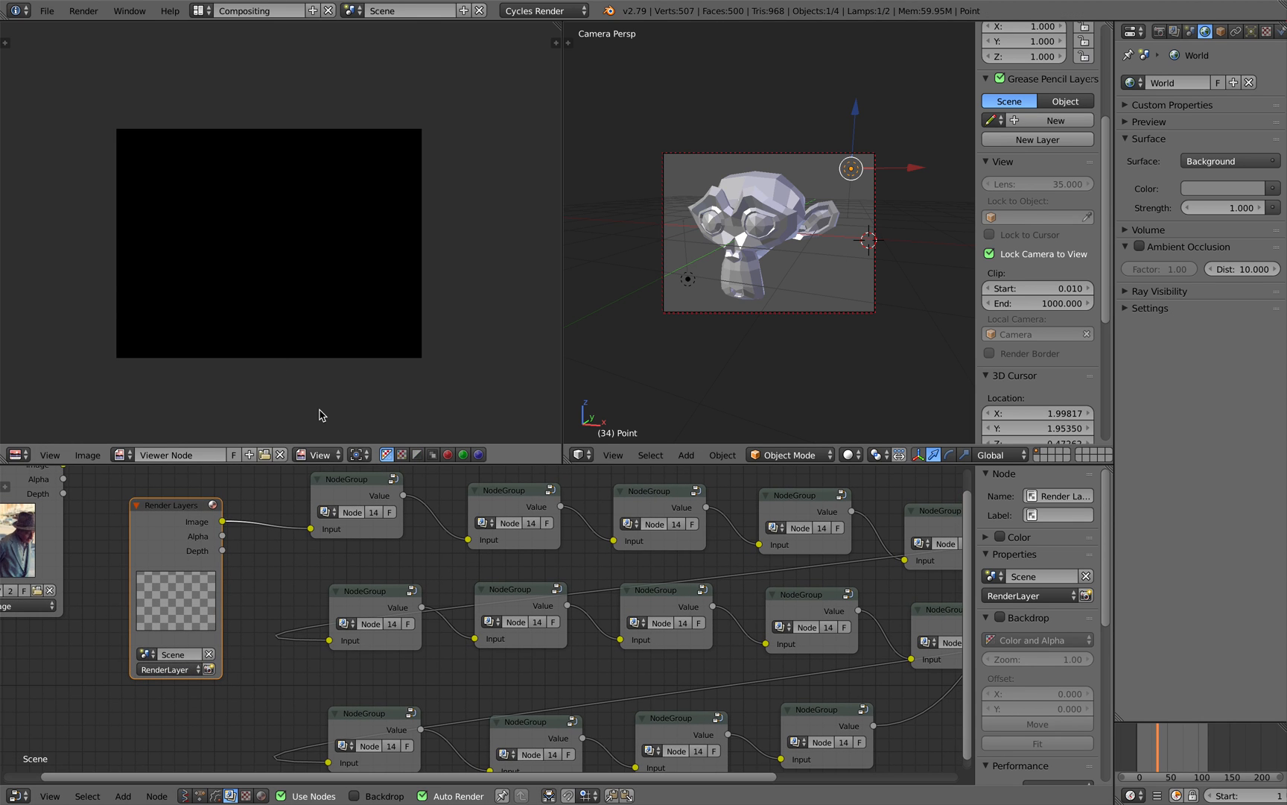
pyautogui.click(390, 454)
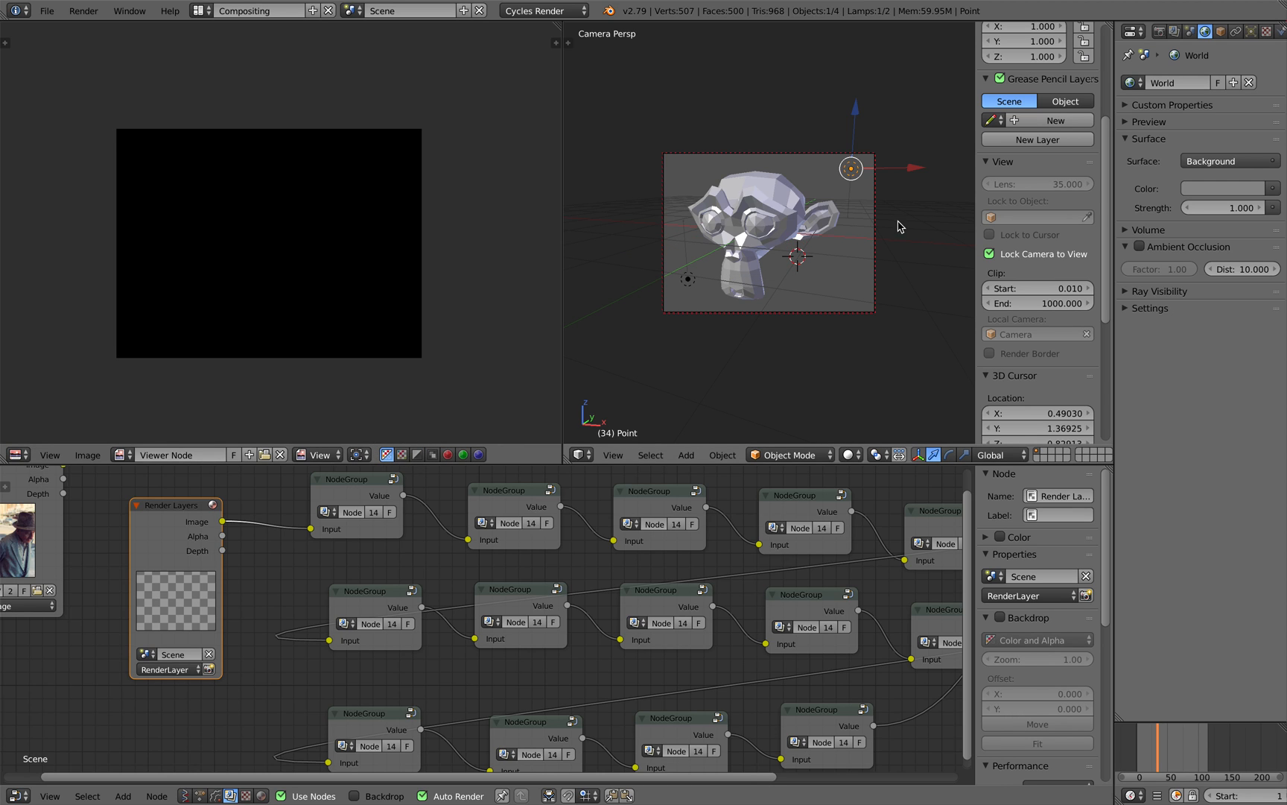
# Step: Select the camera, save the file, and set Suzanne's material Base Color to light blue
pyautogui.click(1252, 31)
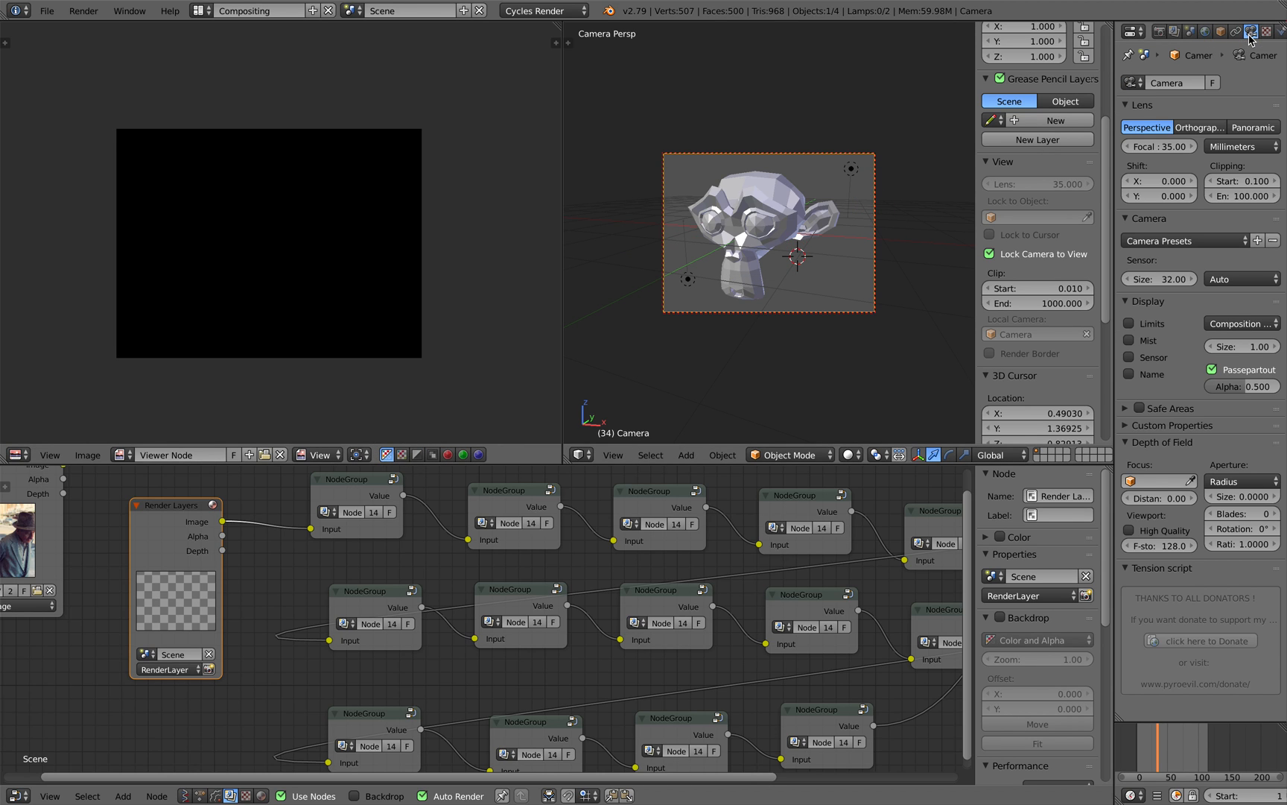
pyautogui.moveTo(1163, 164)
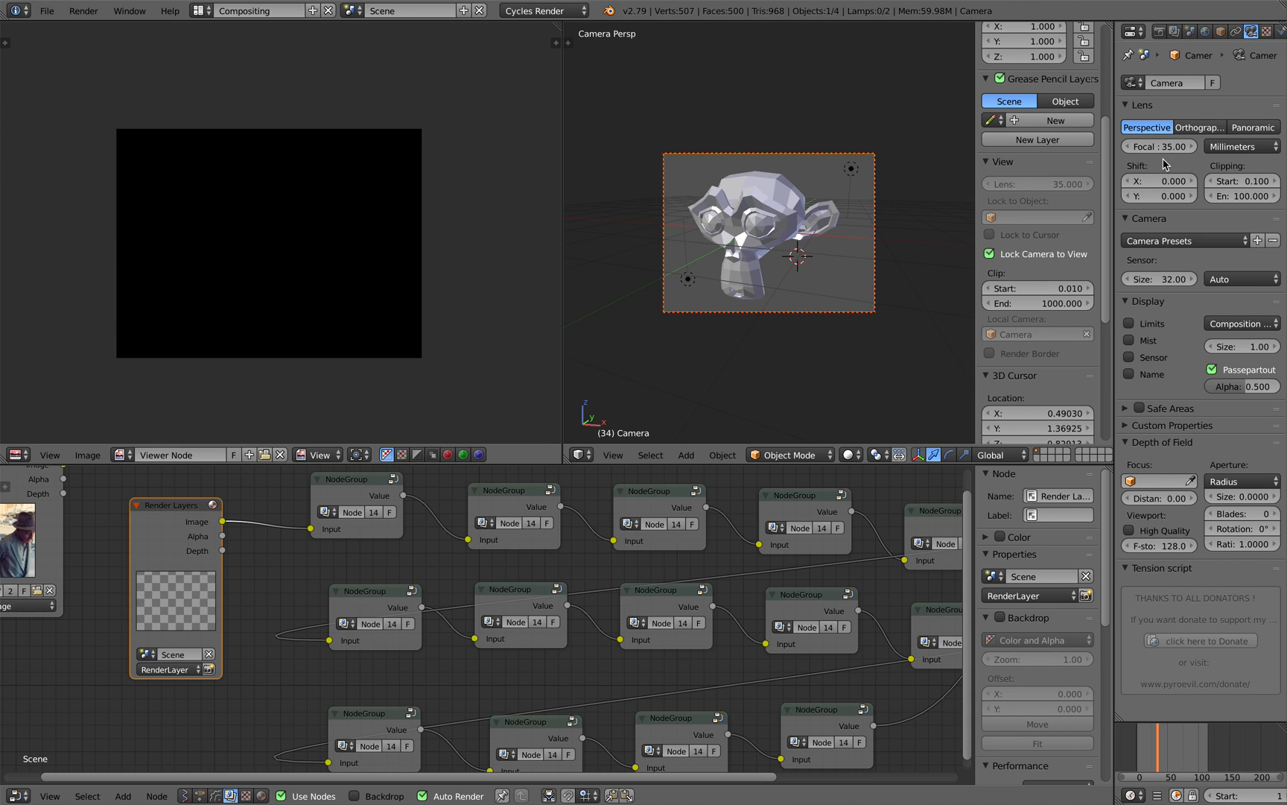
pyautogui.press('ctrl+s')
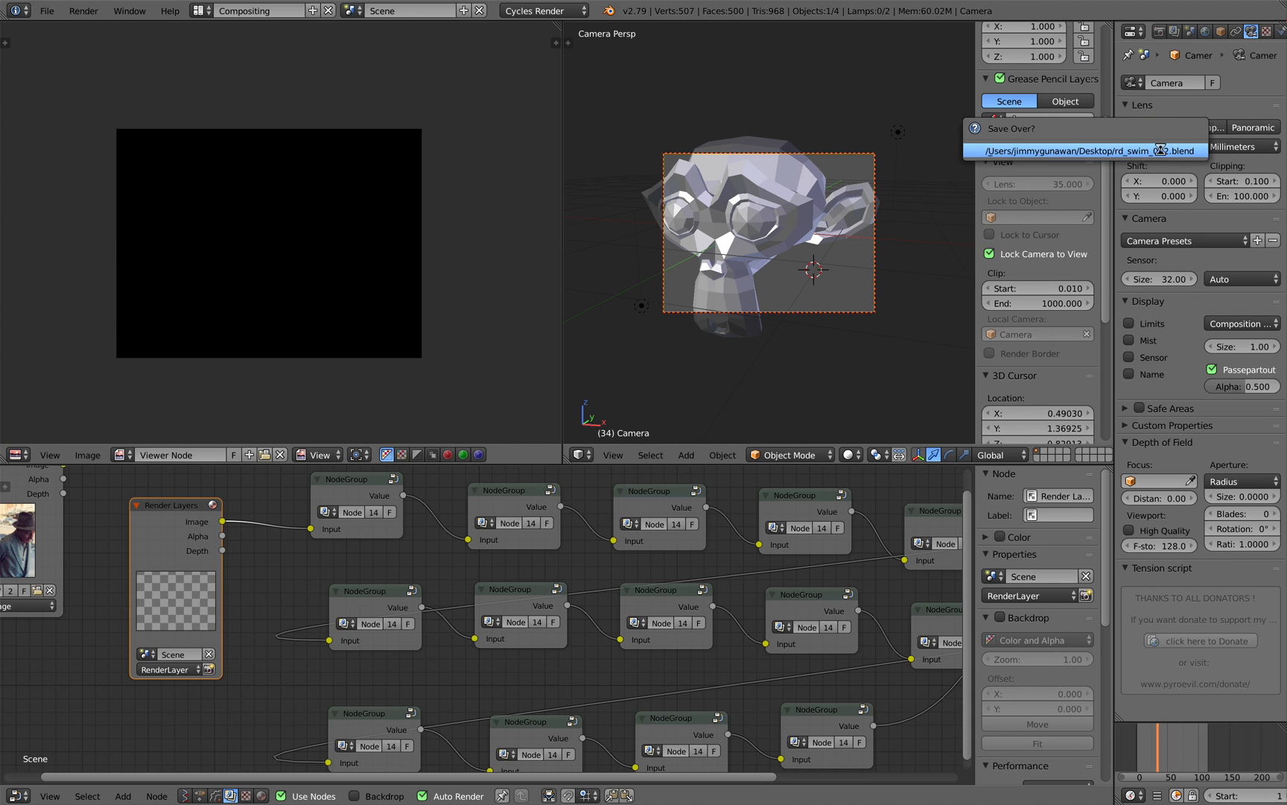
pyautogui.click(1204, 31)
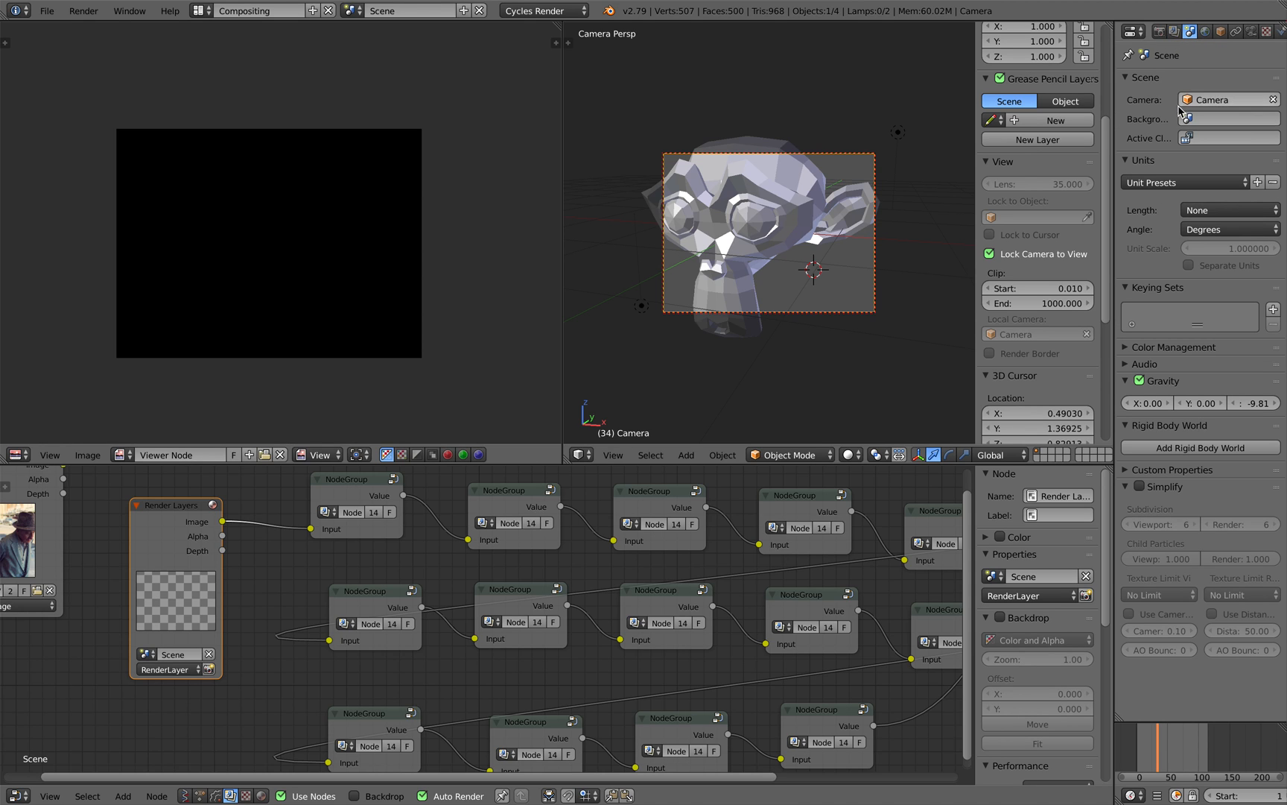
pyautogui.click(1172, 31)
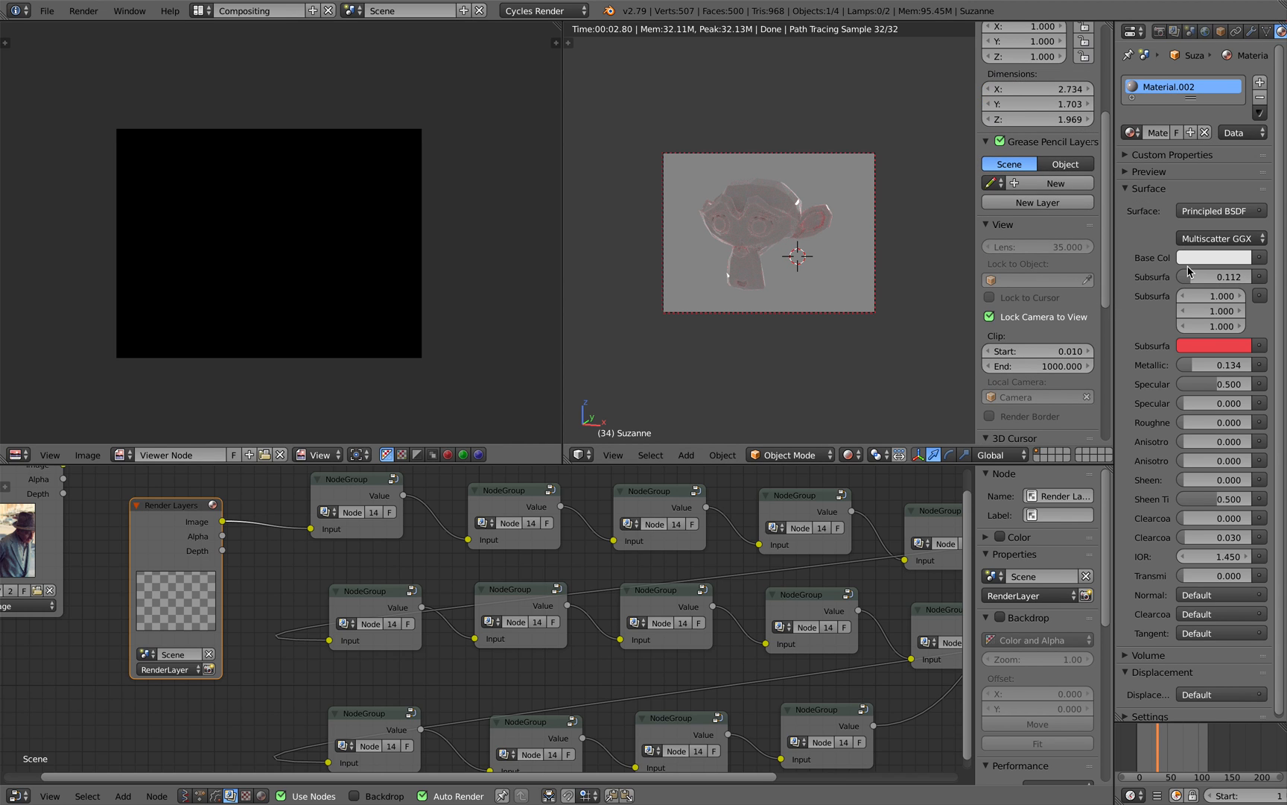
pyautogui.click(1219, 257)
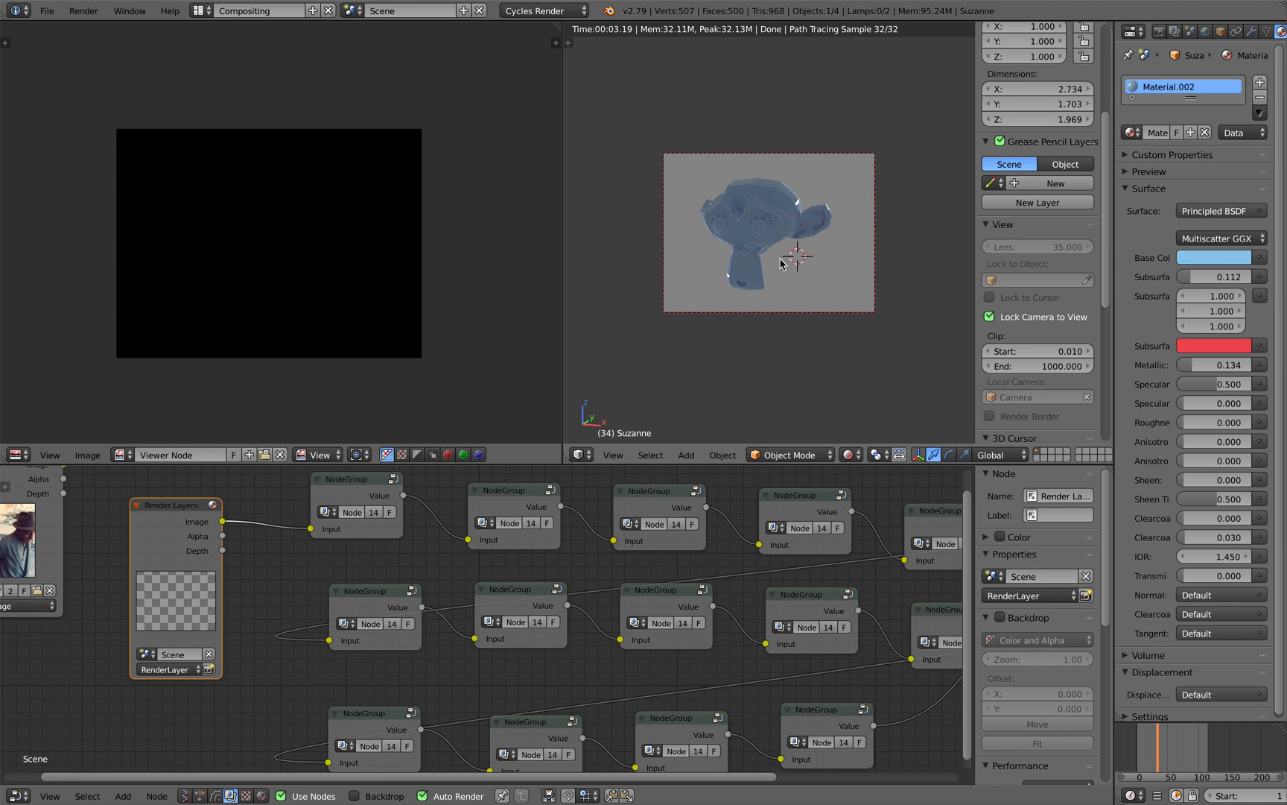
pyautogui.moveTo(82, 10)
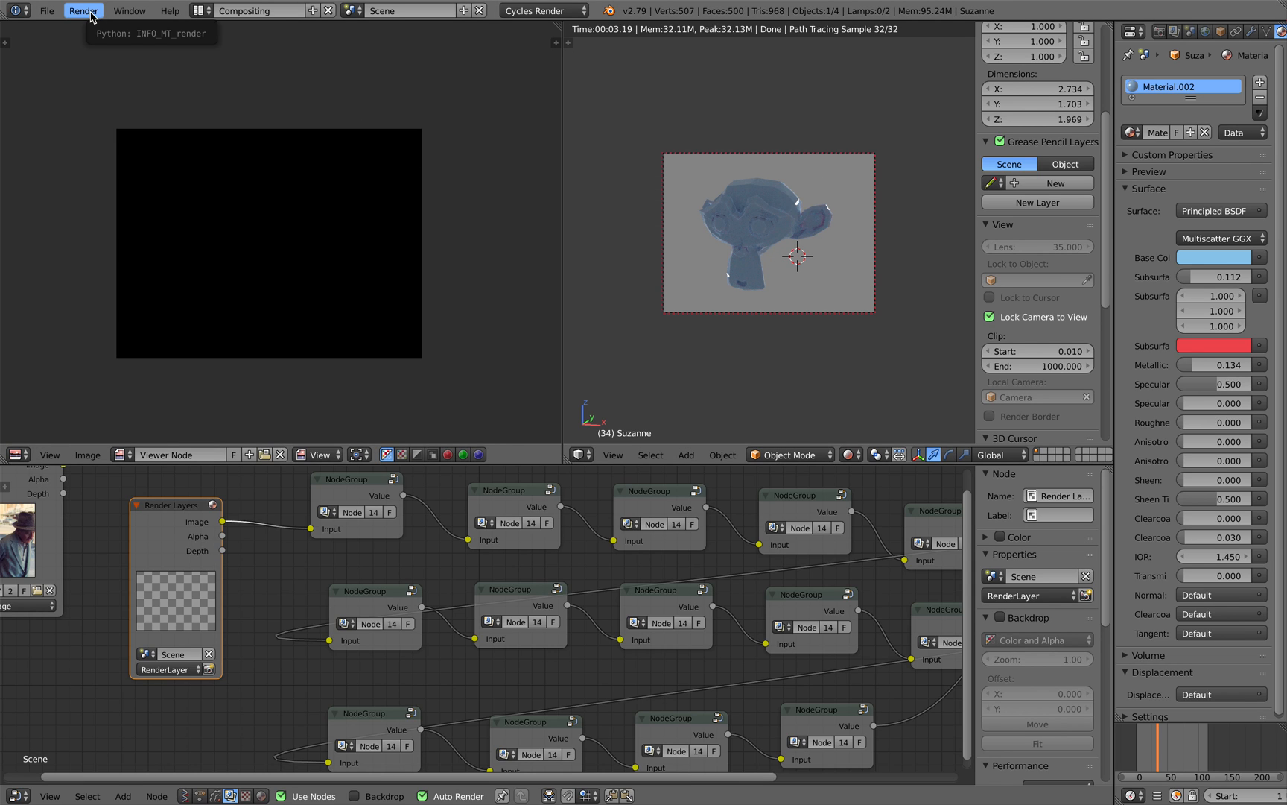
# Step: Render Suzanne through the reaction-diffusion chain and open one node group for editing
pyautogui.click(82, 10)
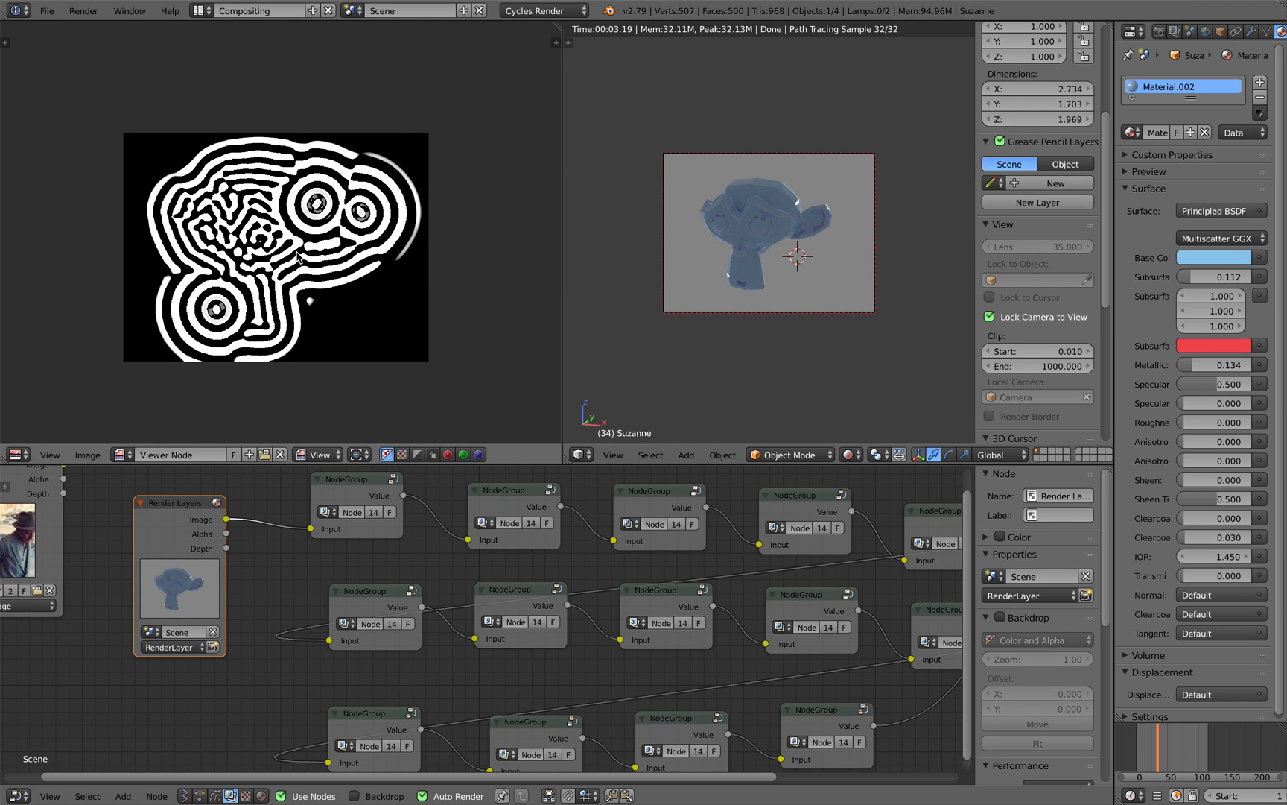
pyautogui.click(356, 479)
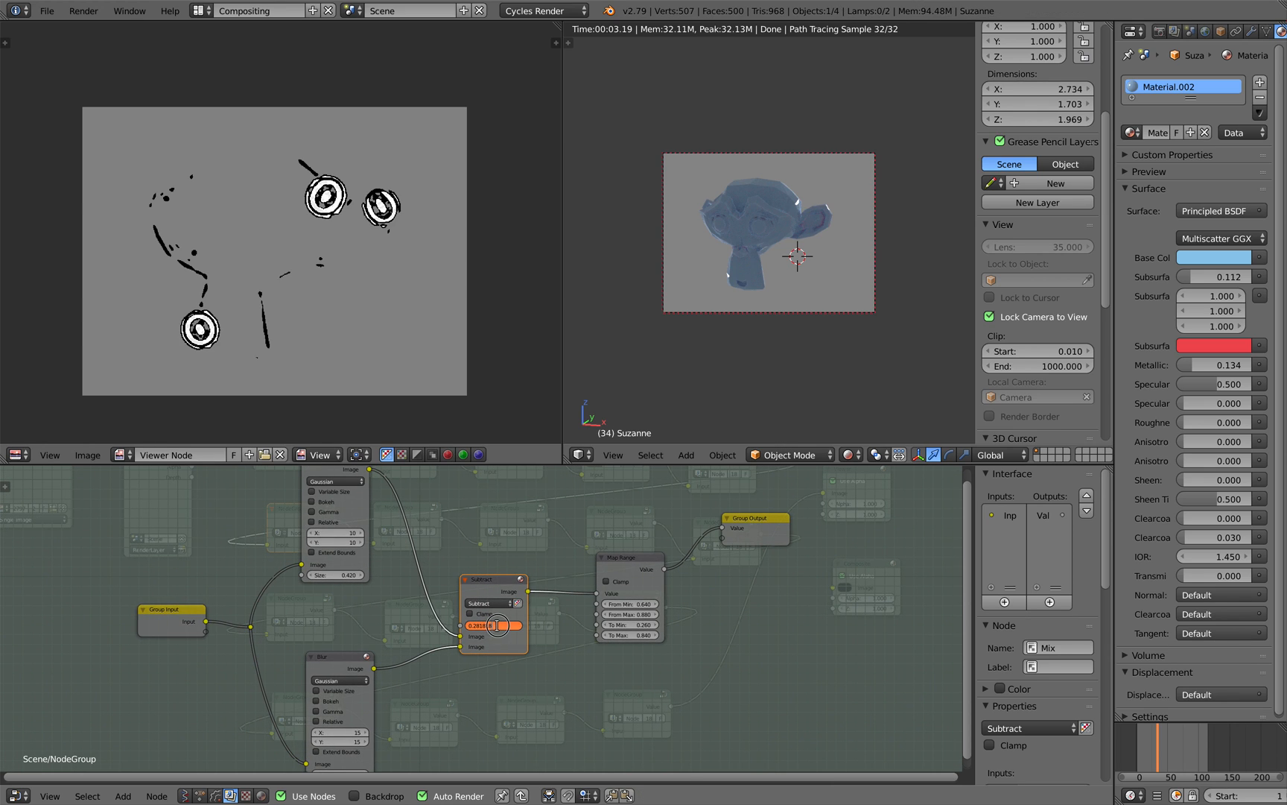
# Step: Set the blurs to 7 and 15 px and Map Range 0.72–0.96 to 0.2–0.86
pyautogui.click(493, 626)
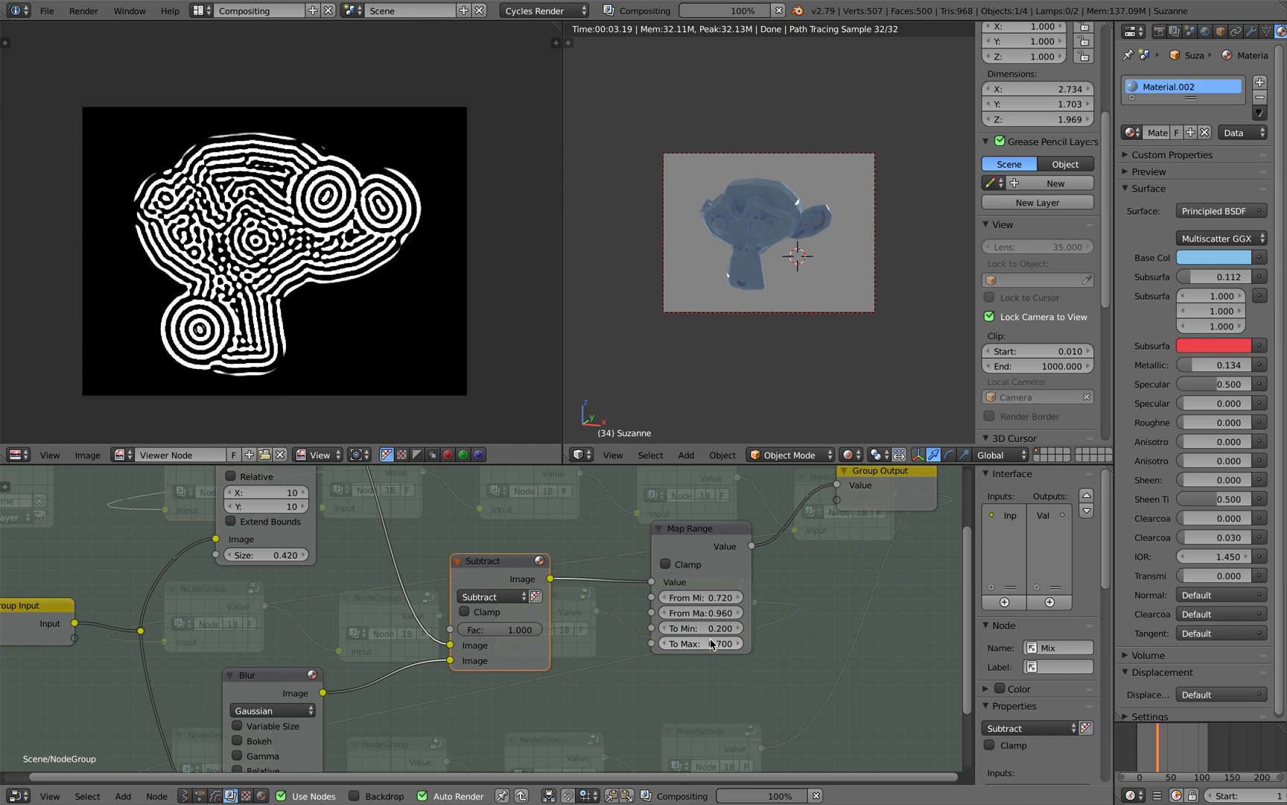
pyautogui.click(699, 642)
pyautogui.write('0.860')
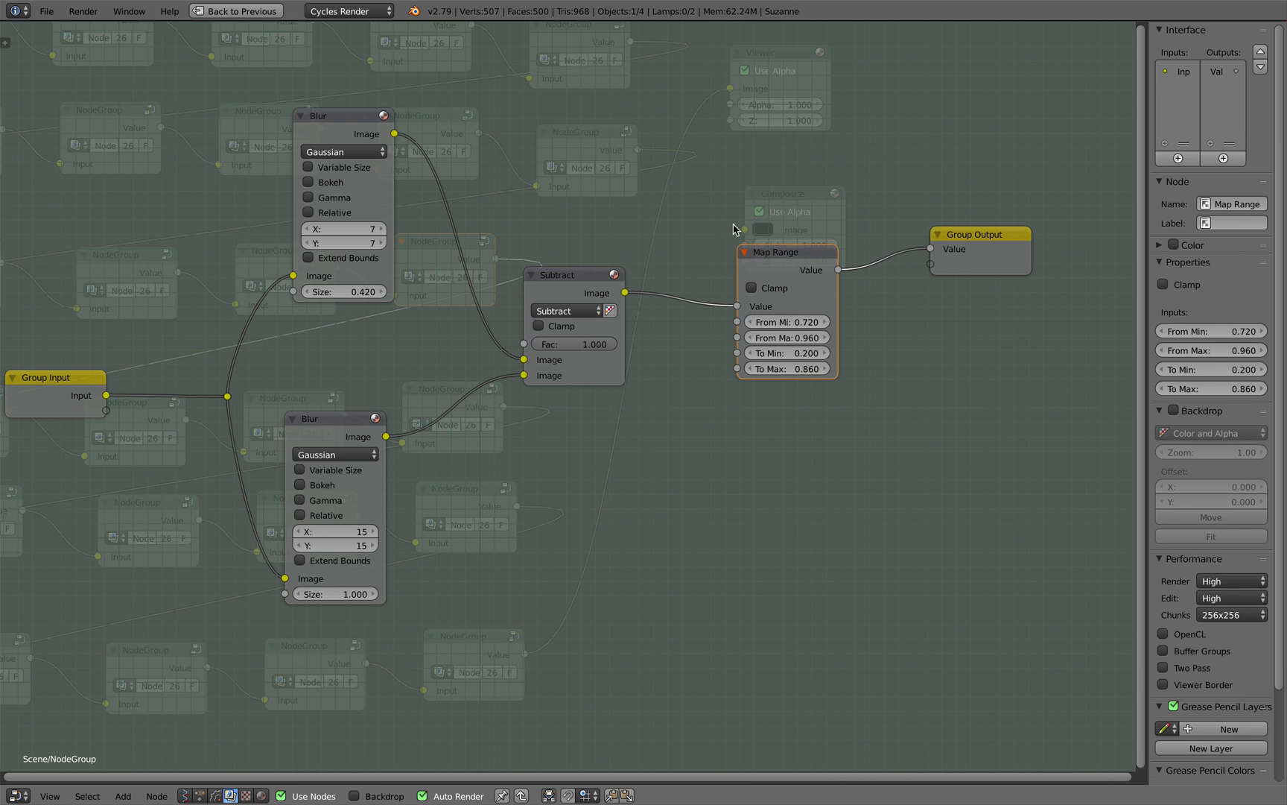
pyautogui.moveTo(783, 386)
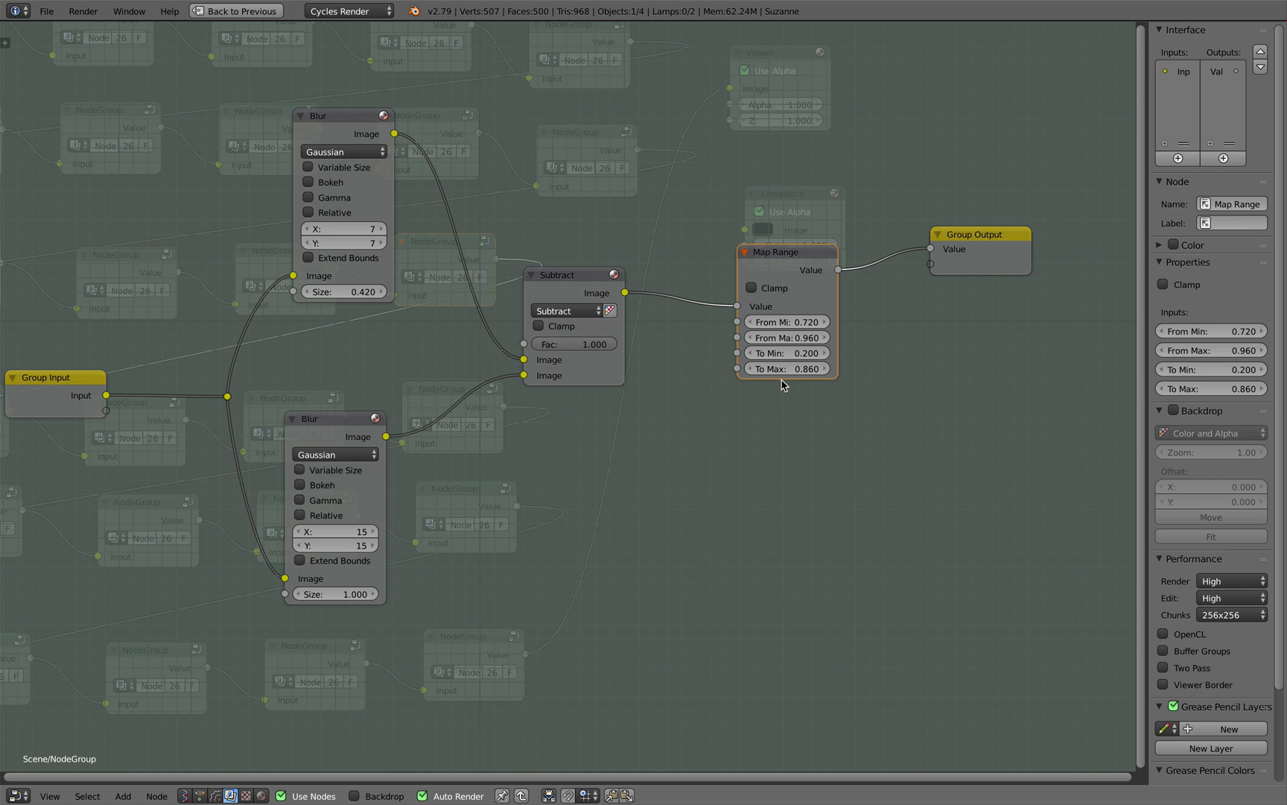
pyautogui.moveTo(236, 11)
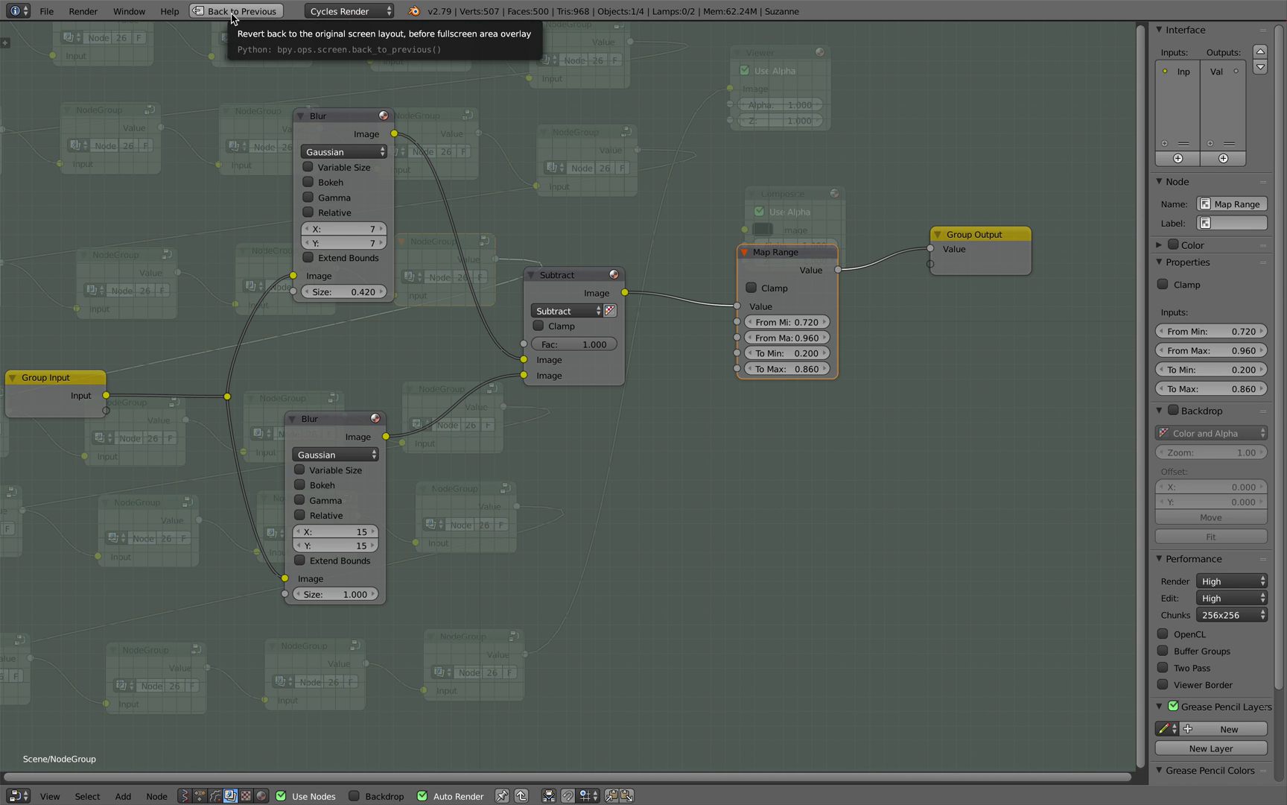
# Step: Return from the full-screen node view, then browse to the reaction-diffusion reference page
pyautogui.click(239, 11)
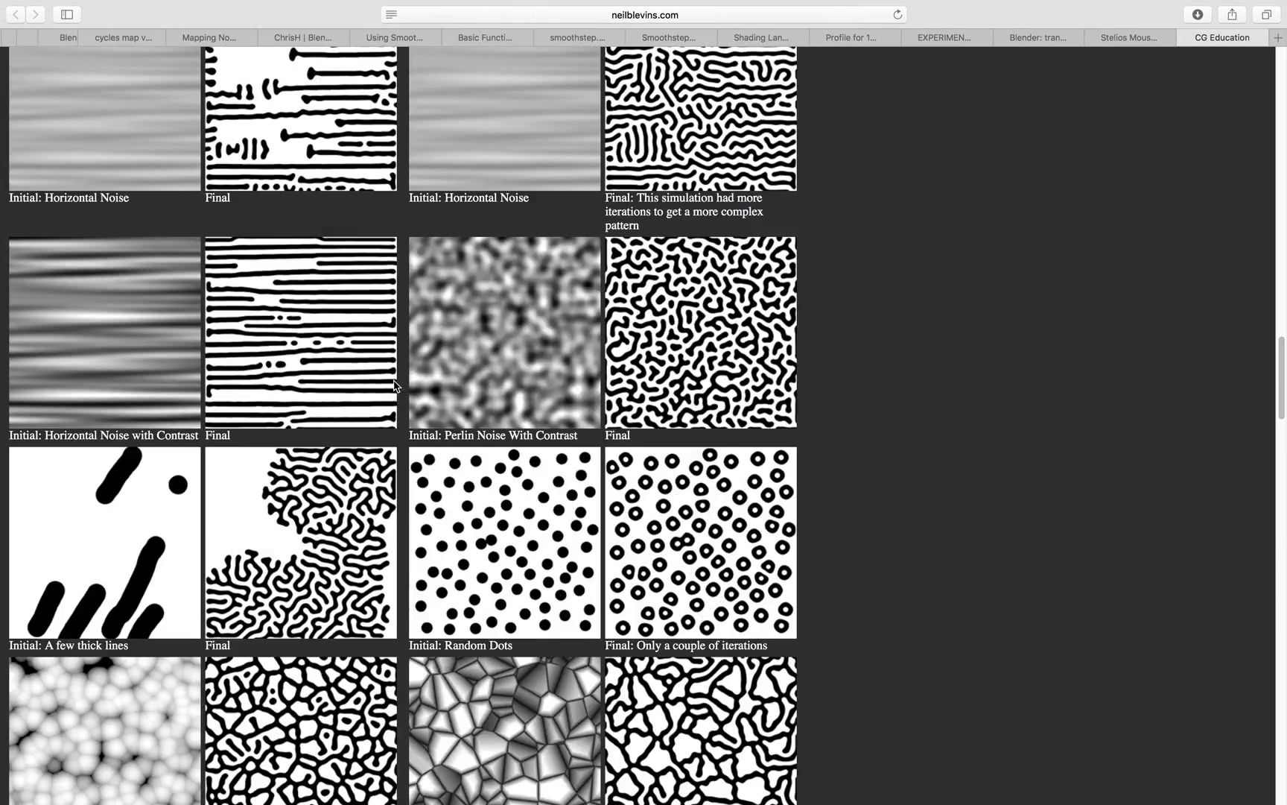
# Step: Scroll the reference gallery before returning to Blender's striped Suzanne composite
pyautogui.scroll(3)
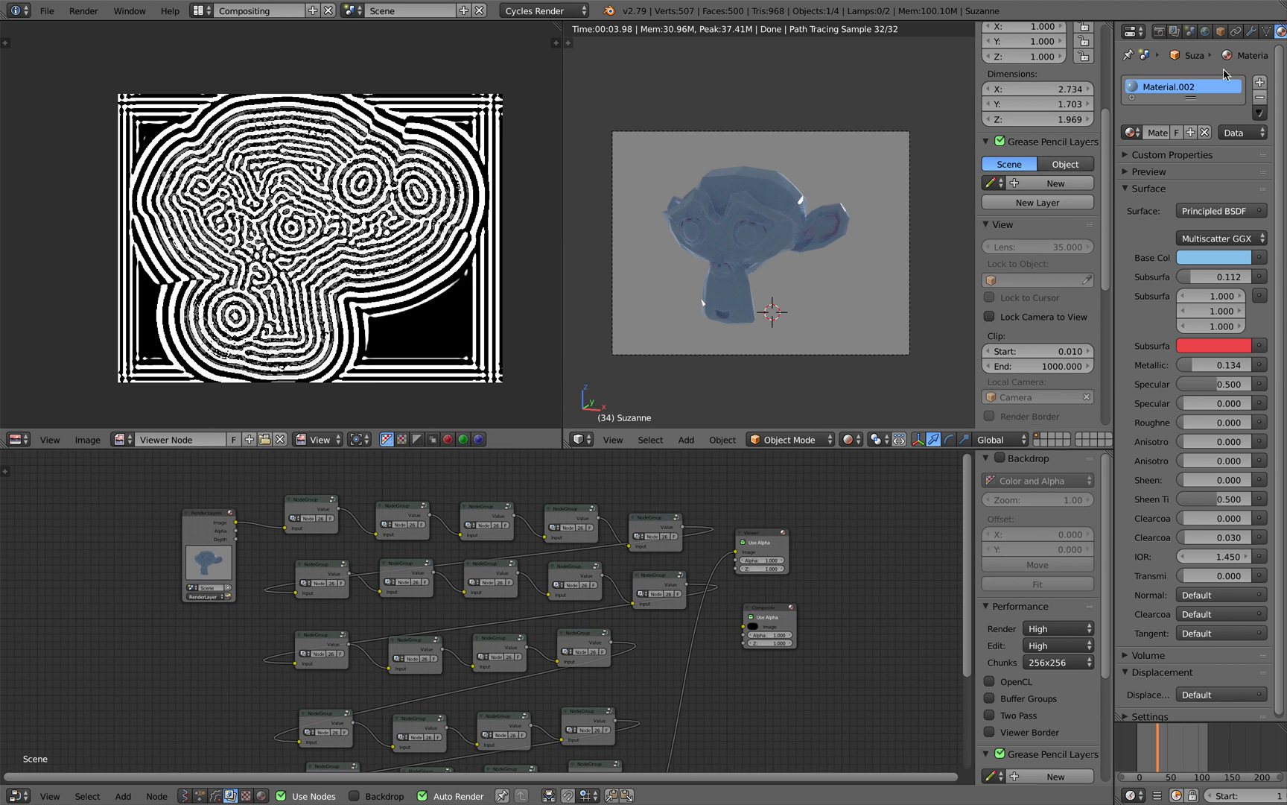
pyautogui.click(1158, 30)
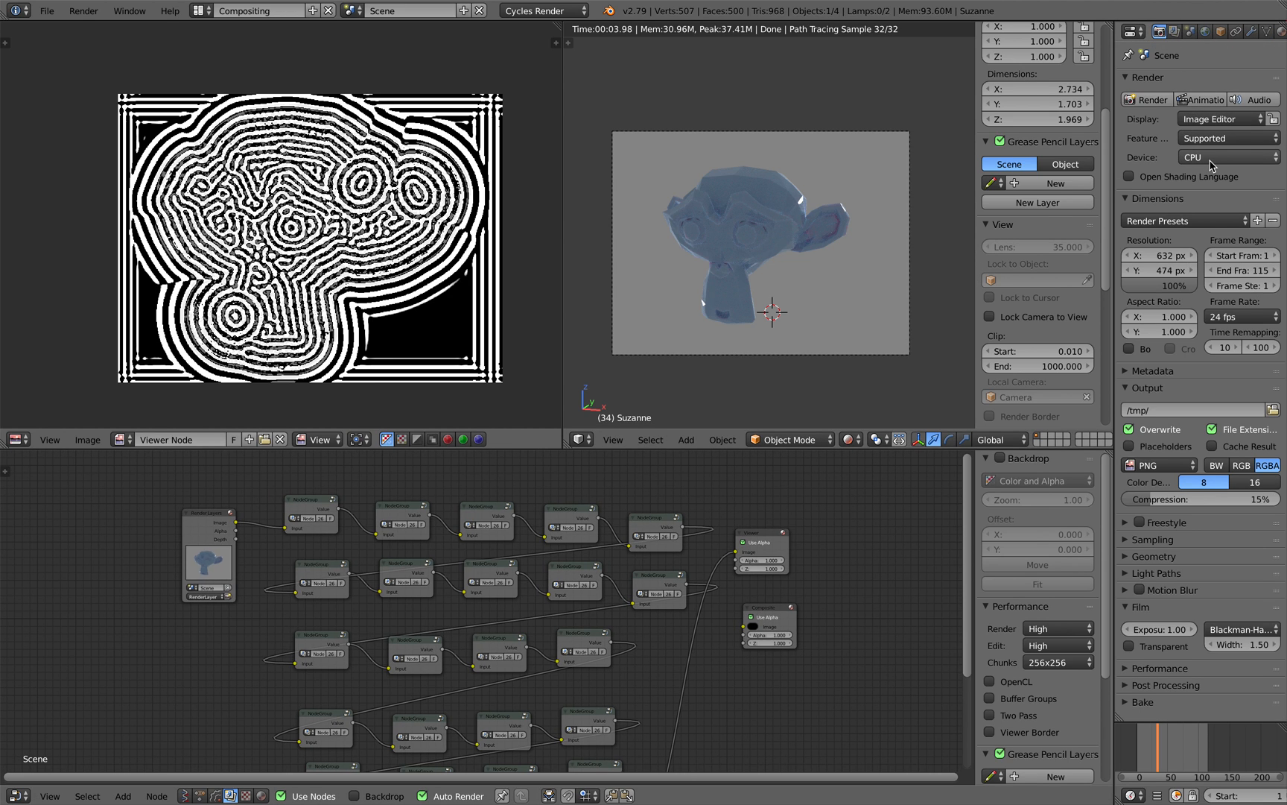
pyautogui.moveTo(500, 496)
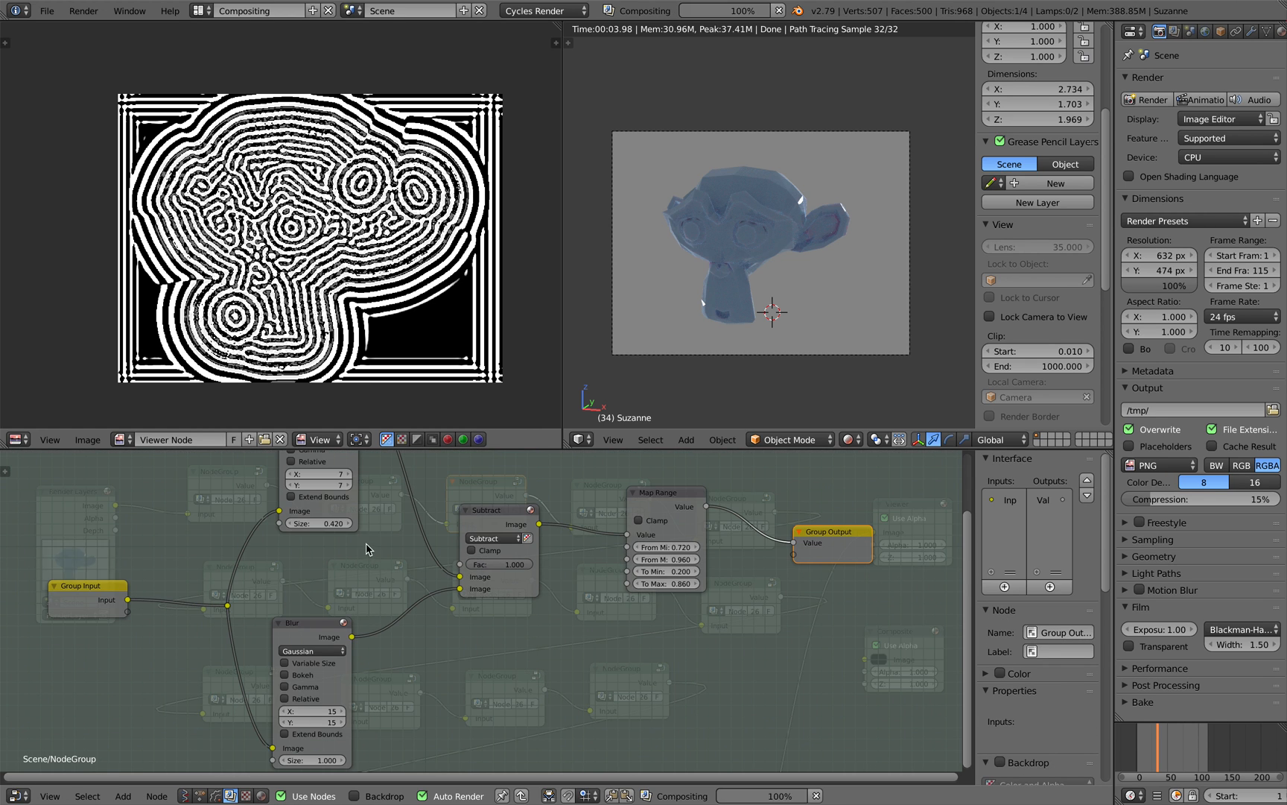
pyautogui.click(664, 496)
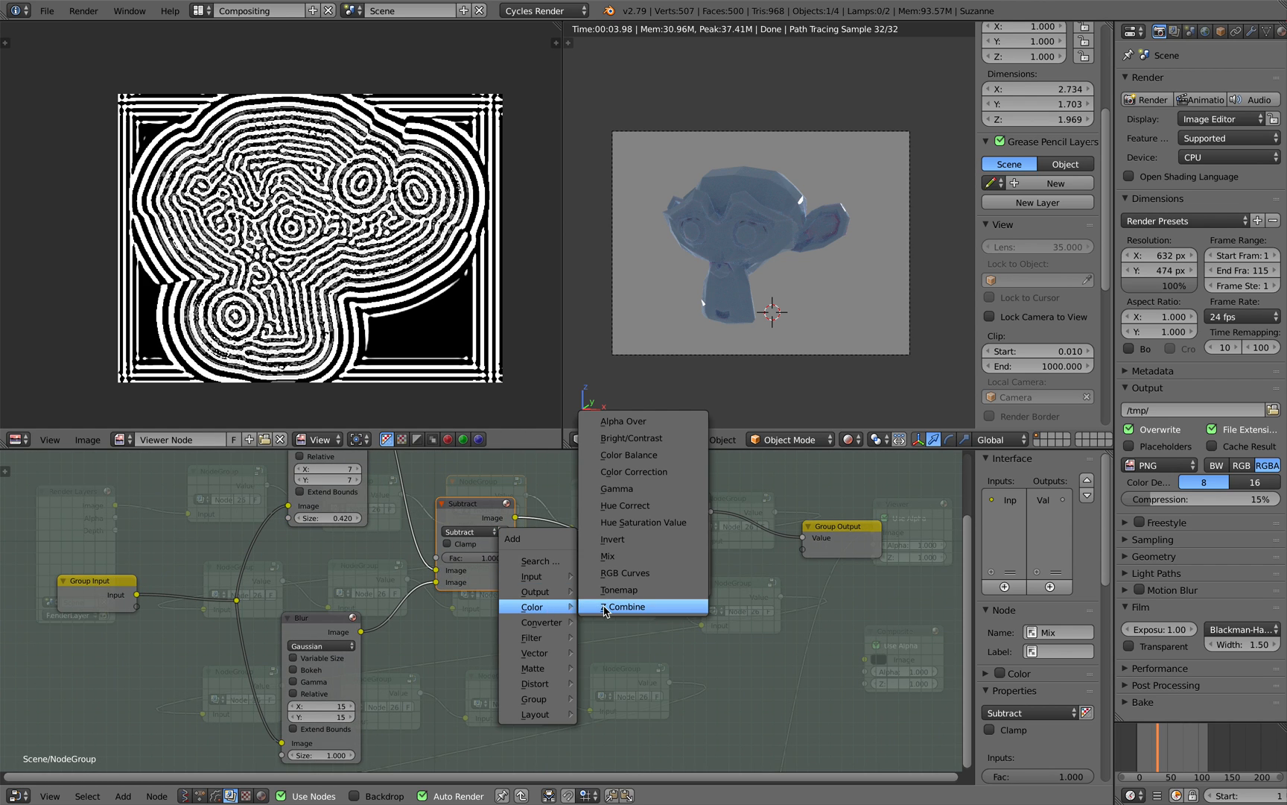
pyautogui.moveTo(534, 653)
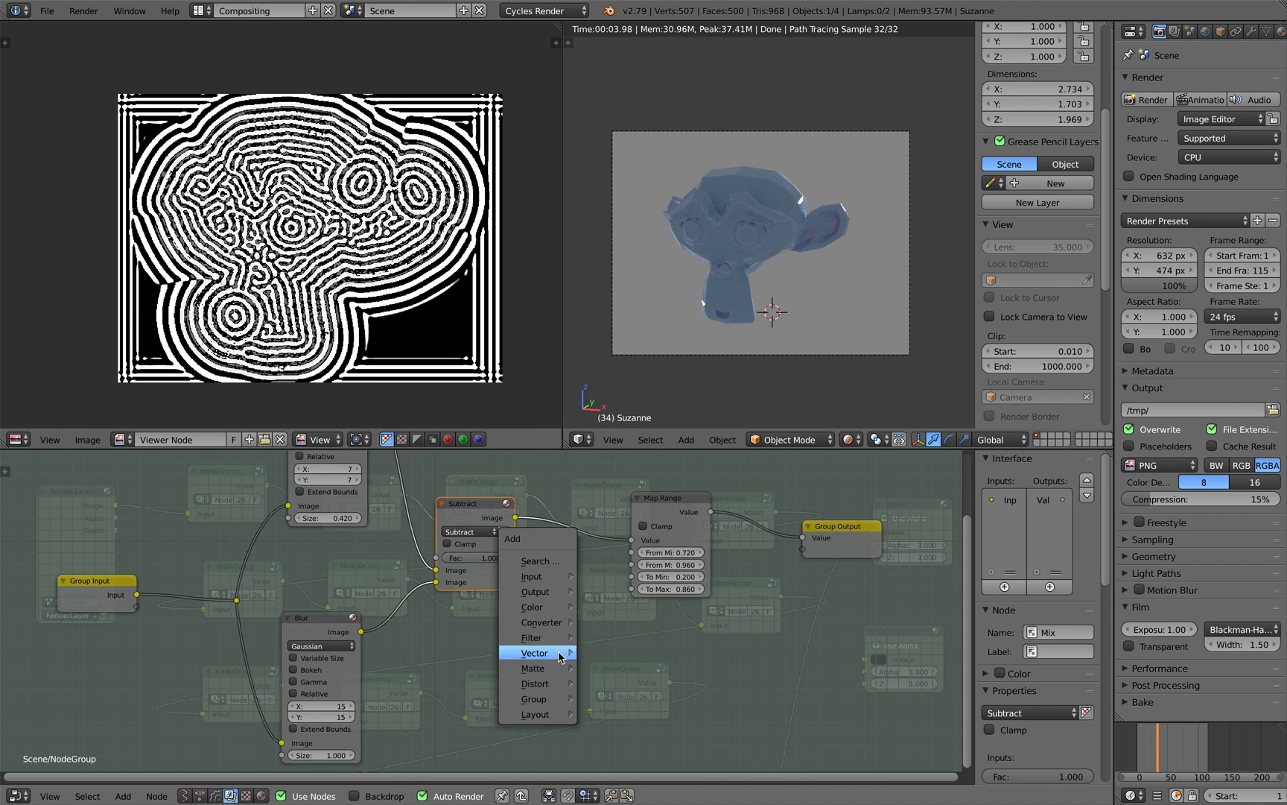
pyautogui.moveTo(532, 668)
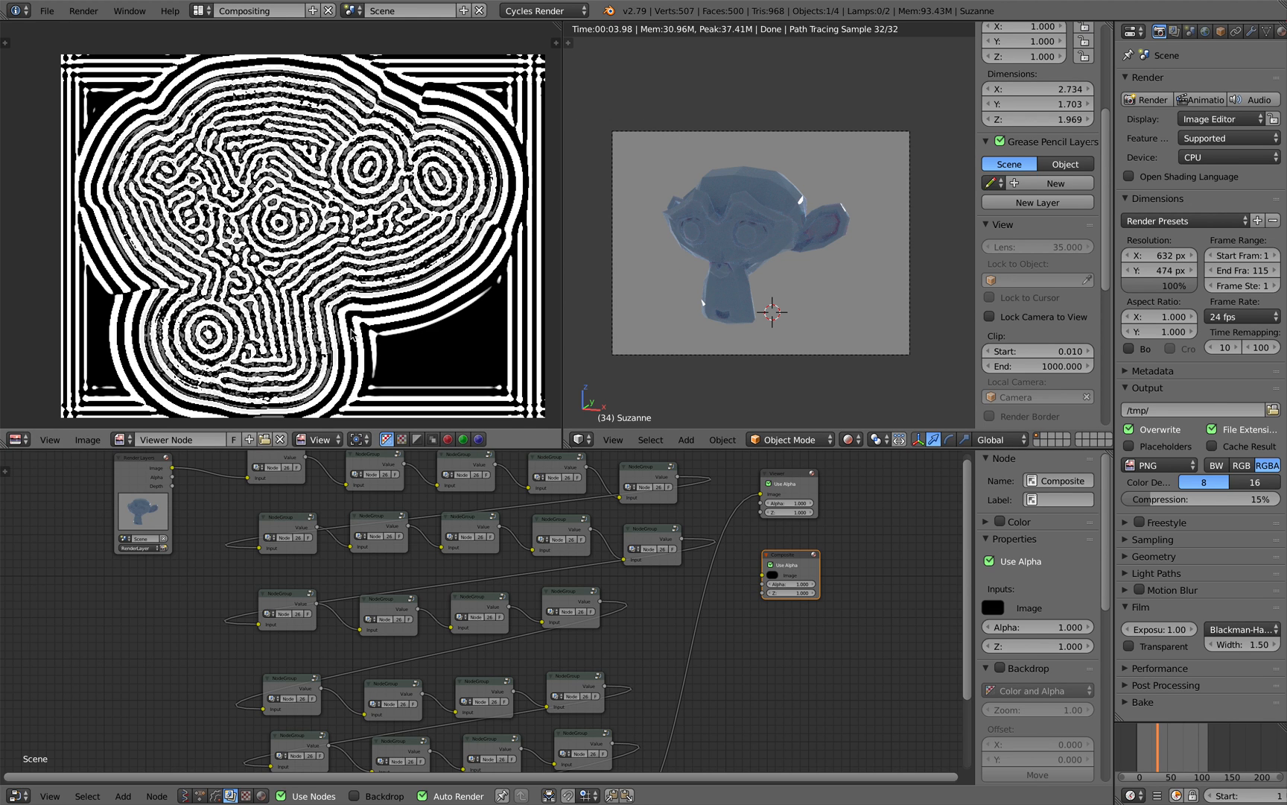
pyautogui.click(131, 526)
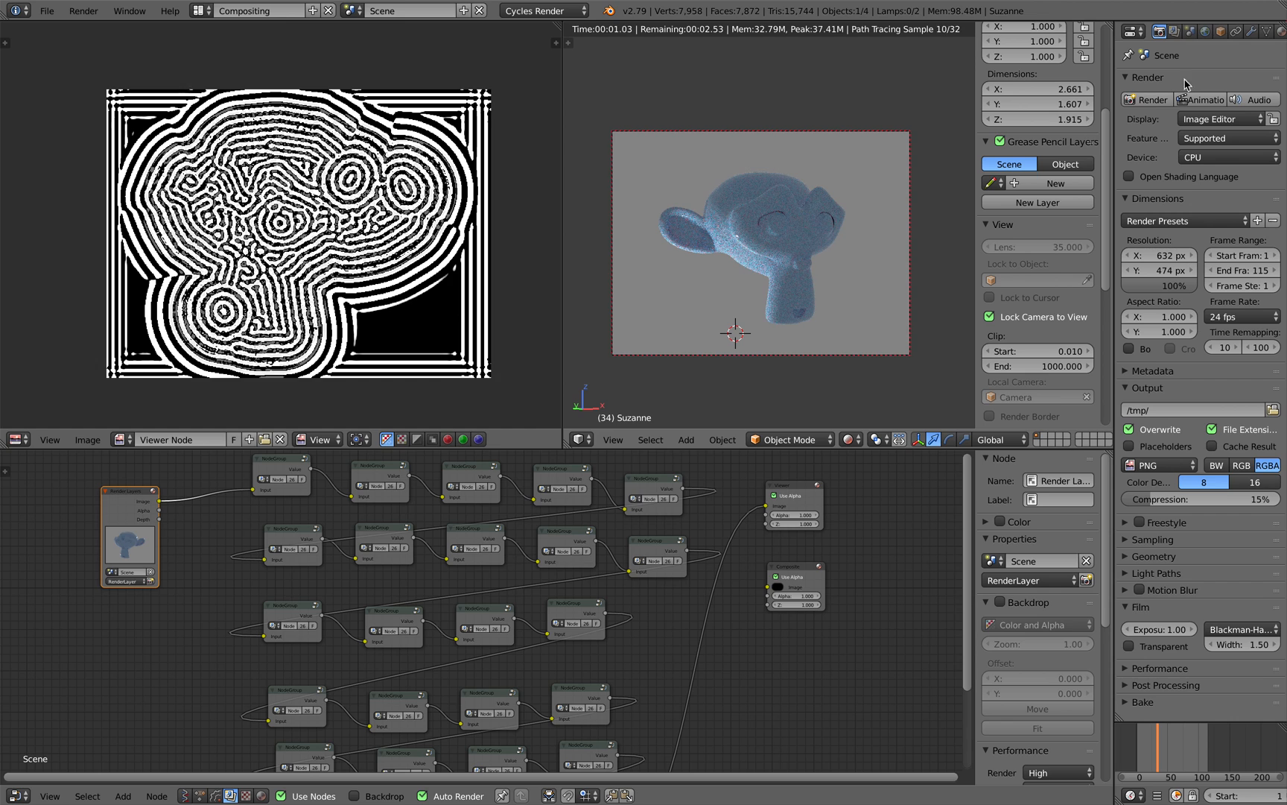
pyautogui.click(1198, 82)
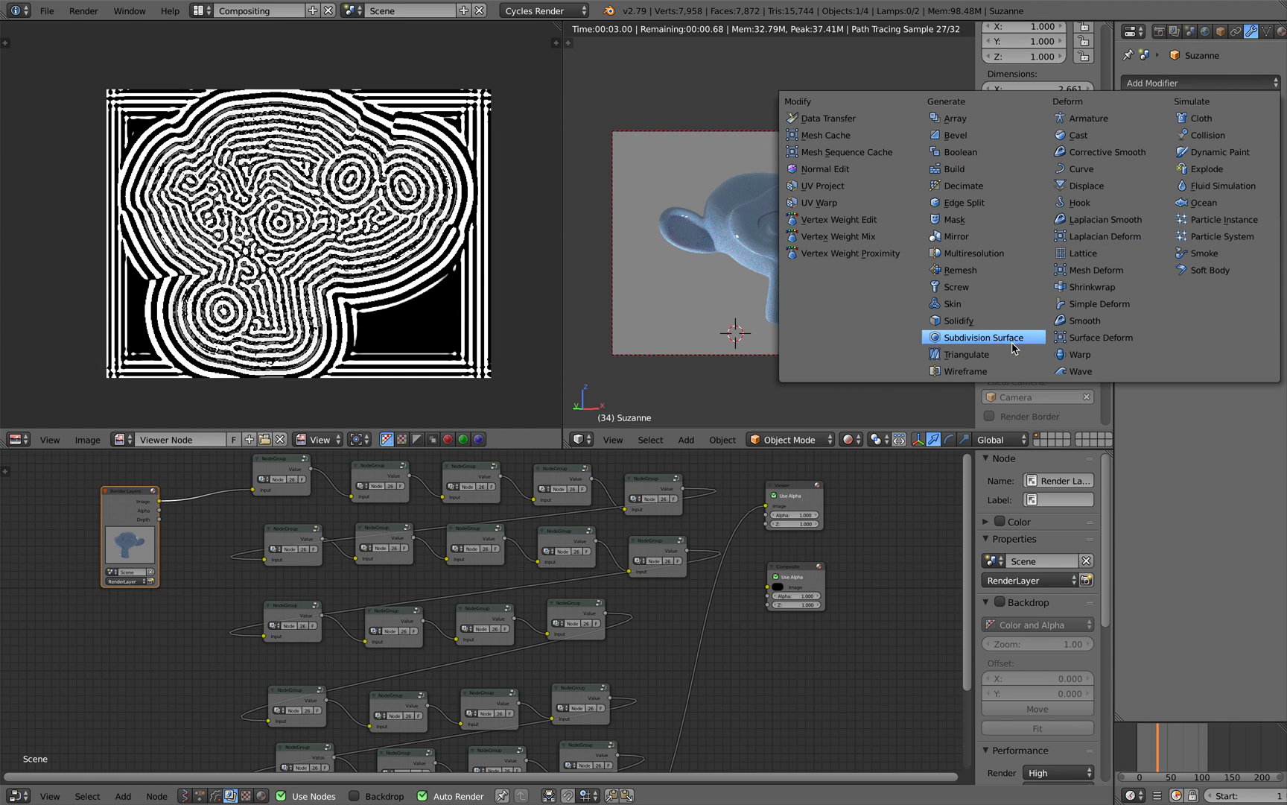
pyautogui.click(979, 337)
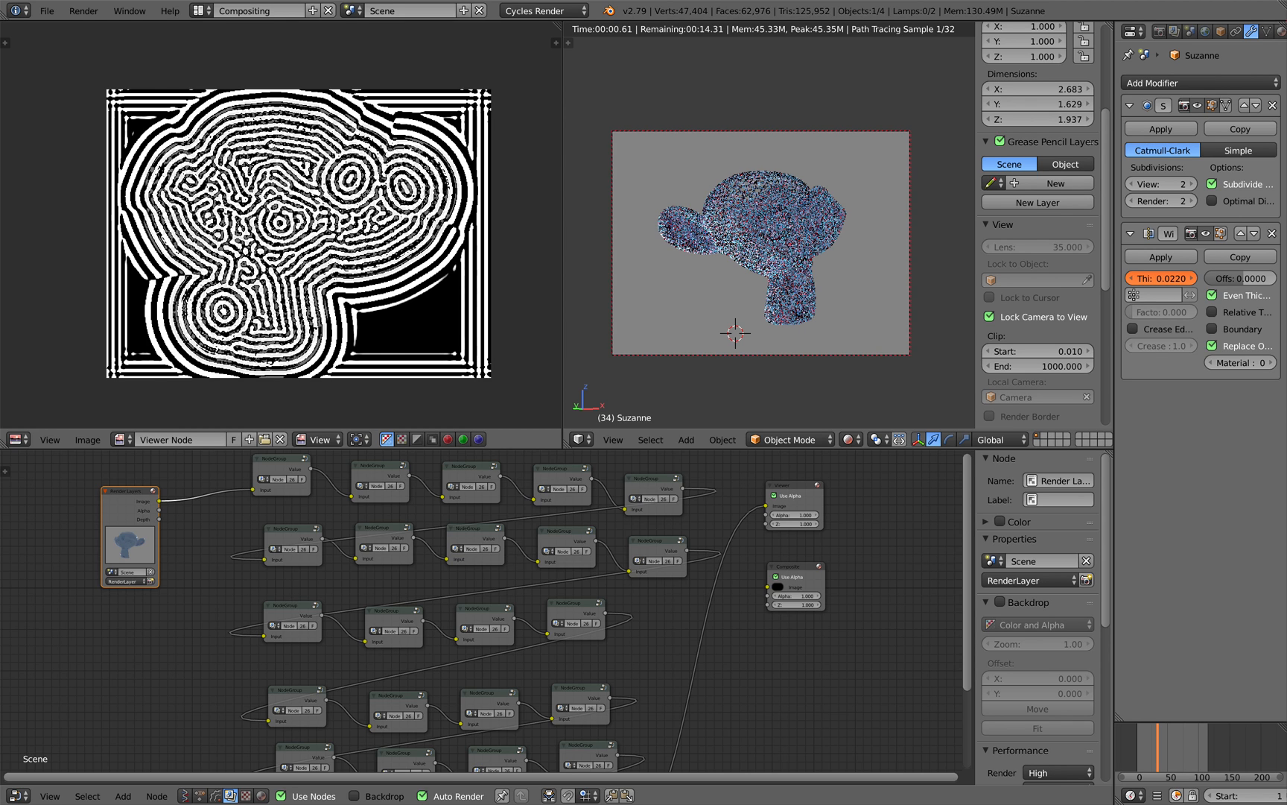
pyautogui.click(1159, 277)
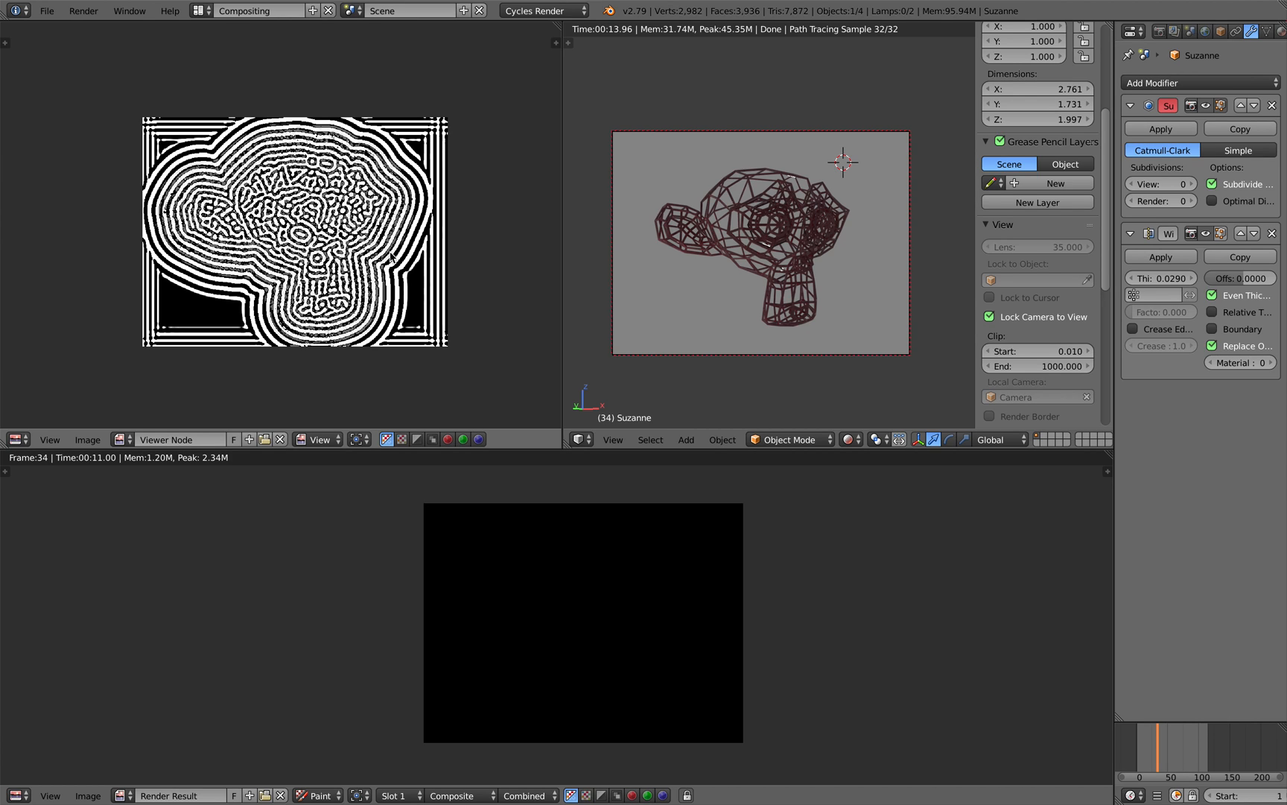
pyautogui.moveTo(1033, 103)
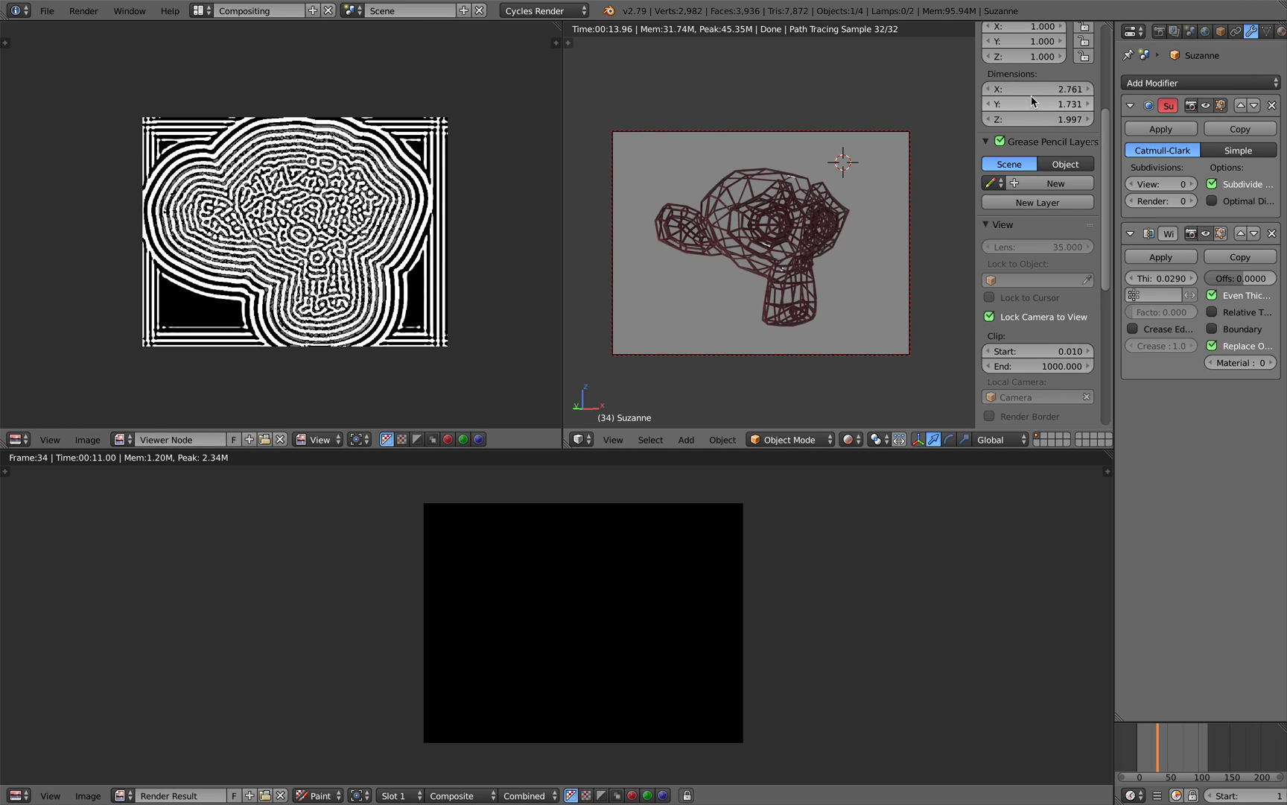